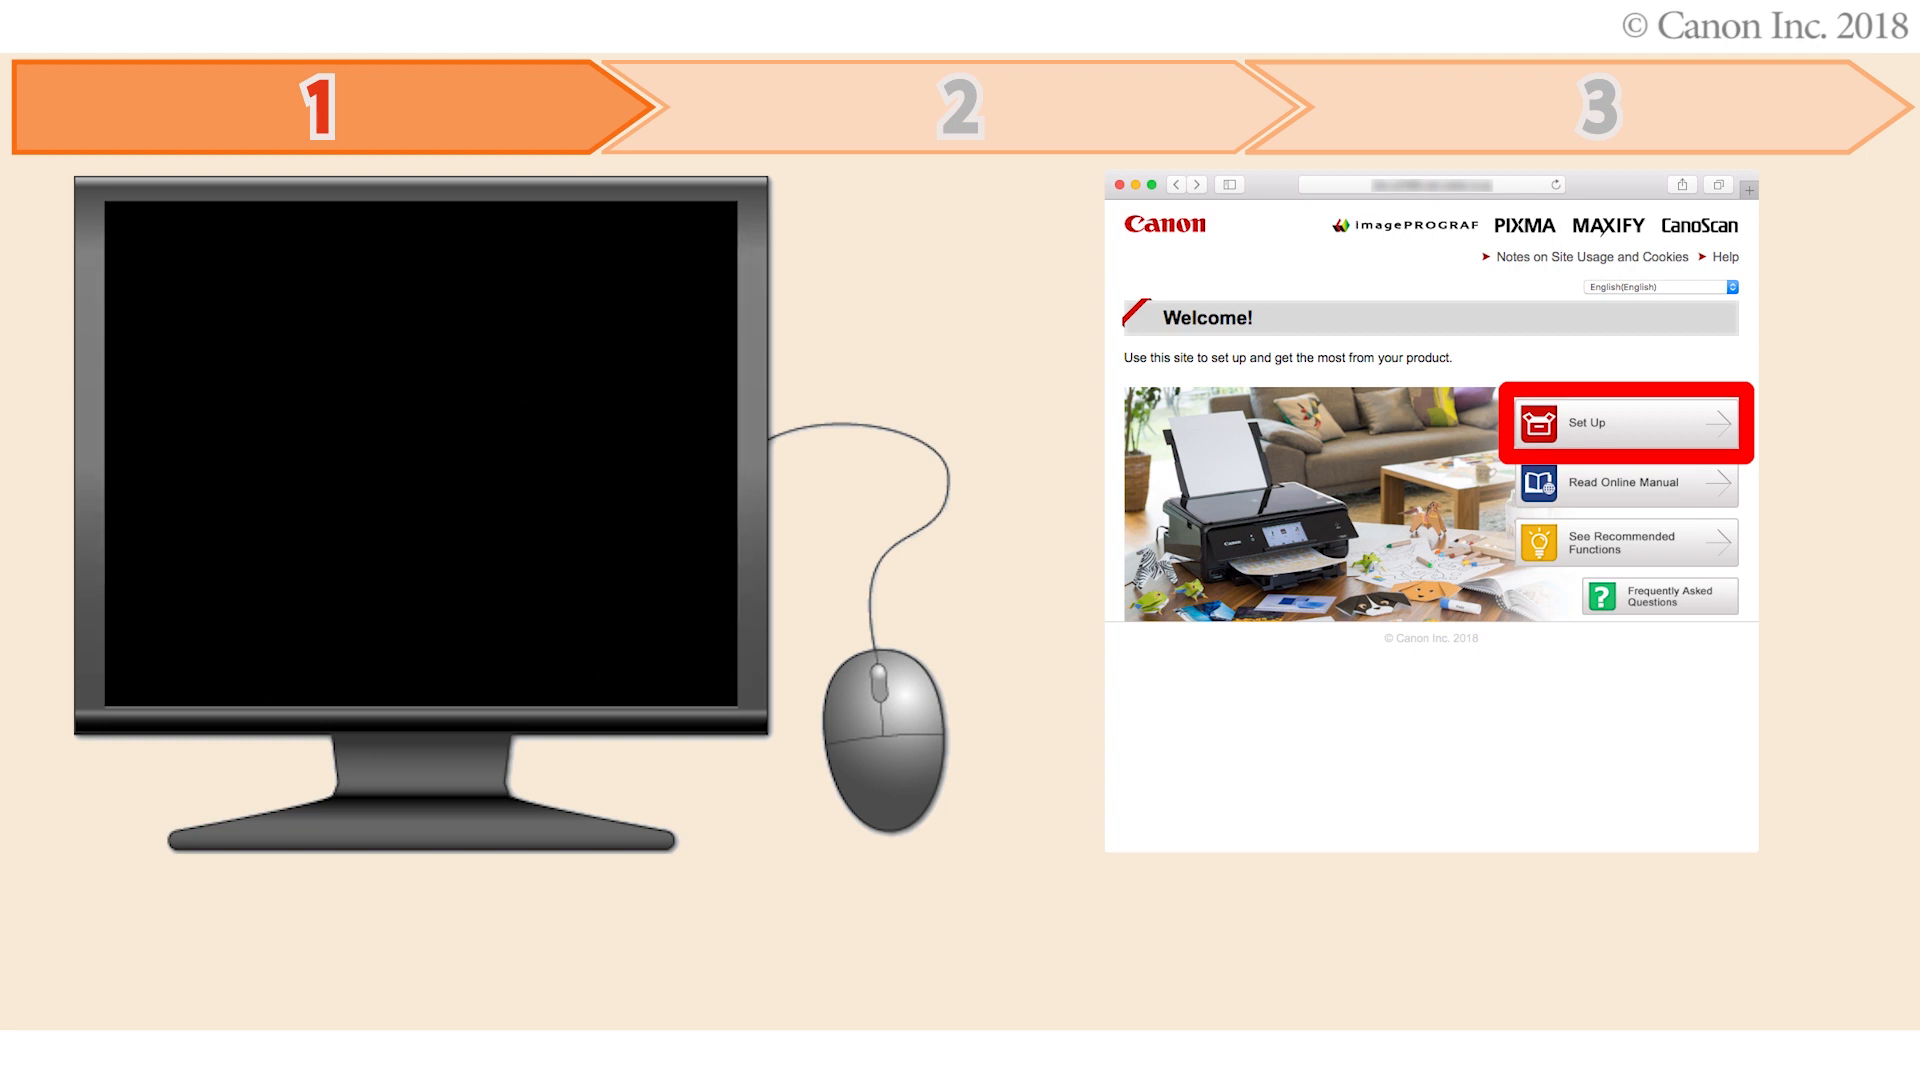
- Go to ij.start.canon and choose Set Up to reach the Select Product Name page
{"action": "left_click", "coordinate": [1624, 424]}
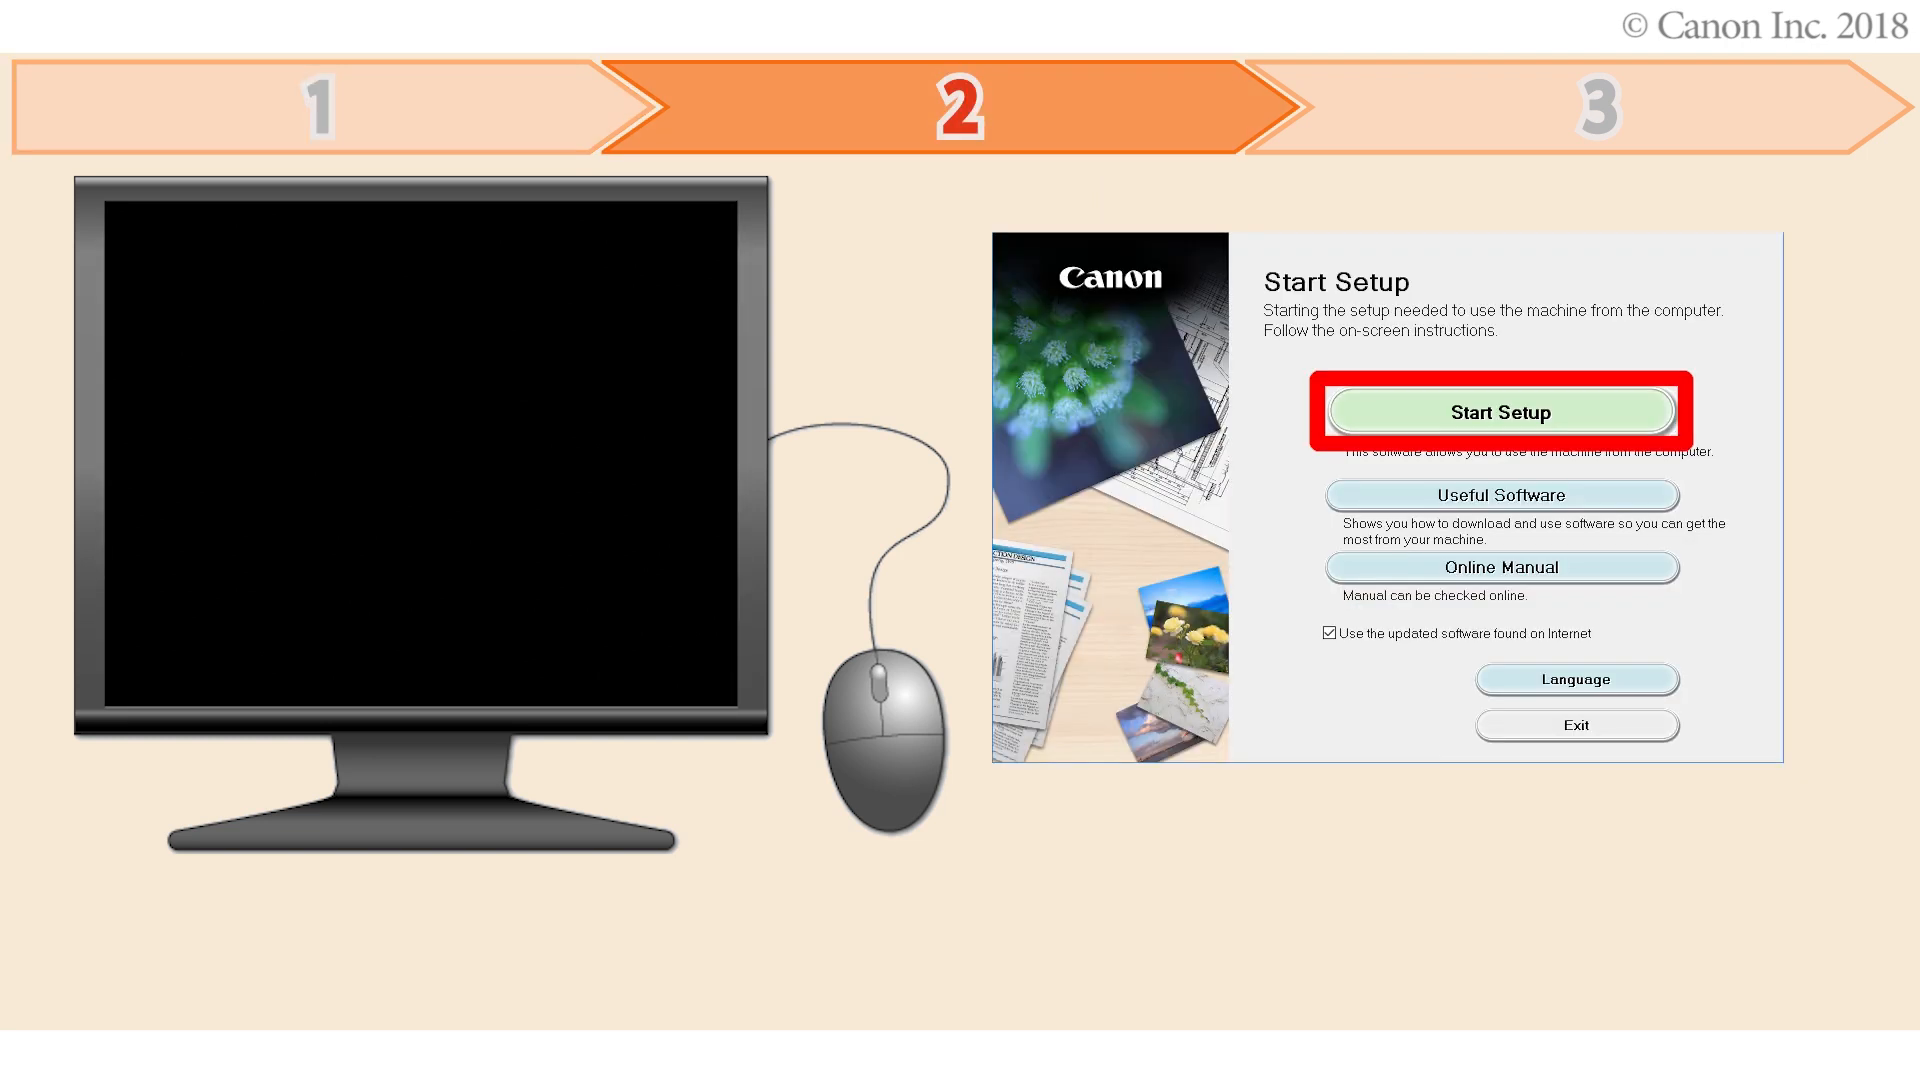
{"action": "left_click", "coordinate": [1500, 412]}
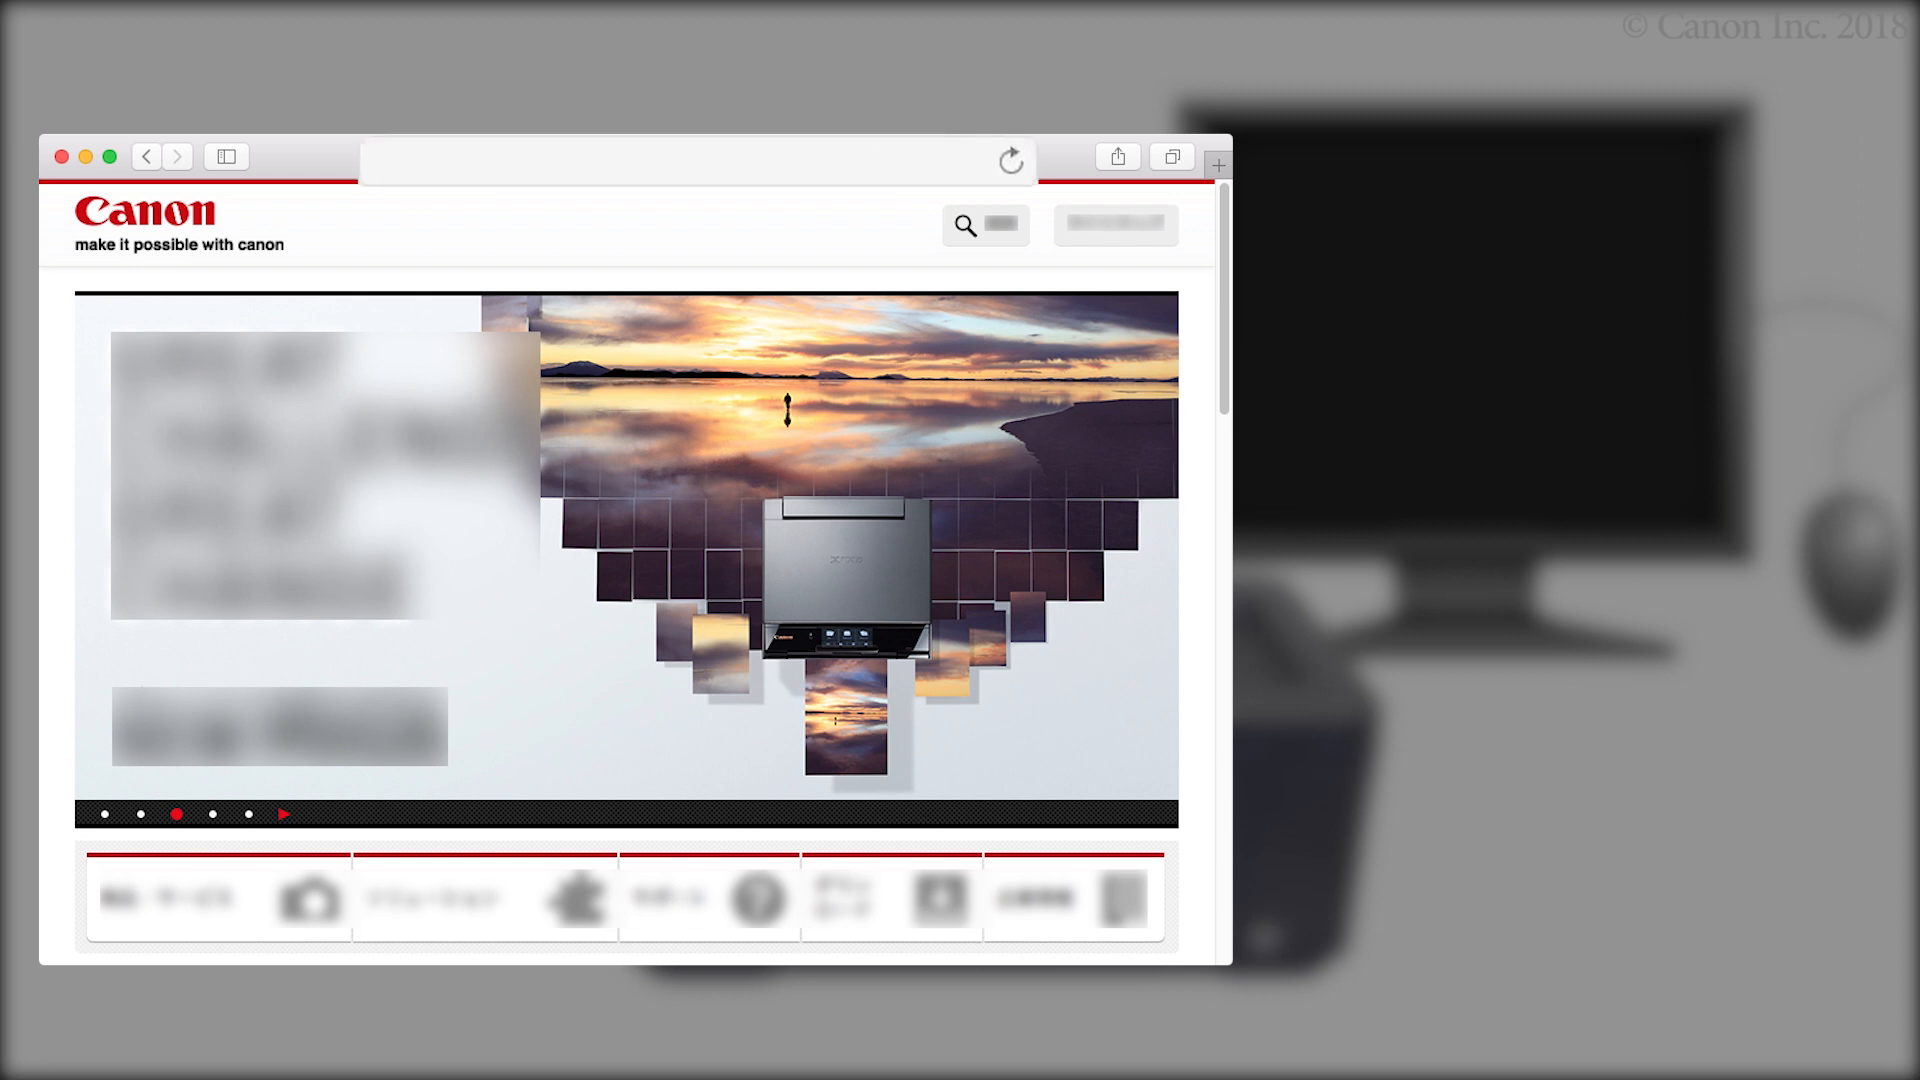
{"action": "type", "text": "ht"}
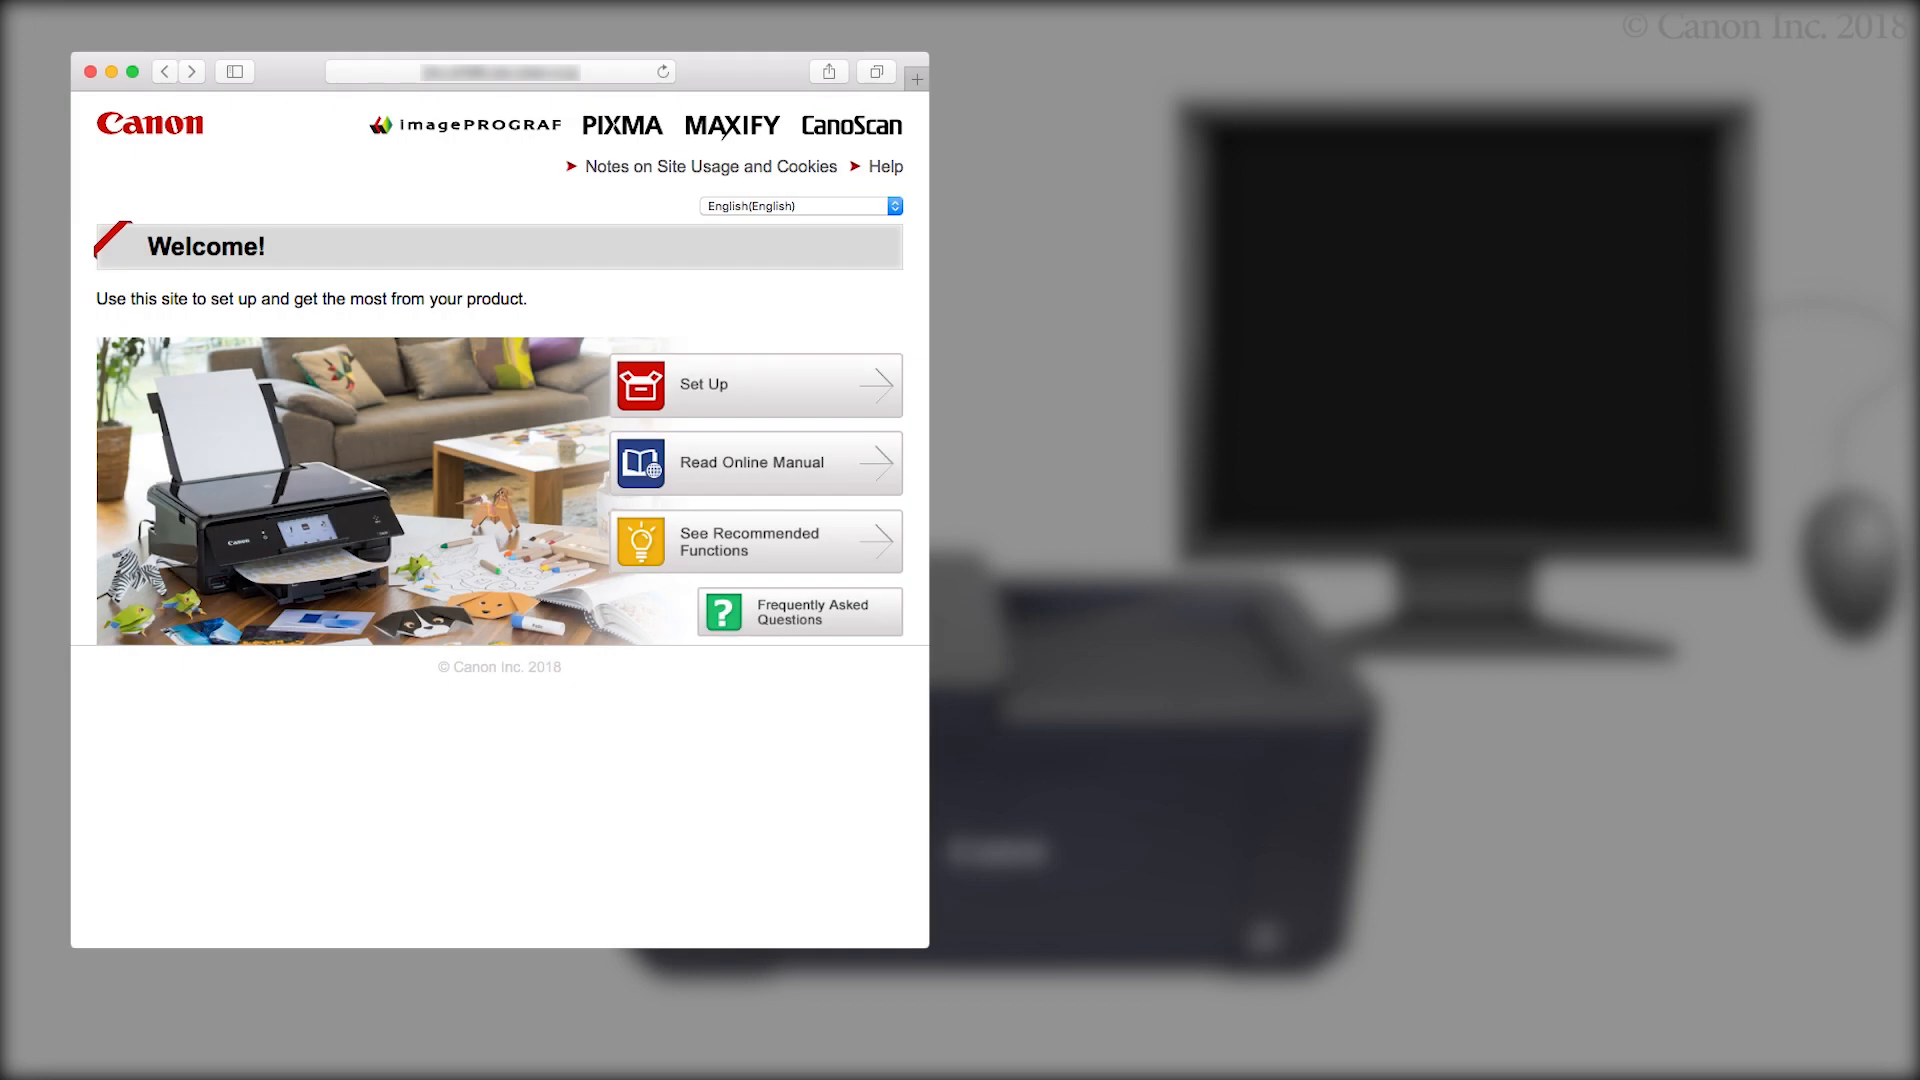
{"action": "left_click", "coordinate": [754, 384]}
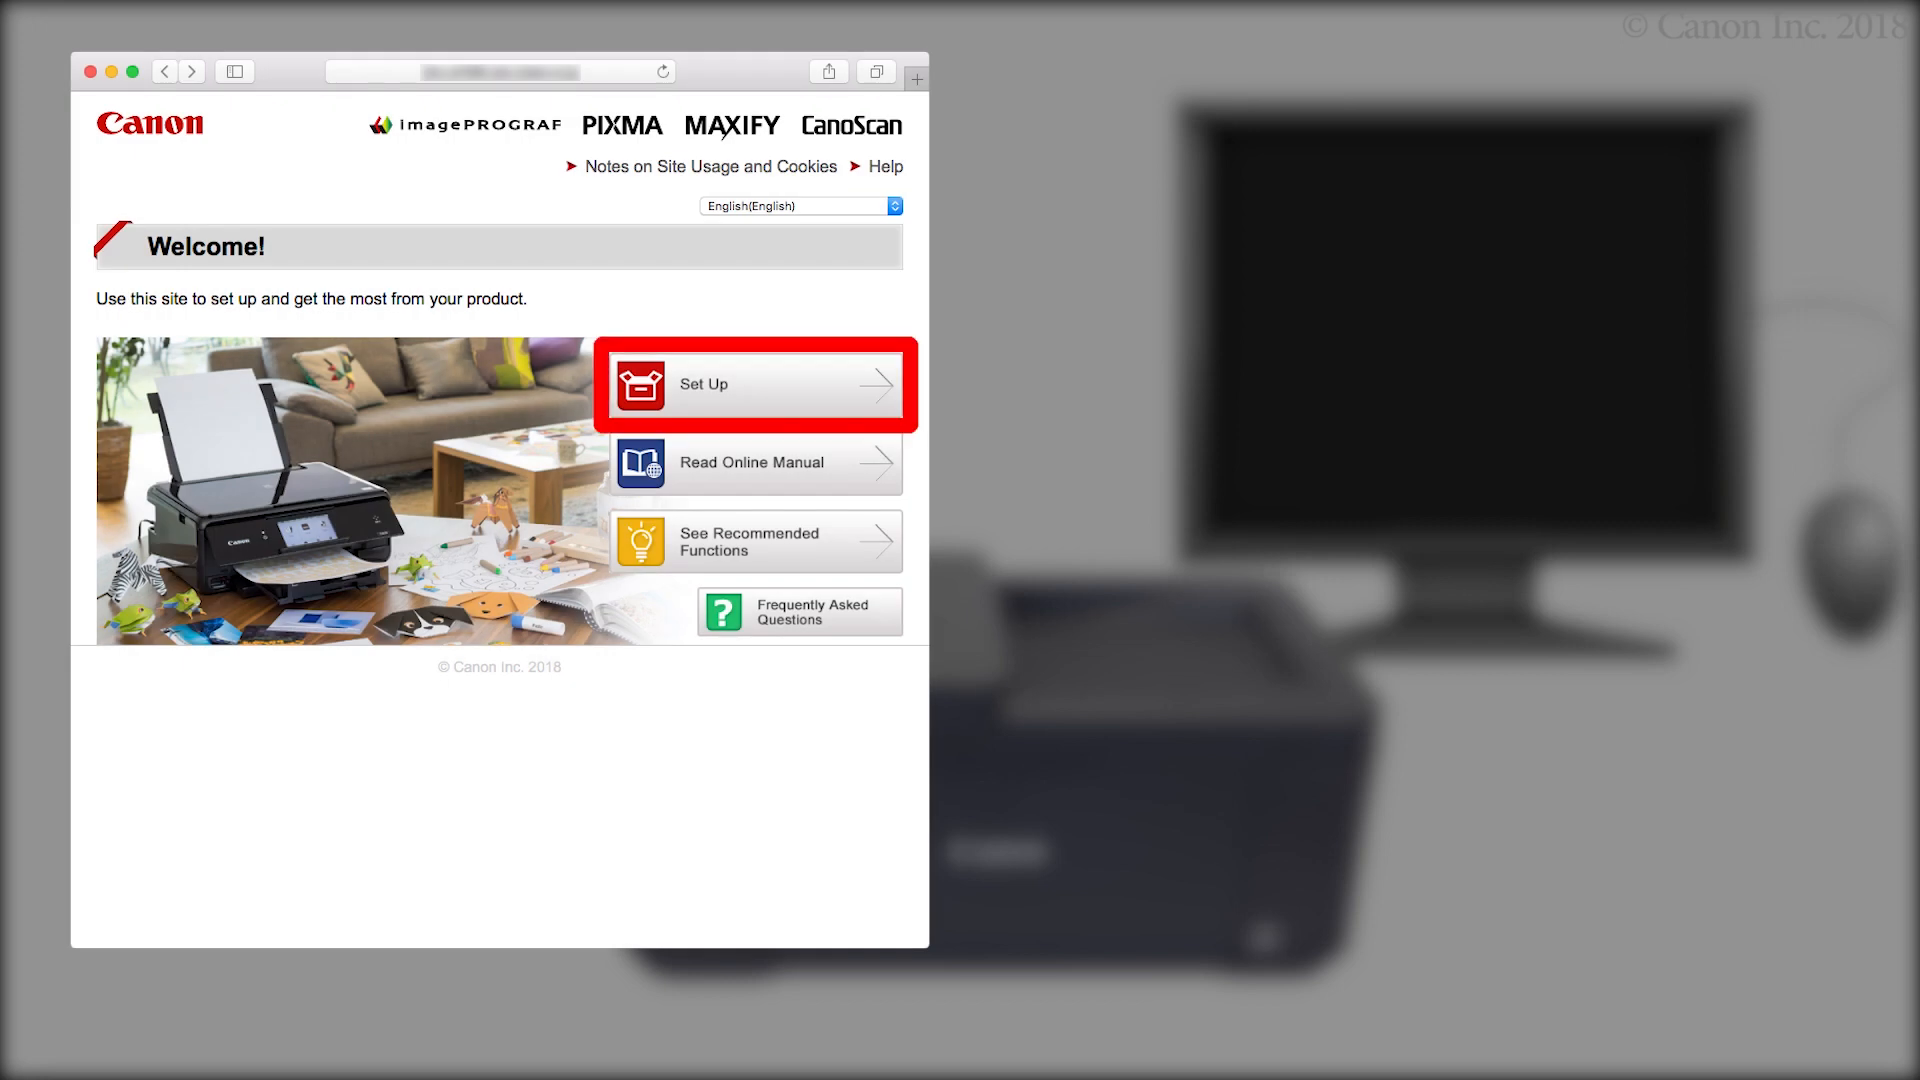
{"action": "left_click", "coordinate": [754, 384]}
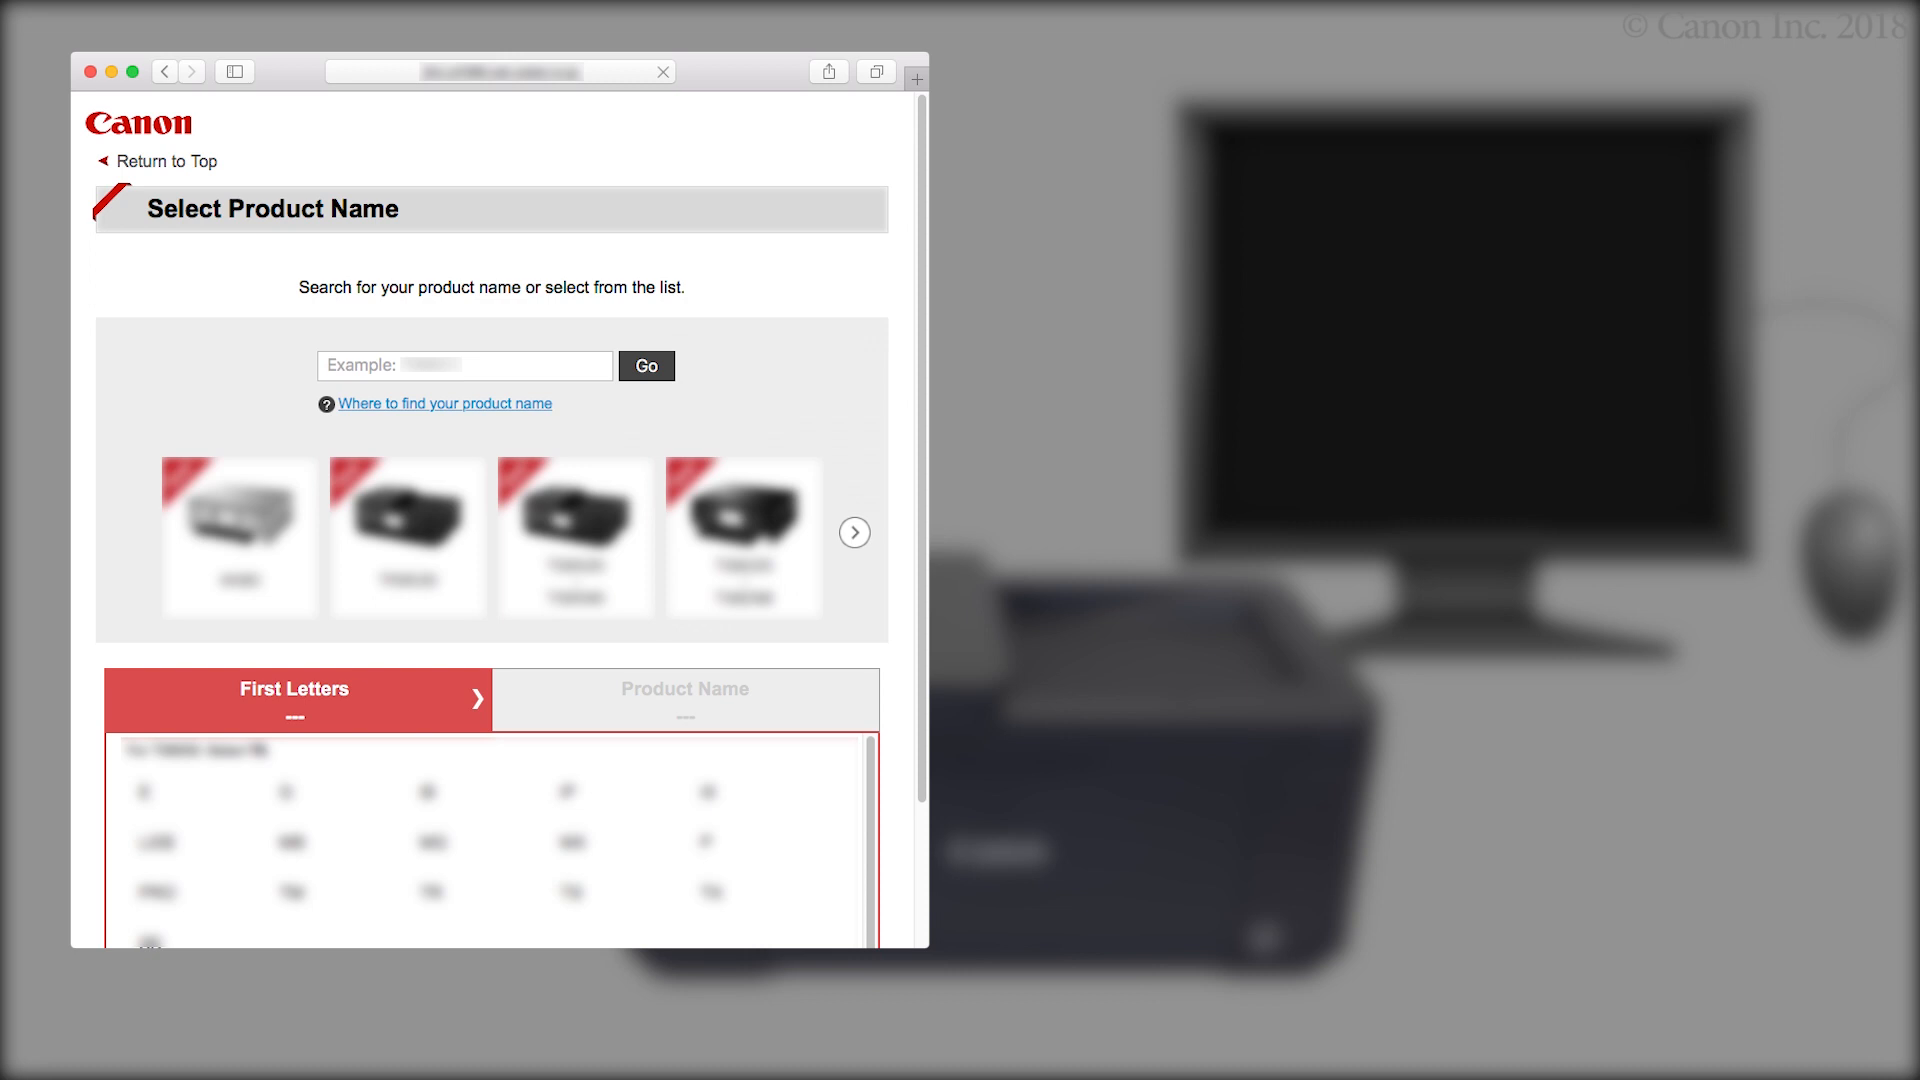
- Search the product list for 'TR45' and bring up that printer's Setup page
{"action": "left_click", "coordinate": [464, 364]}
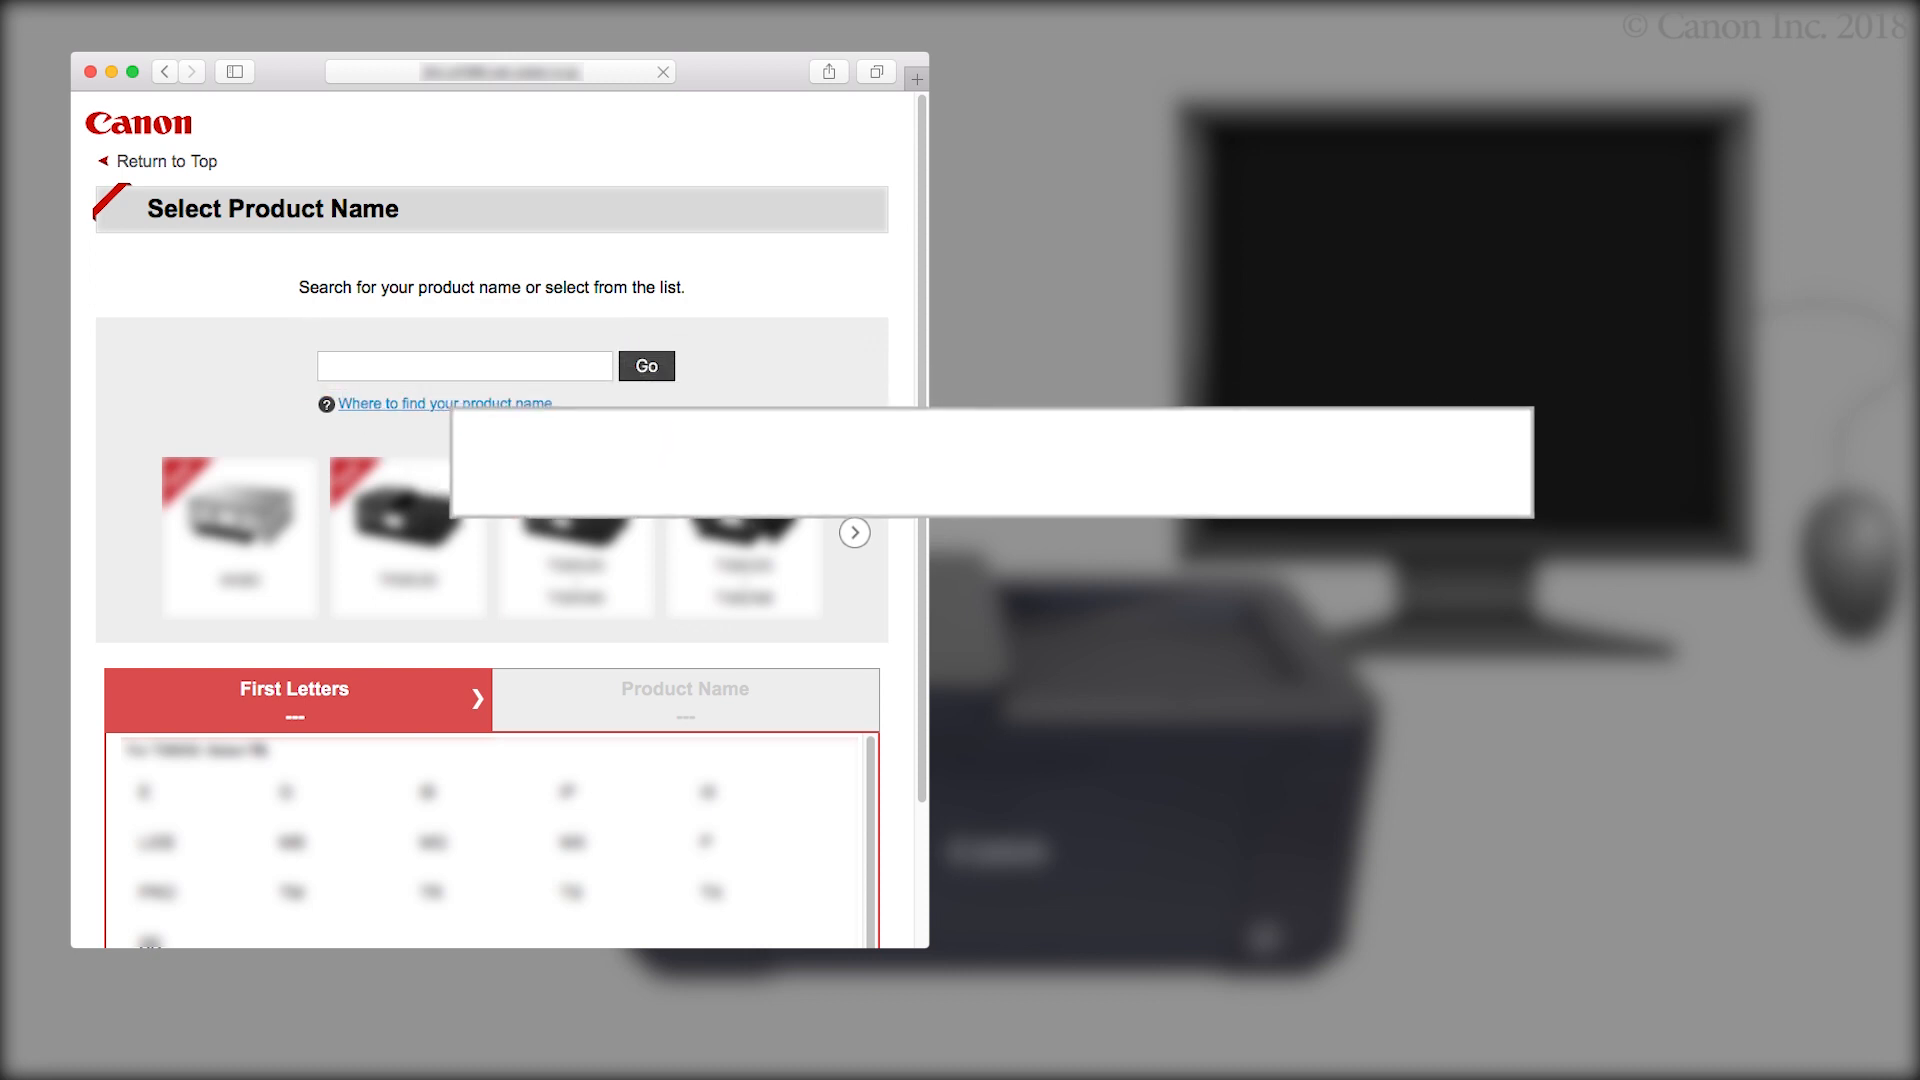
{"action": "type", "text": "TR45"}
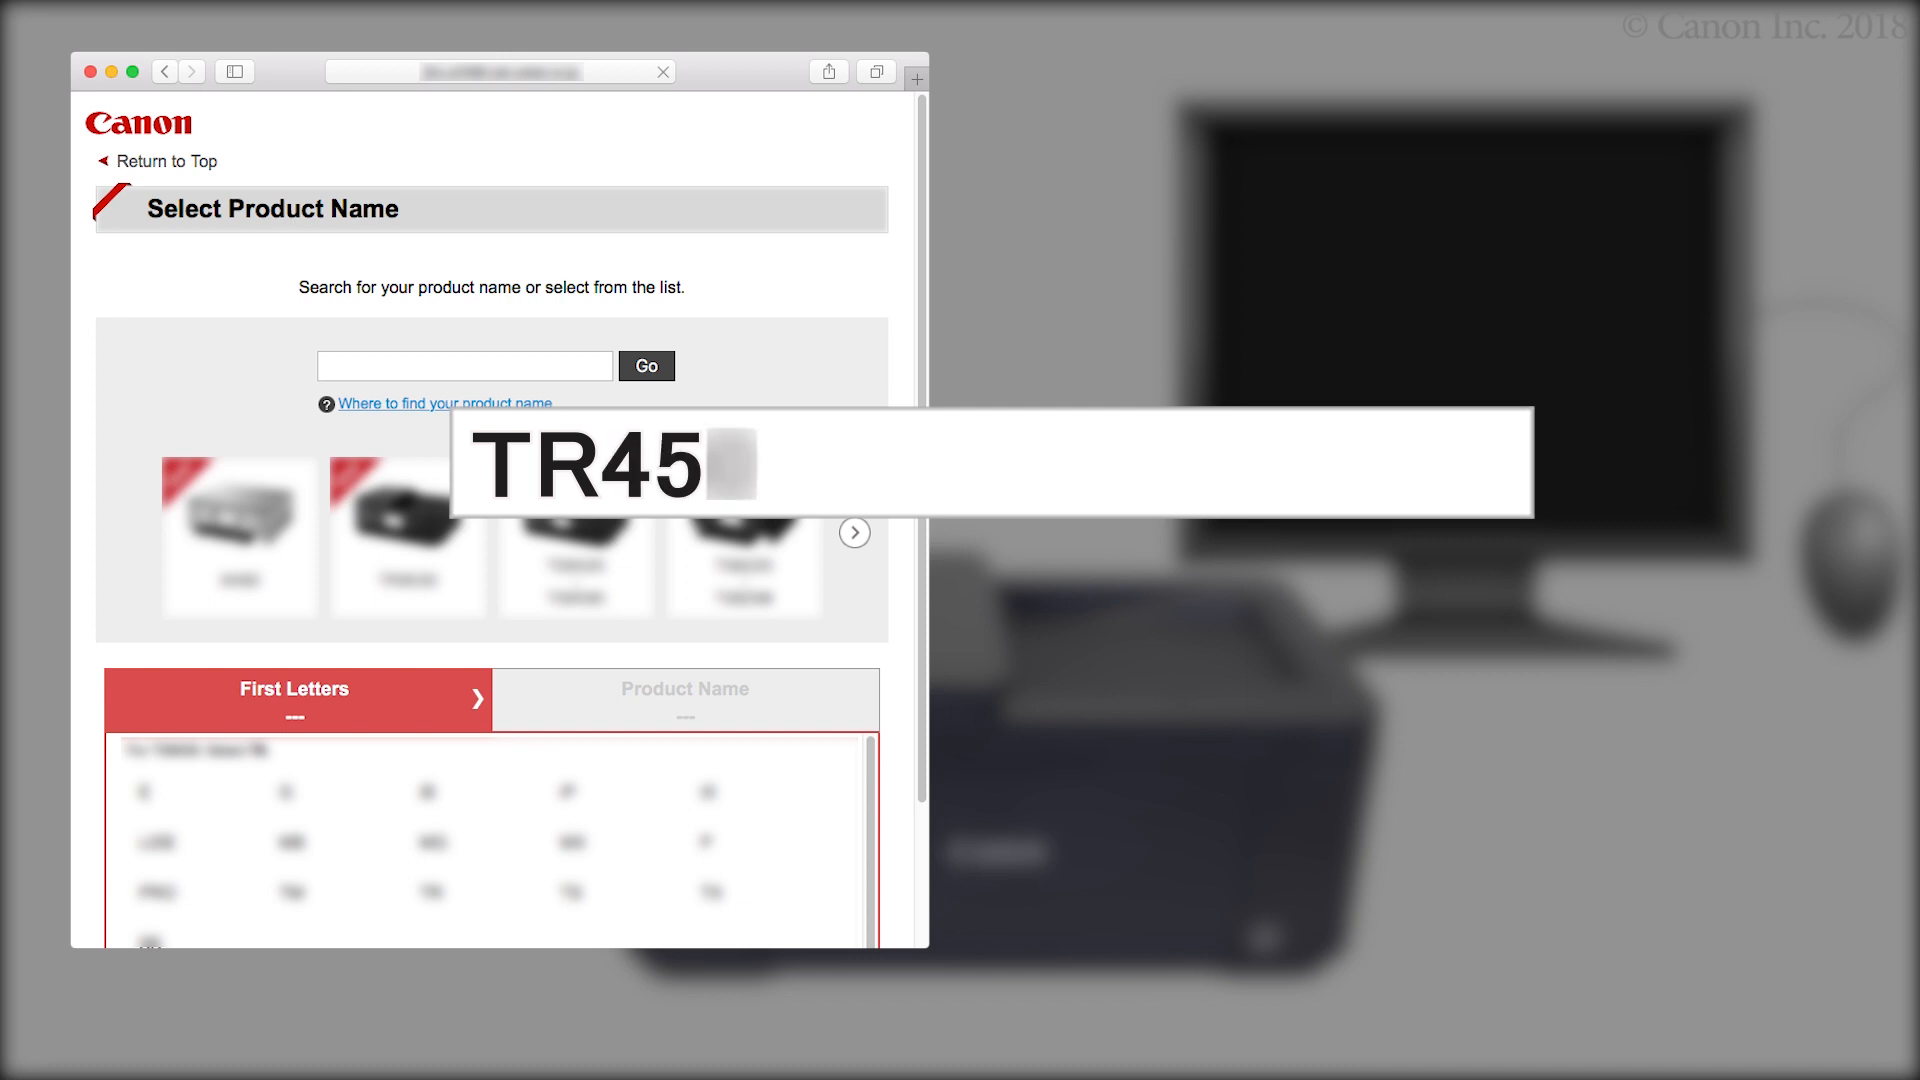
{"action": "type", "text": "TR45"}
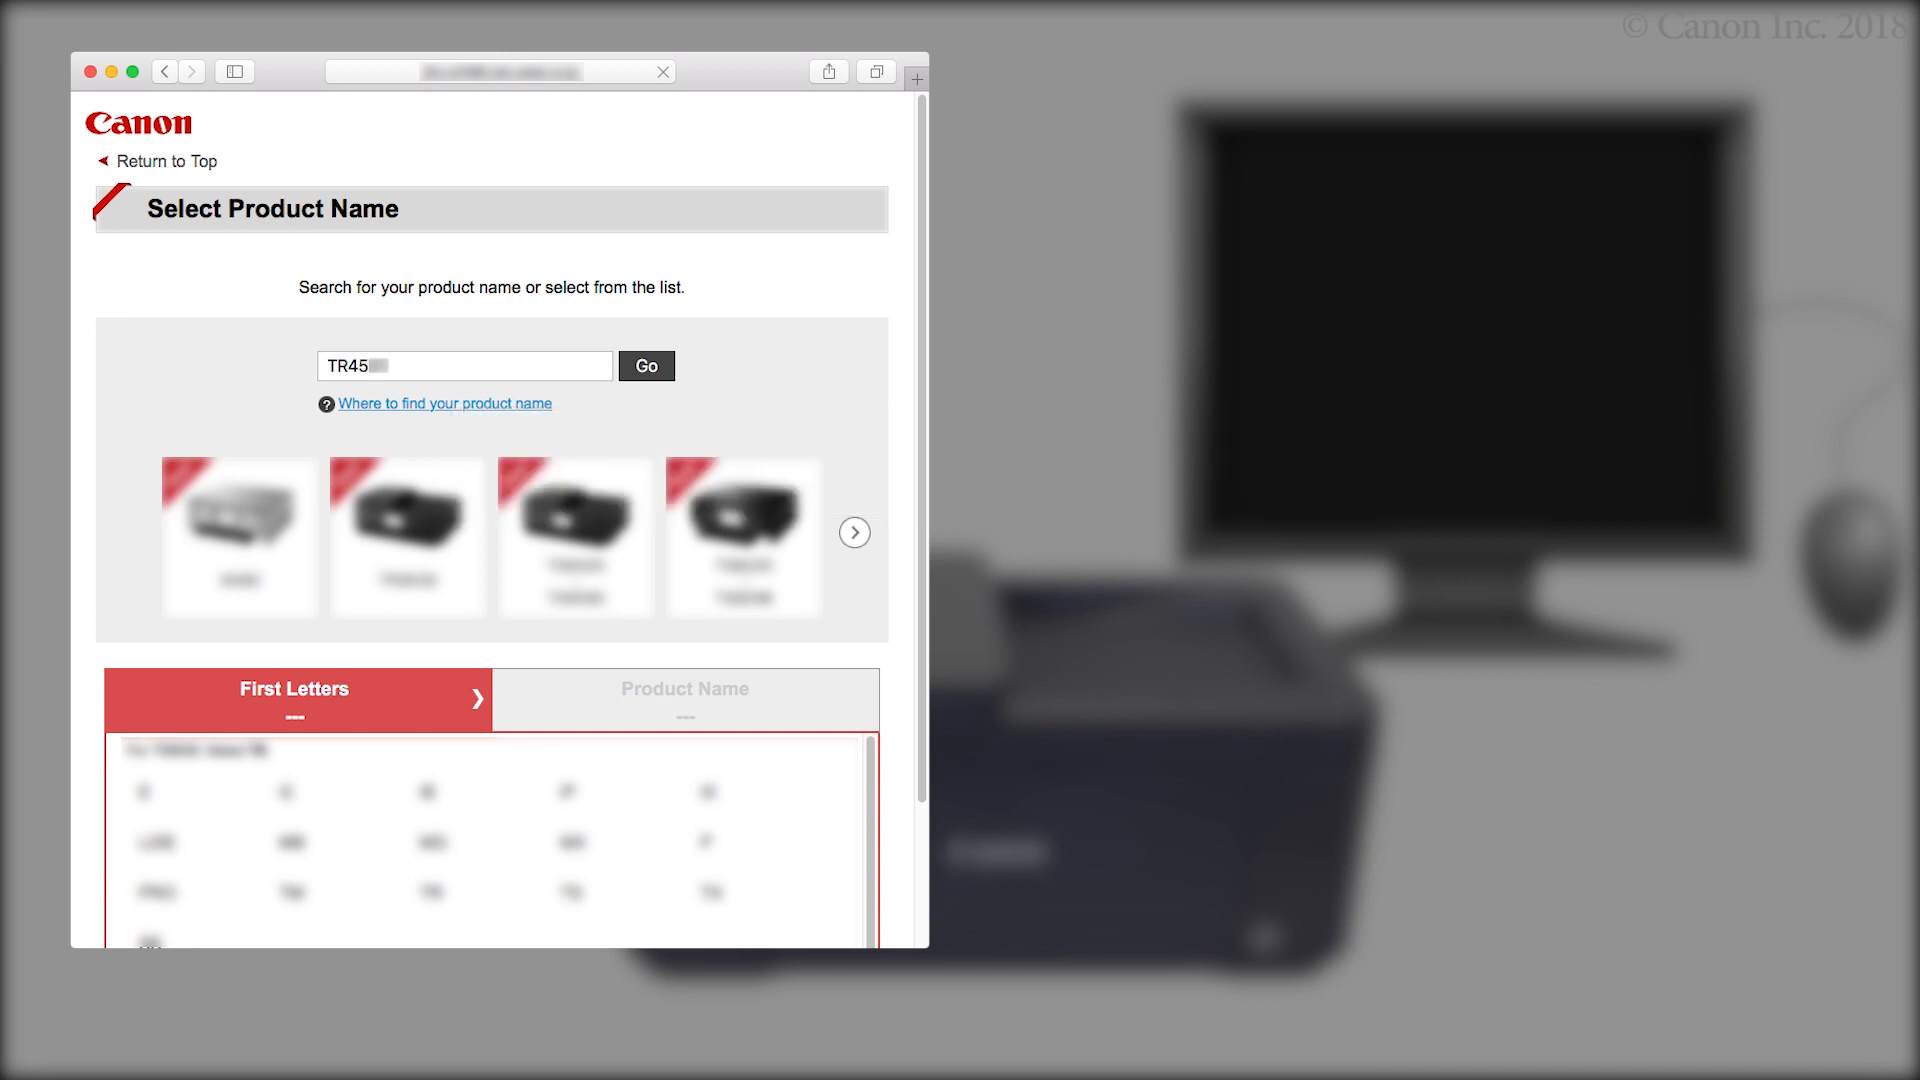
{"action": "left_click", "coordinate": [646, 366]}
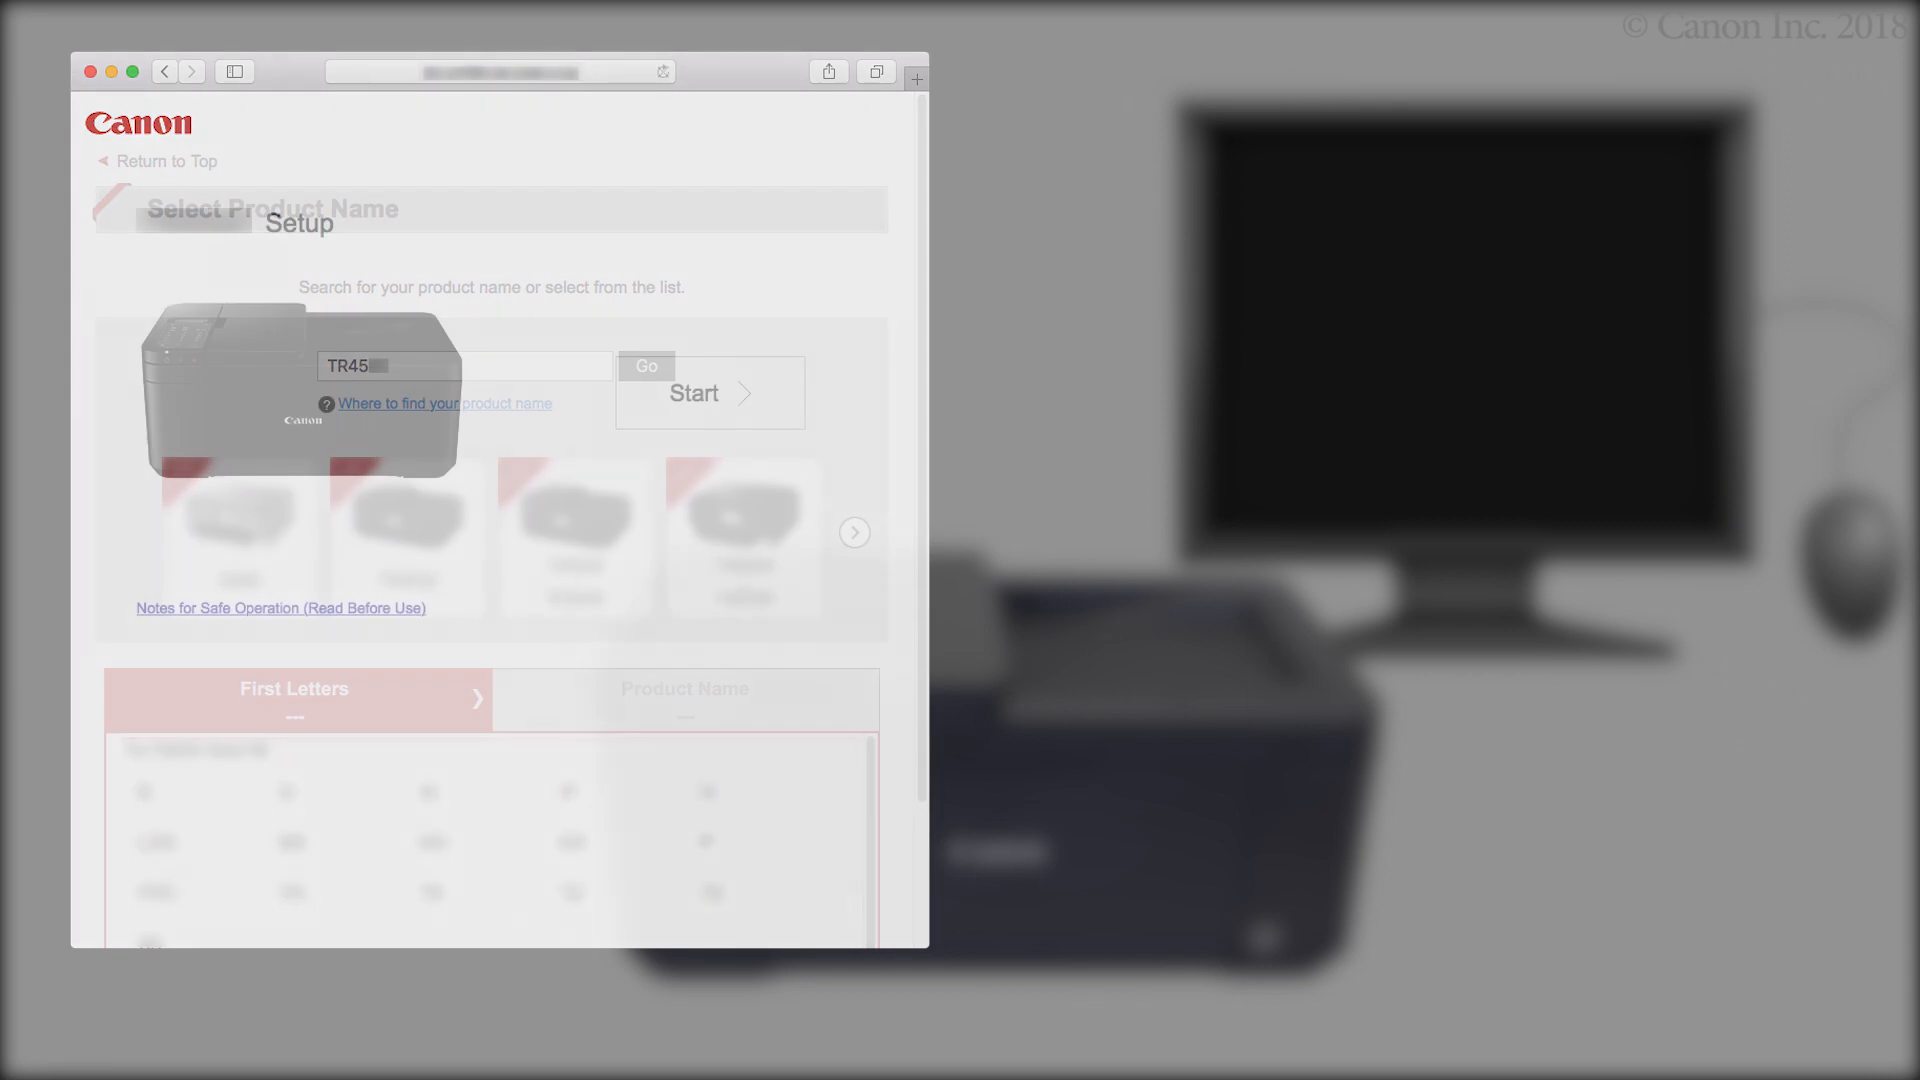
- Start the setup walkthrough, skip preparation to Connecting to a Computer, and download the macOS setup software
{"action": "left_click", "coordinate": [646, 366]}
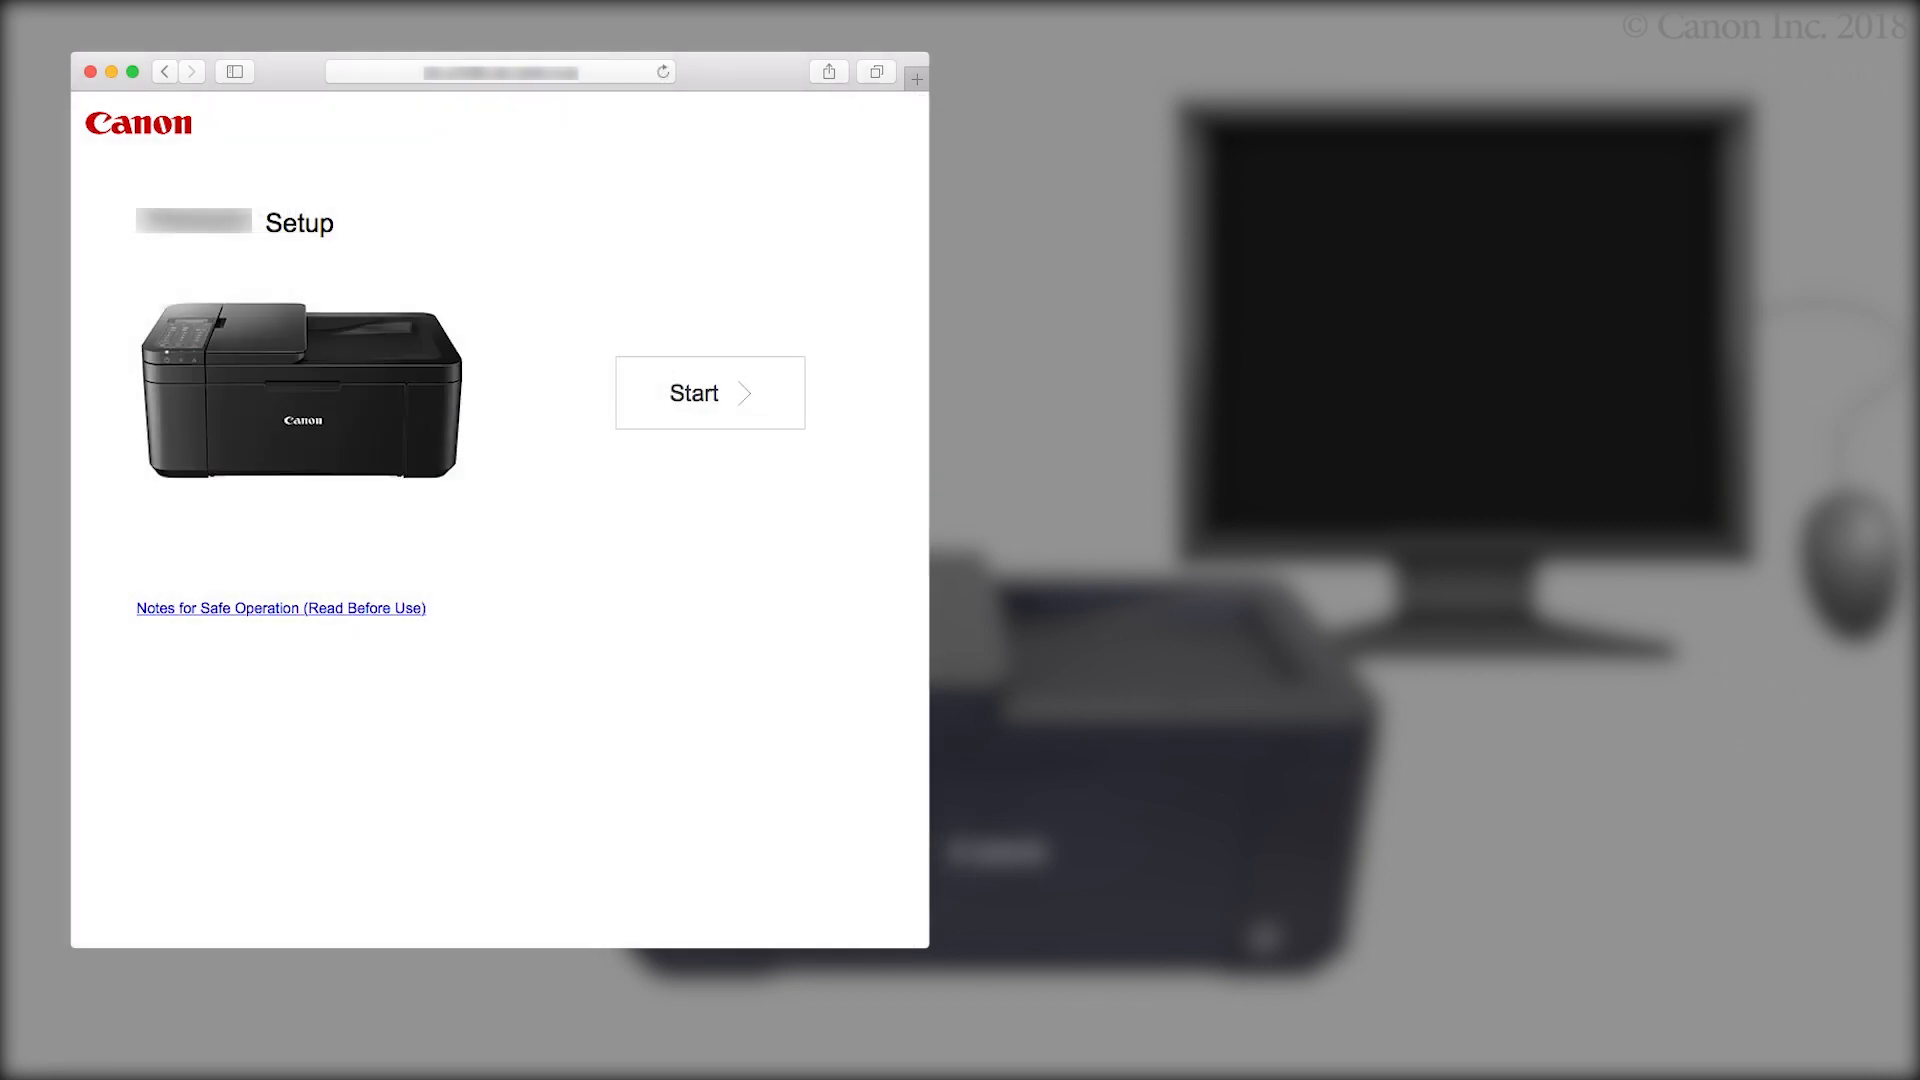
{"action": "left_click", "coordinate": [708, 392]}
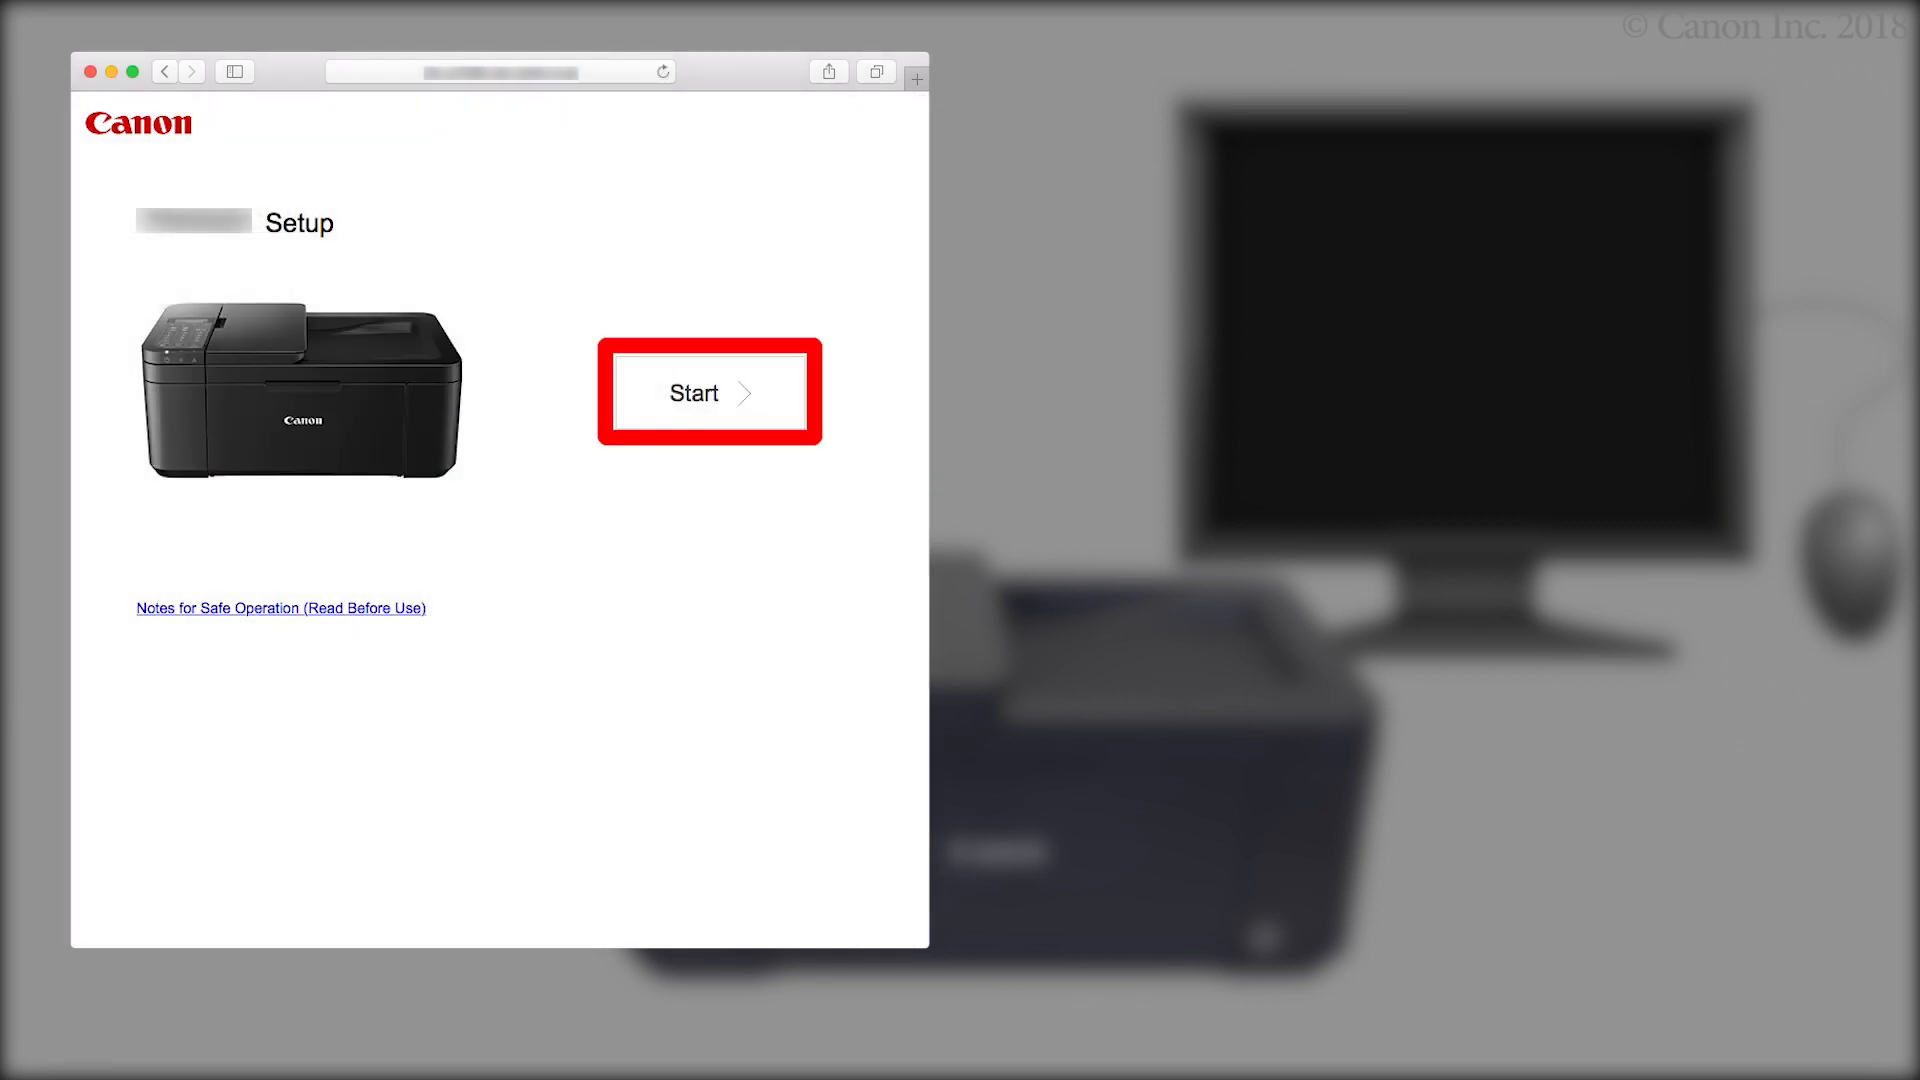
{"action": "left_click", "coordinate": [708, 392]}
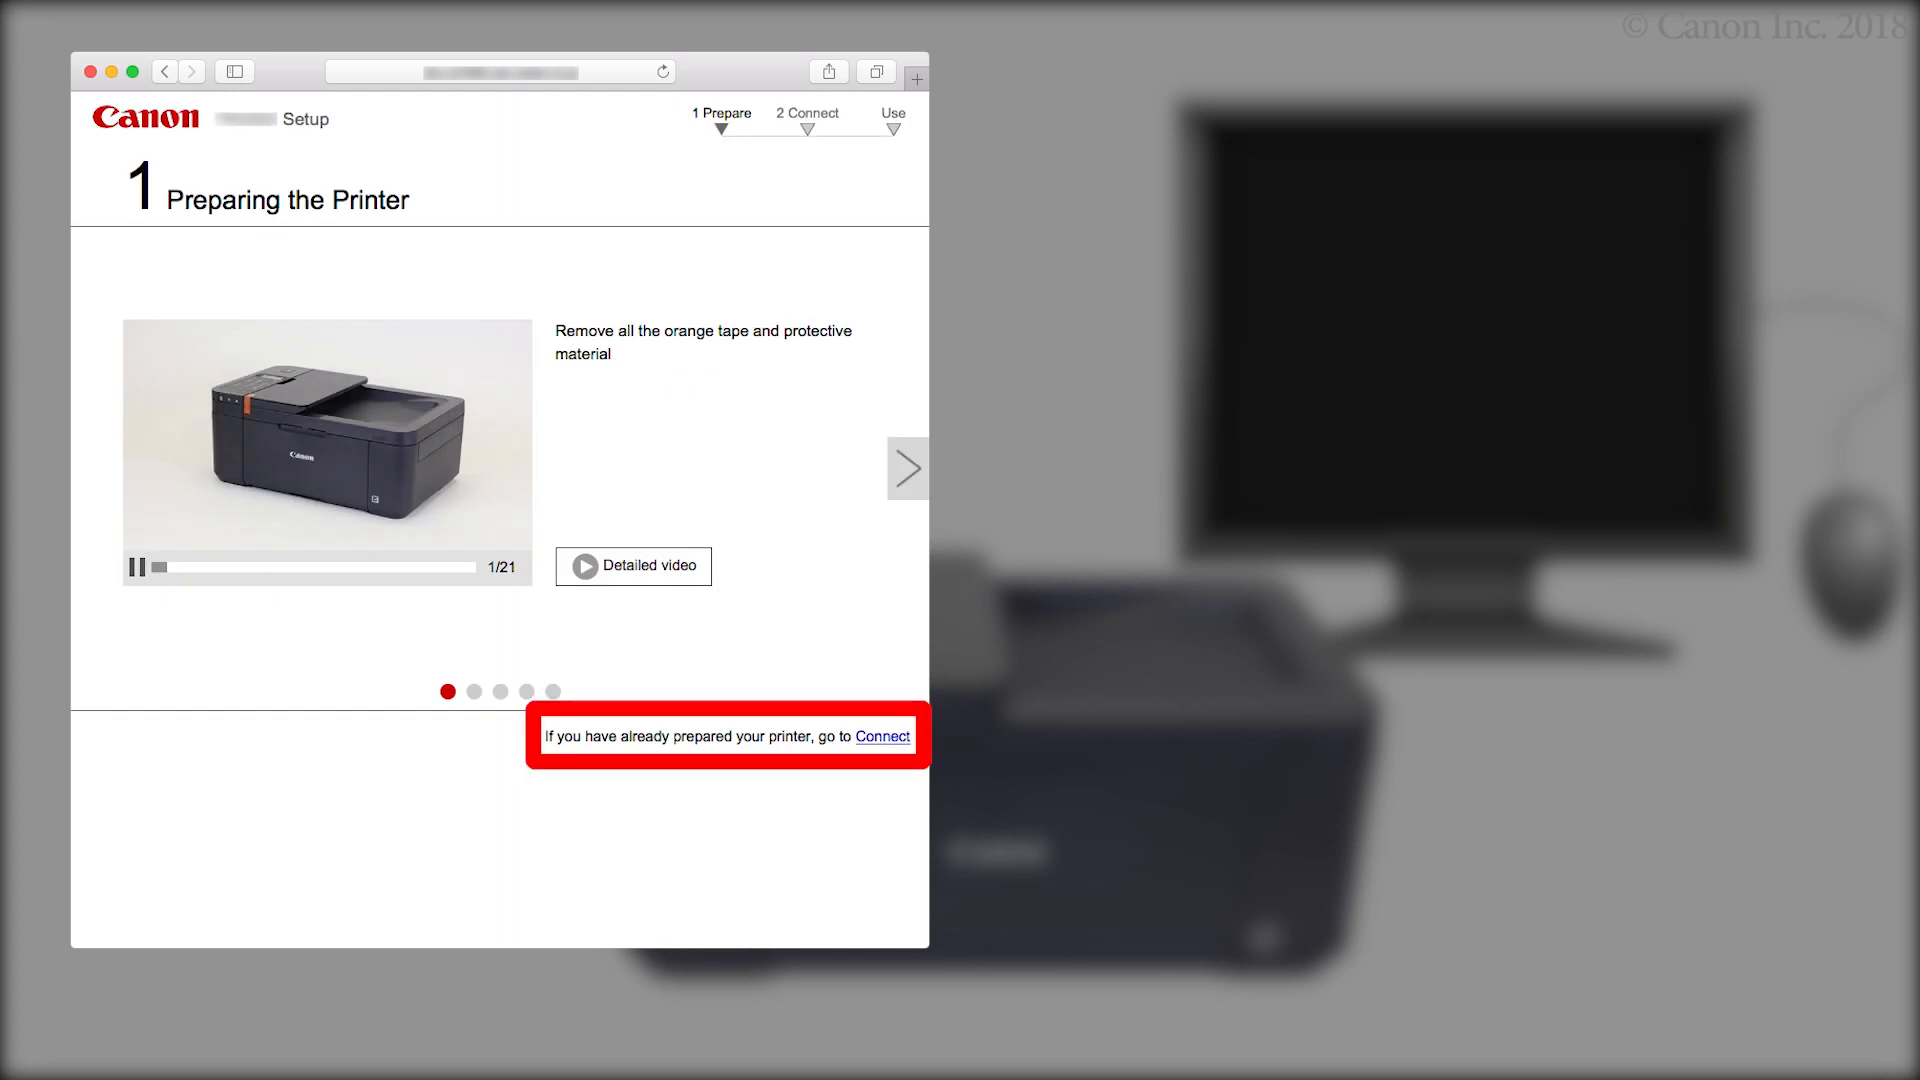
{"action": "left_click", "coordinate": [884, 736]}
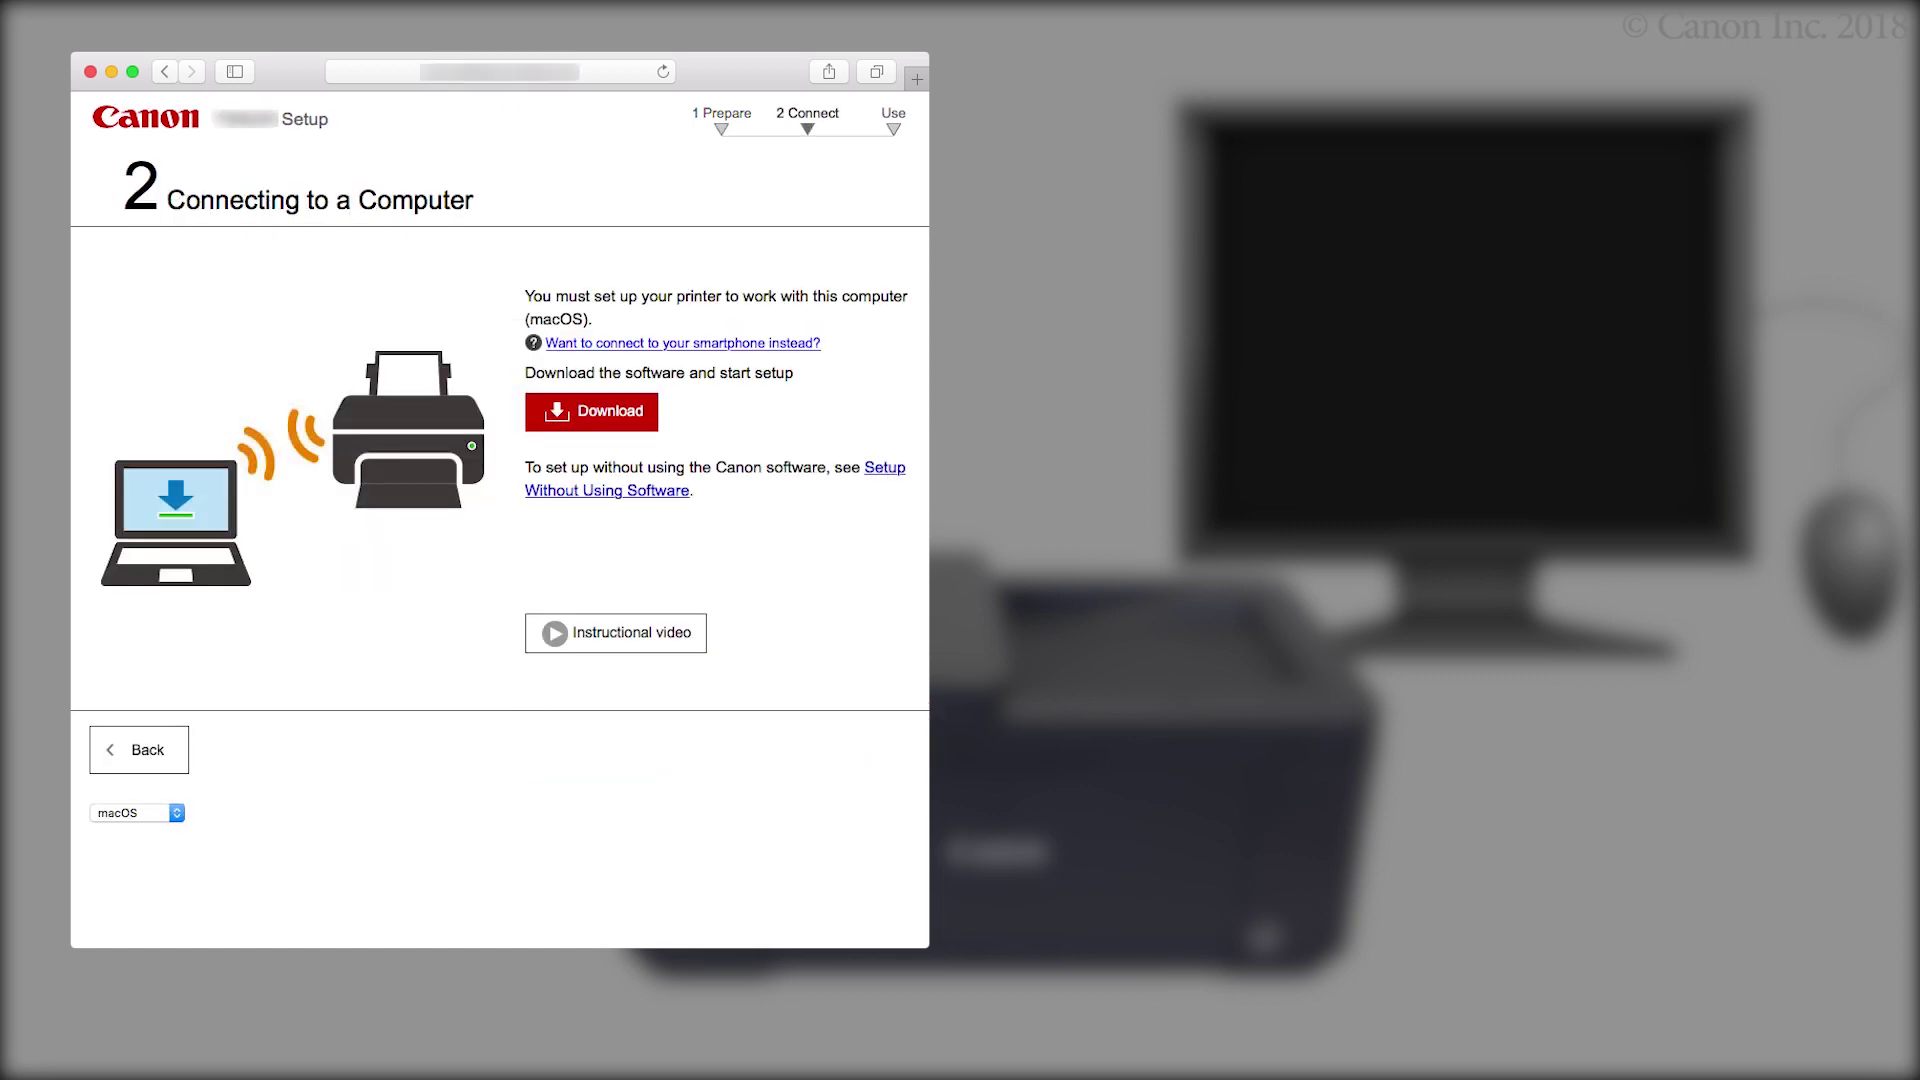
{"action": "mouse_move", "coordinate": [592, 412]}
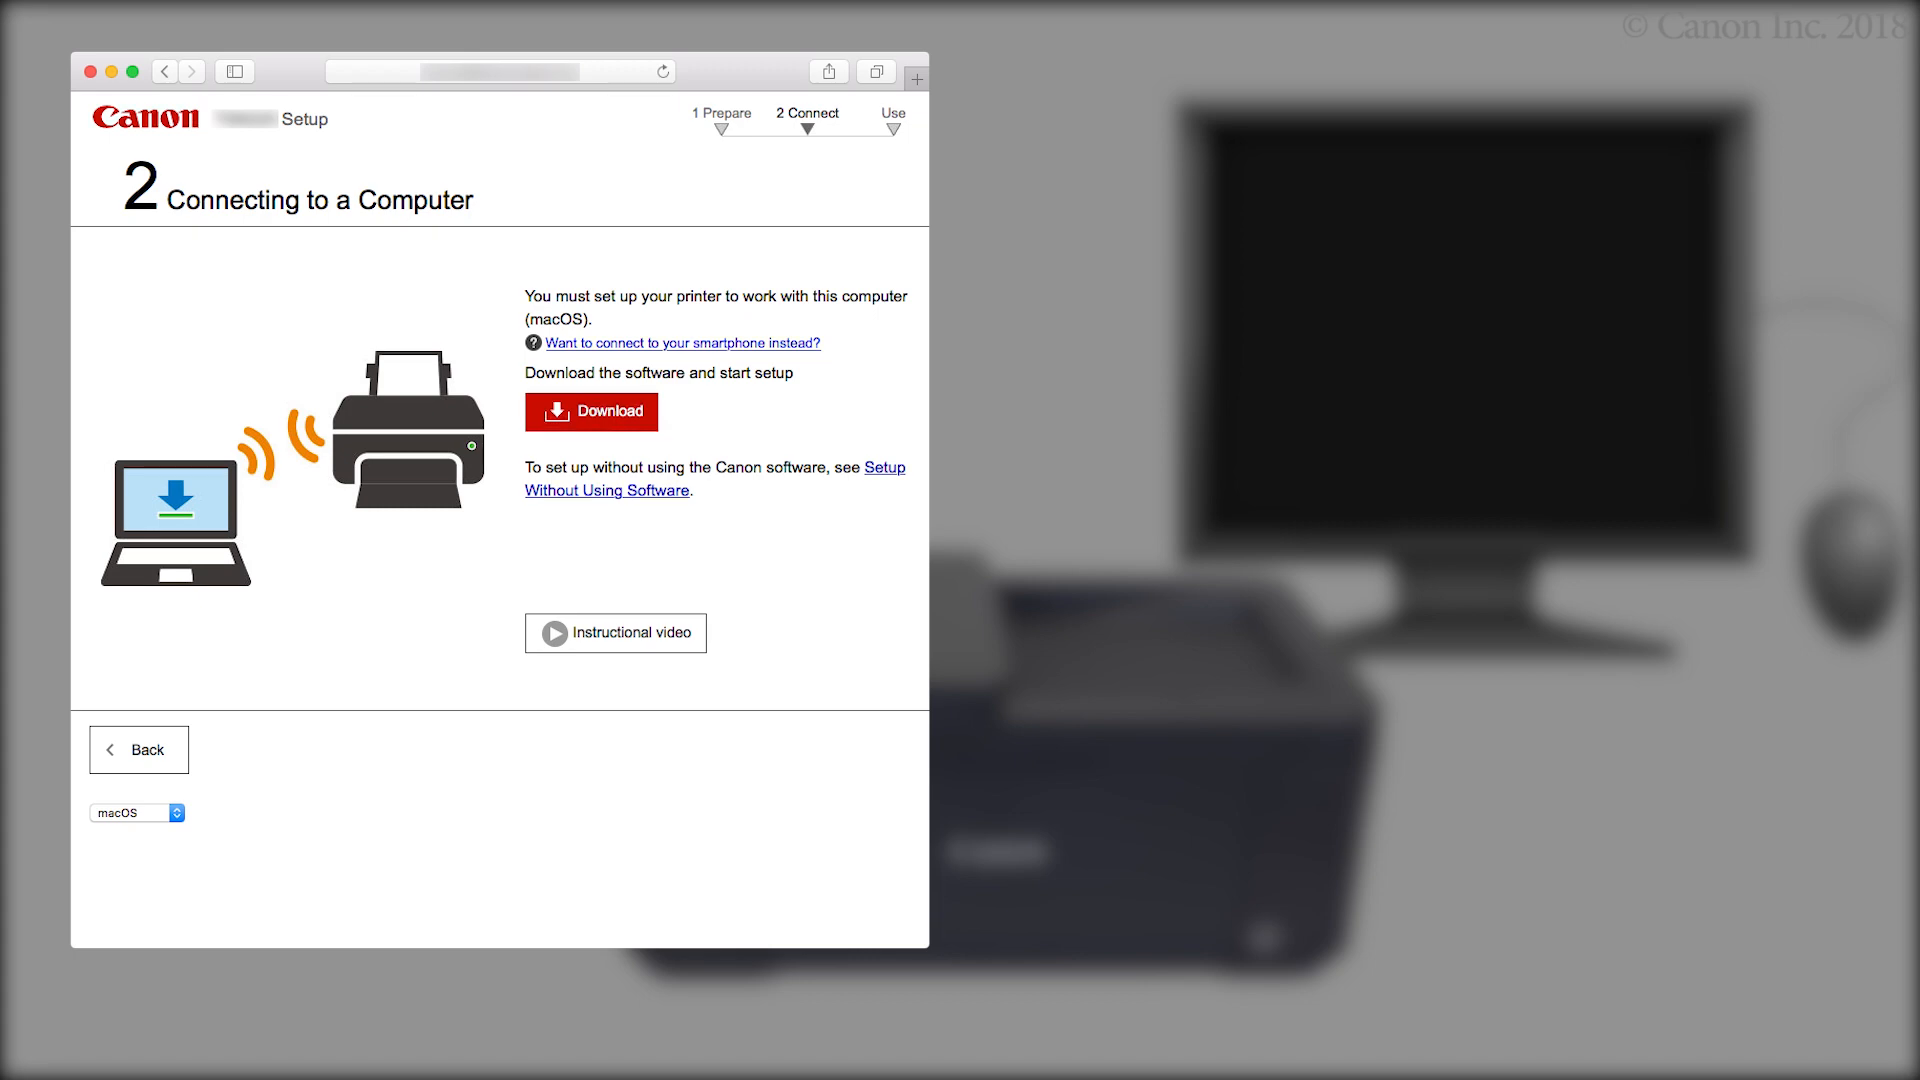
{"action": "left_click", "coordinate": [592, 412]}
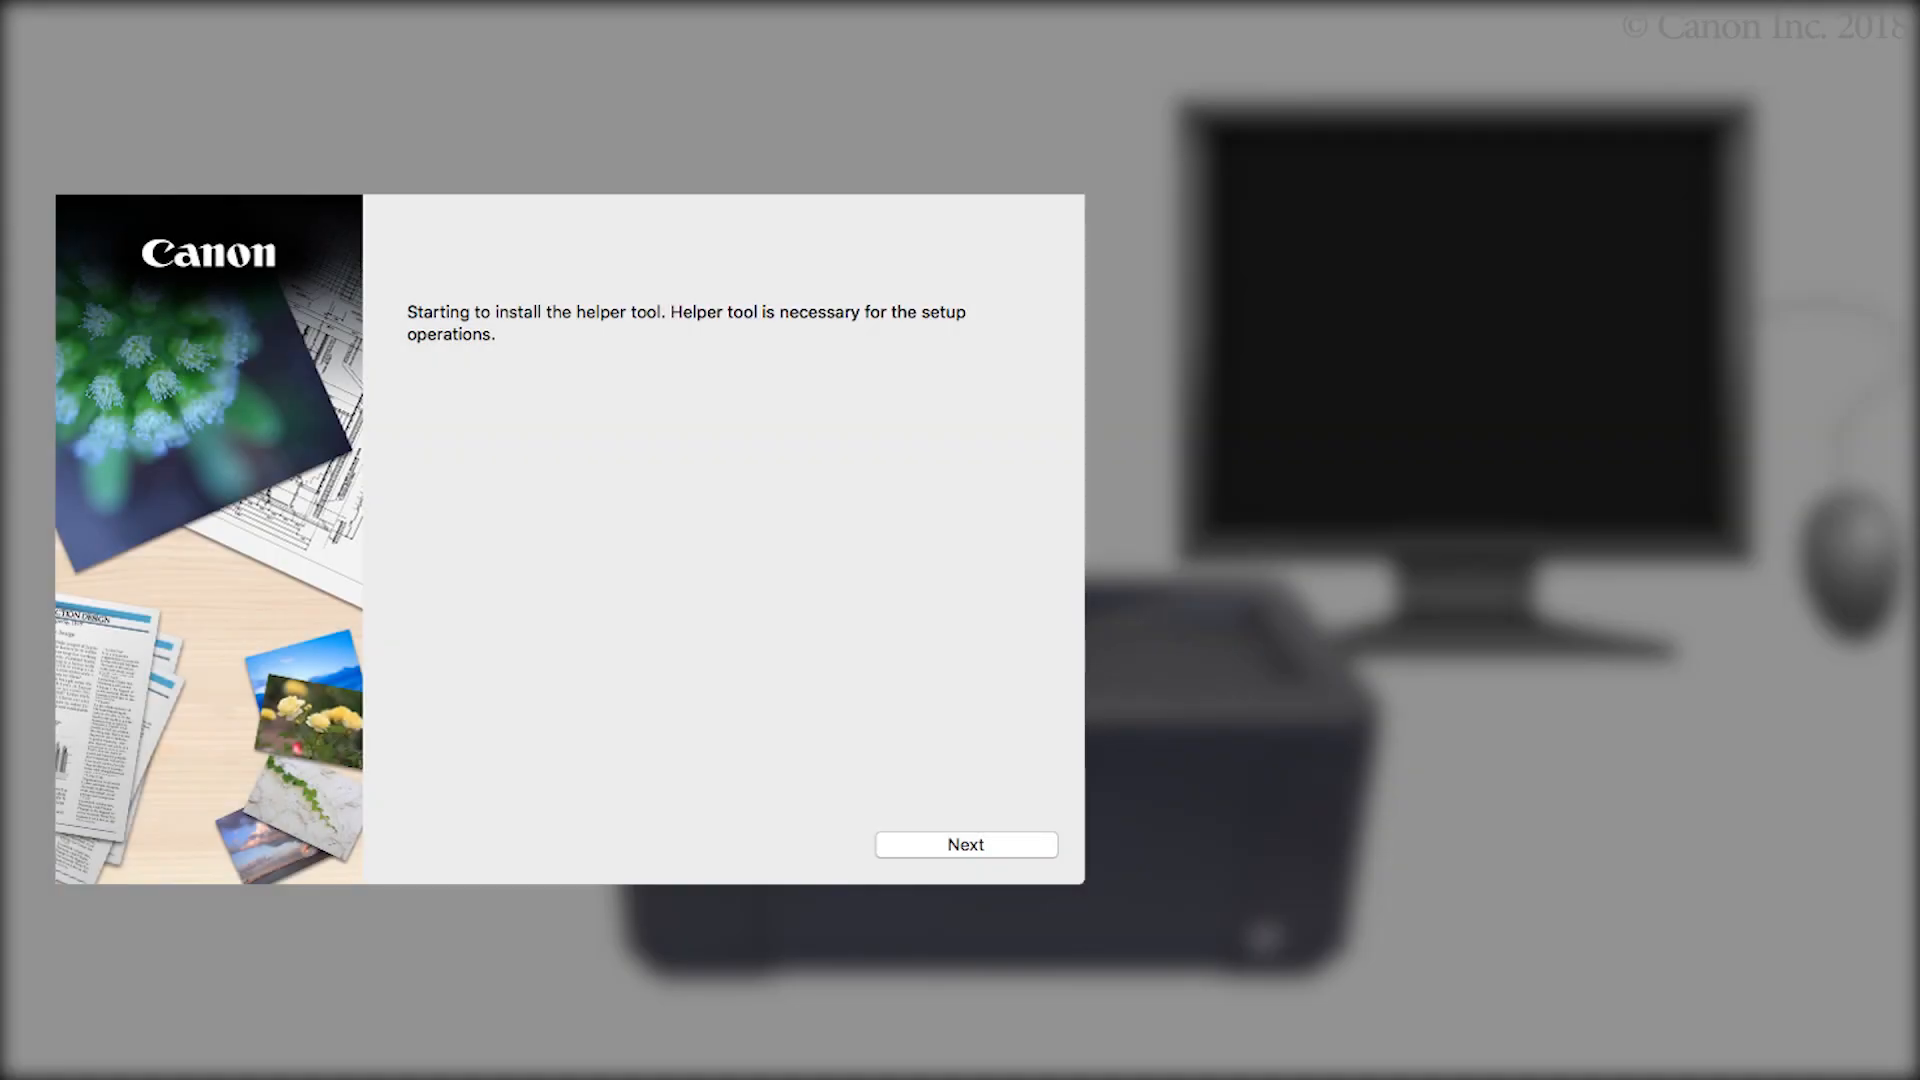
- Install the helper tool, choose Start Setup, and continue past the security notice to Select Country or Region
{"action": "left_click", "coordinate": [966, 844]}
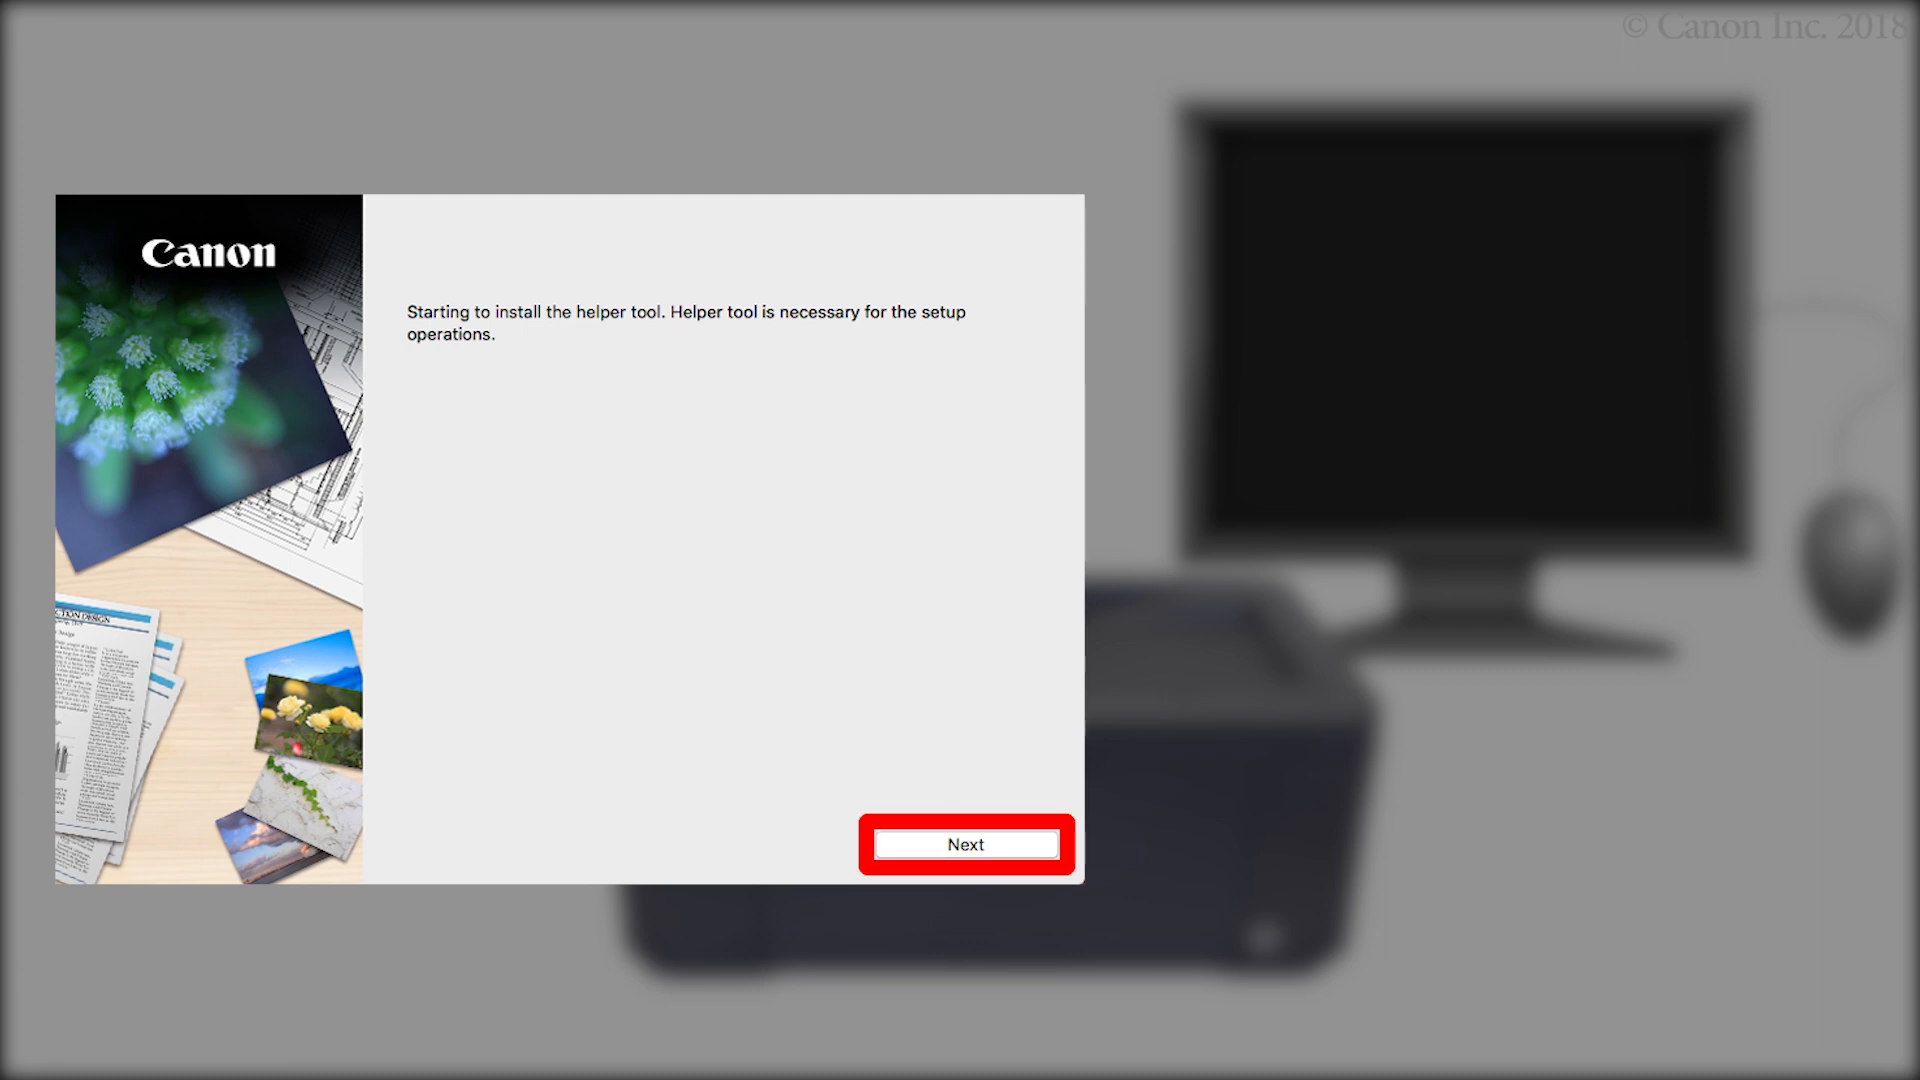
{"action": "left_click", "coordinate": [966, 844]}
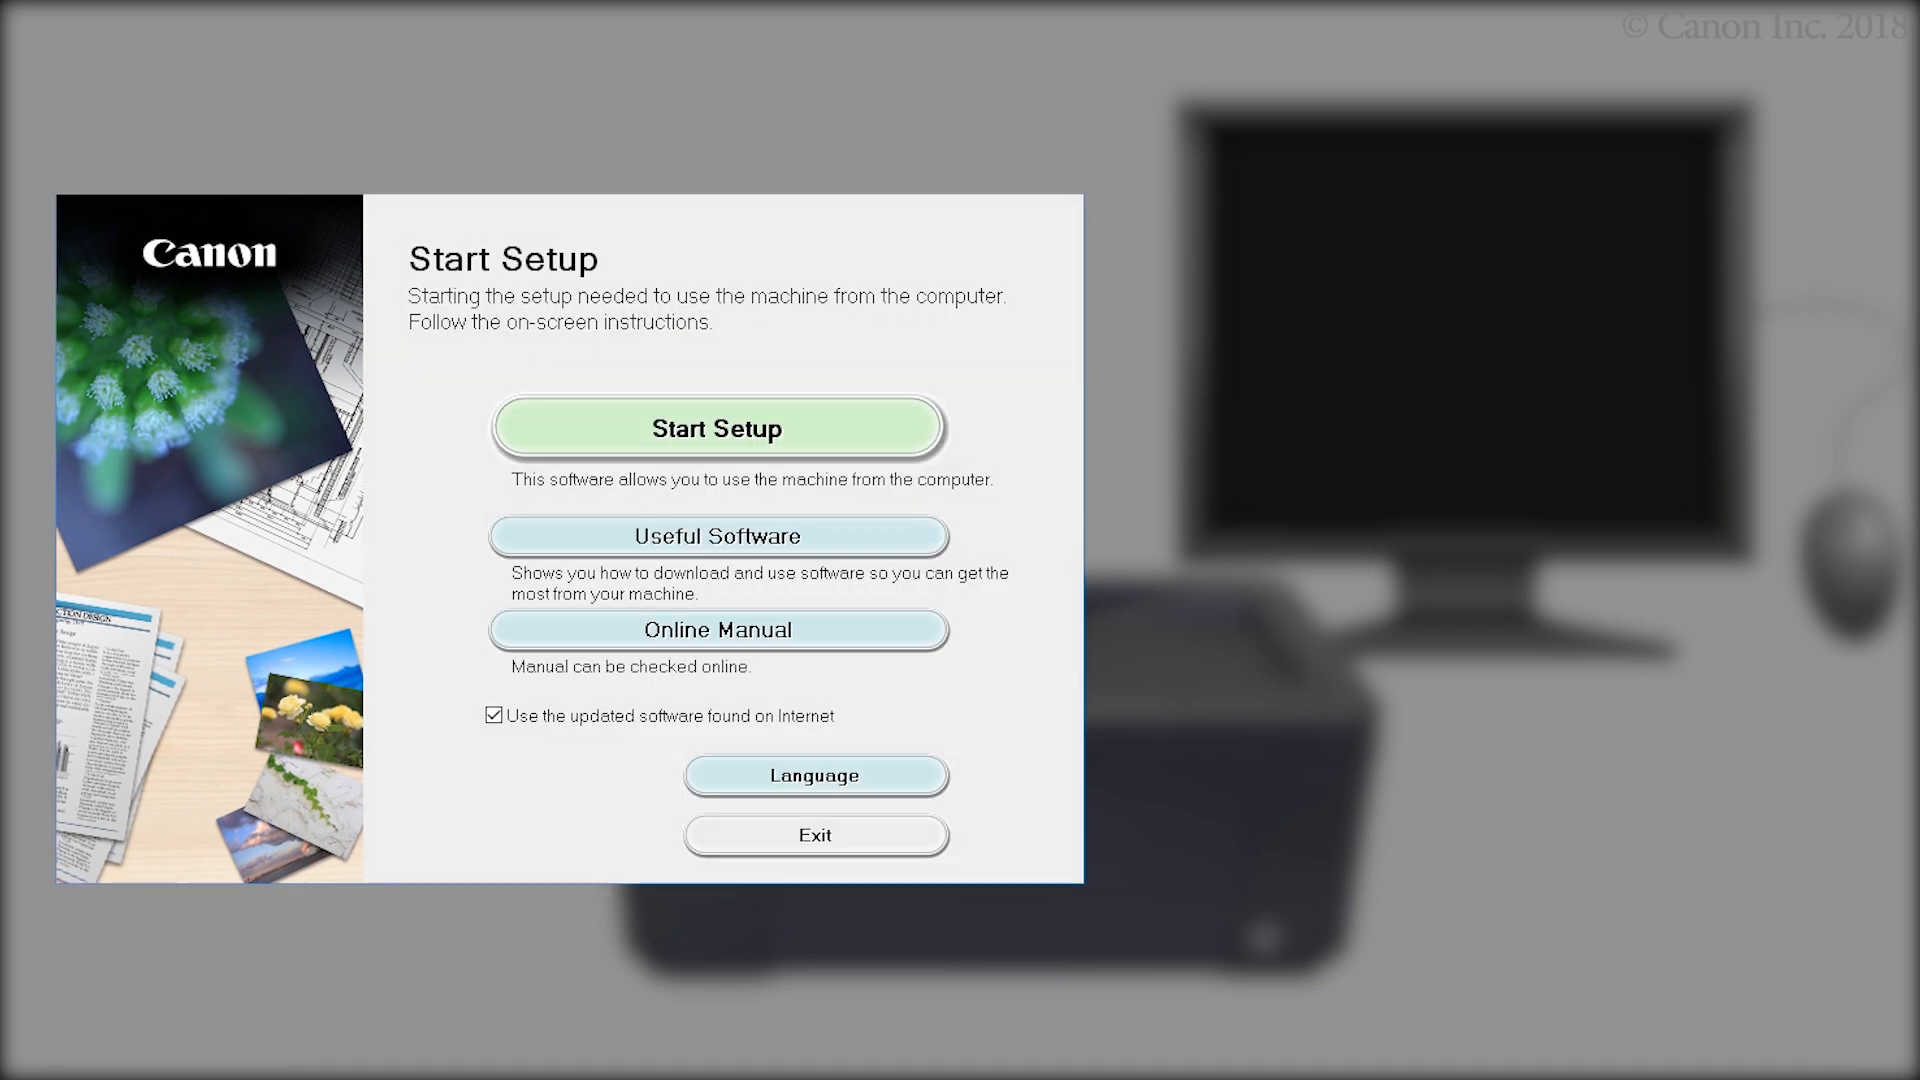
{"action": "left_click", "coordinate": [718, 428]}
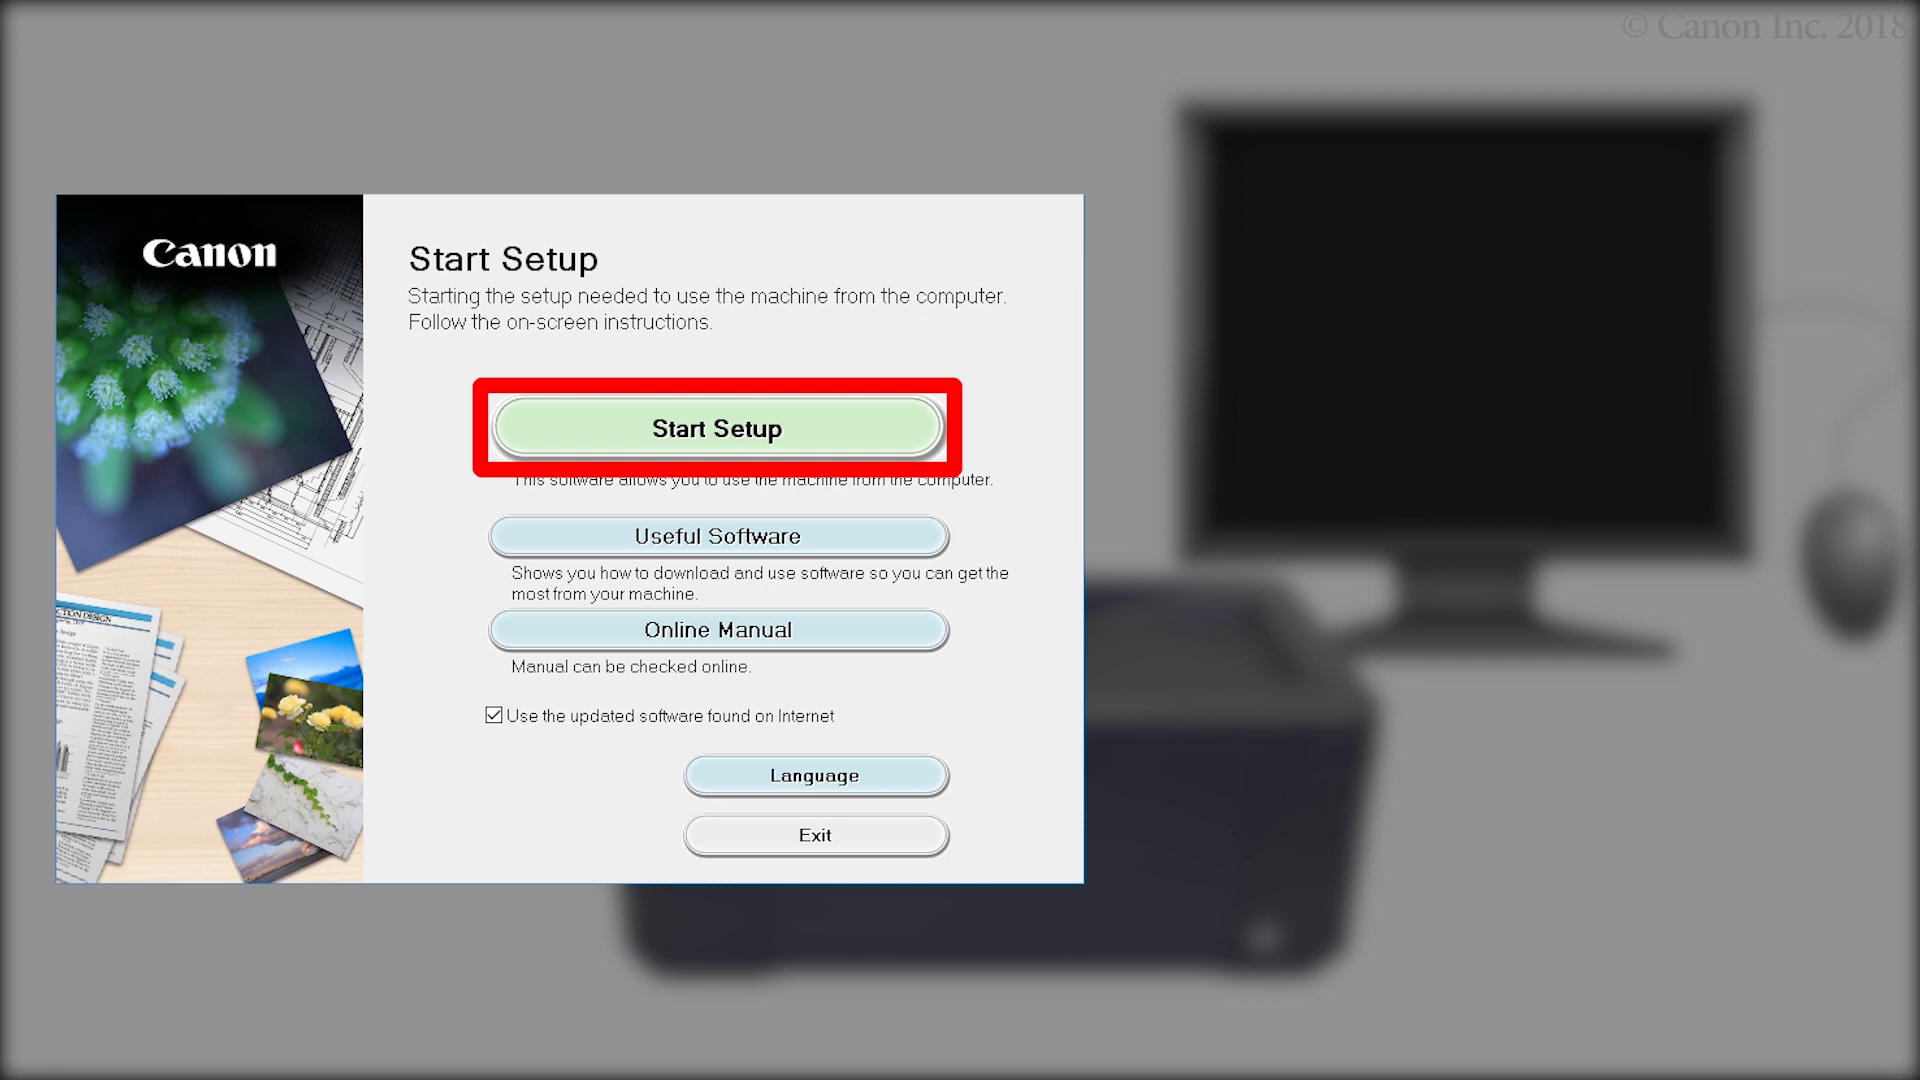
{"action": "left_click", "coordinate": [716, 428]}
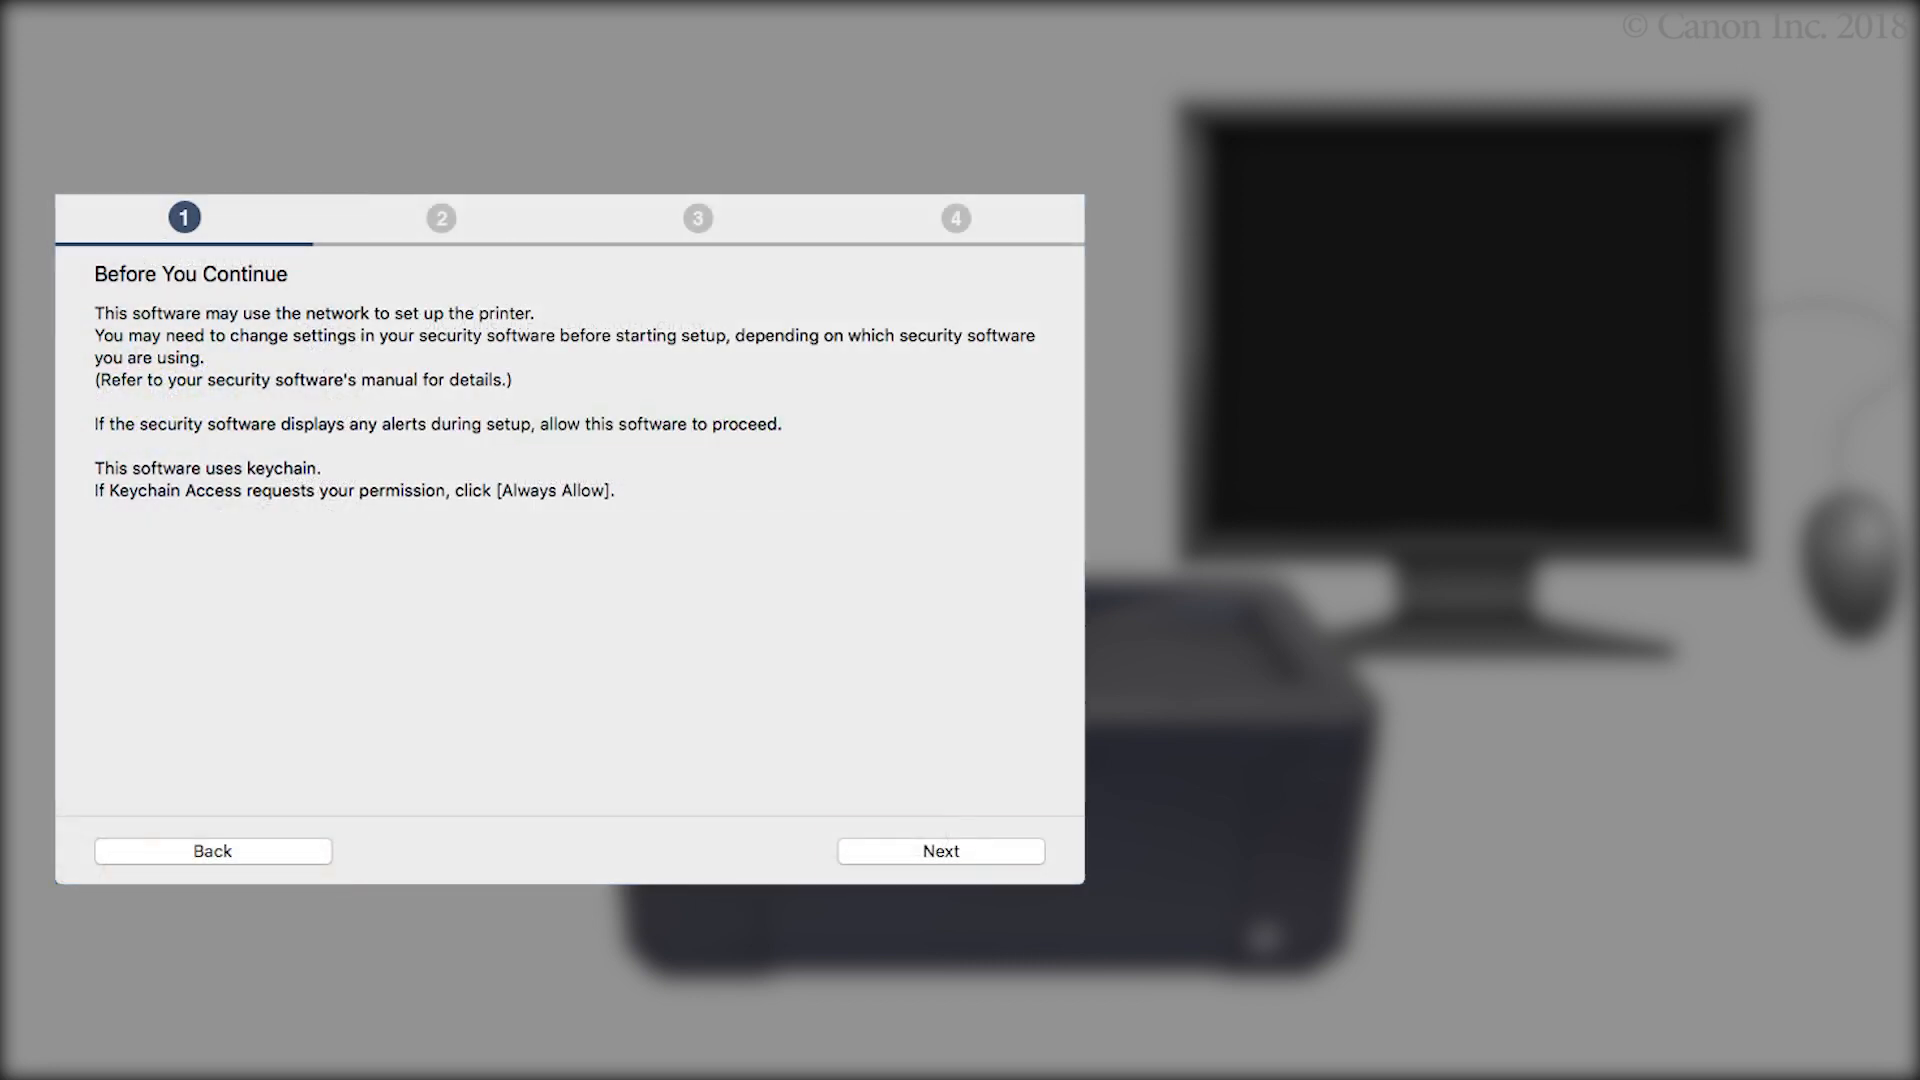
{"action": "left_click", "coordinate": [940, 850]}
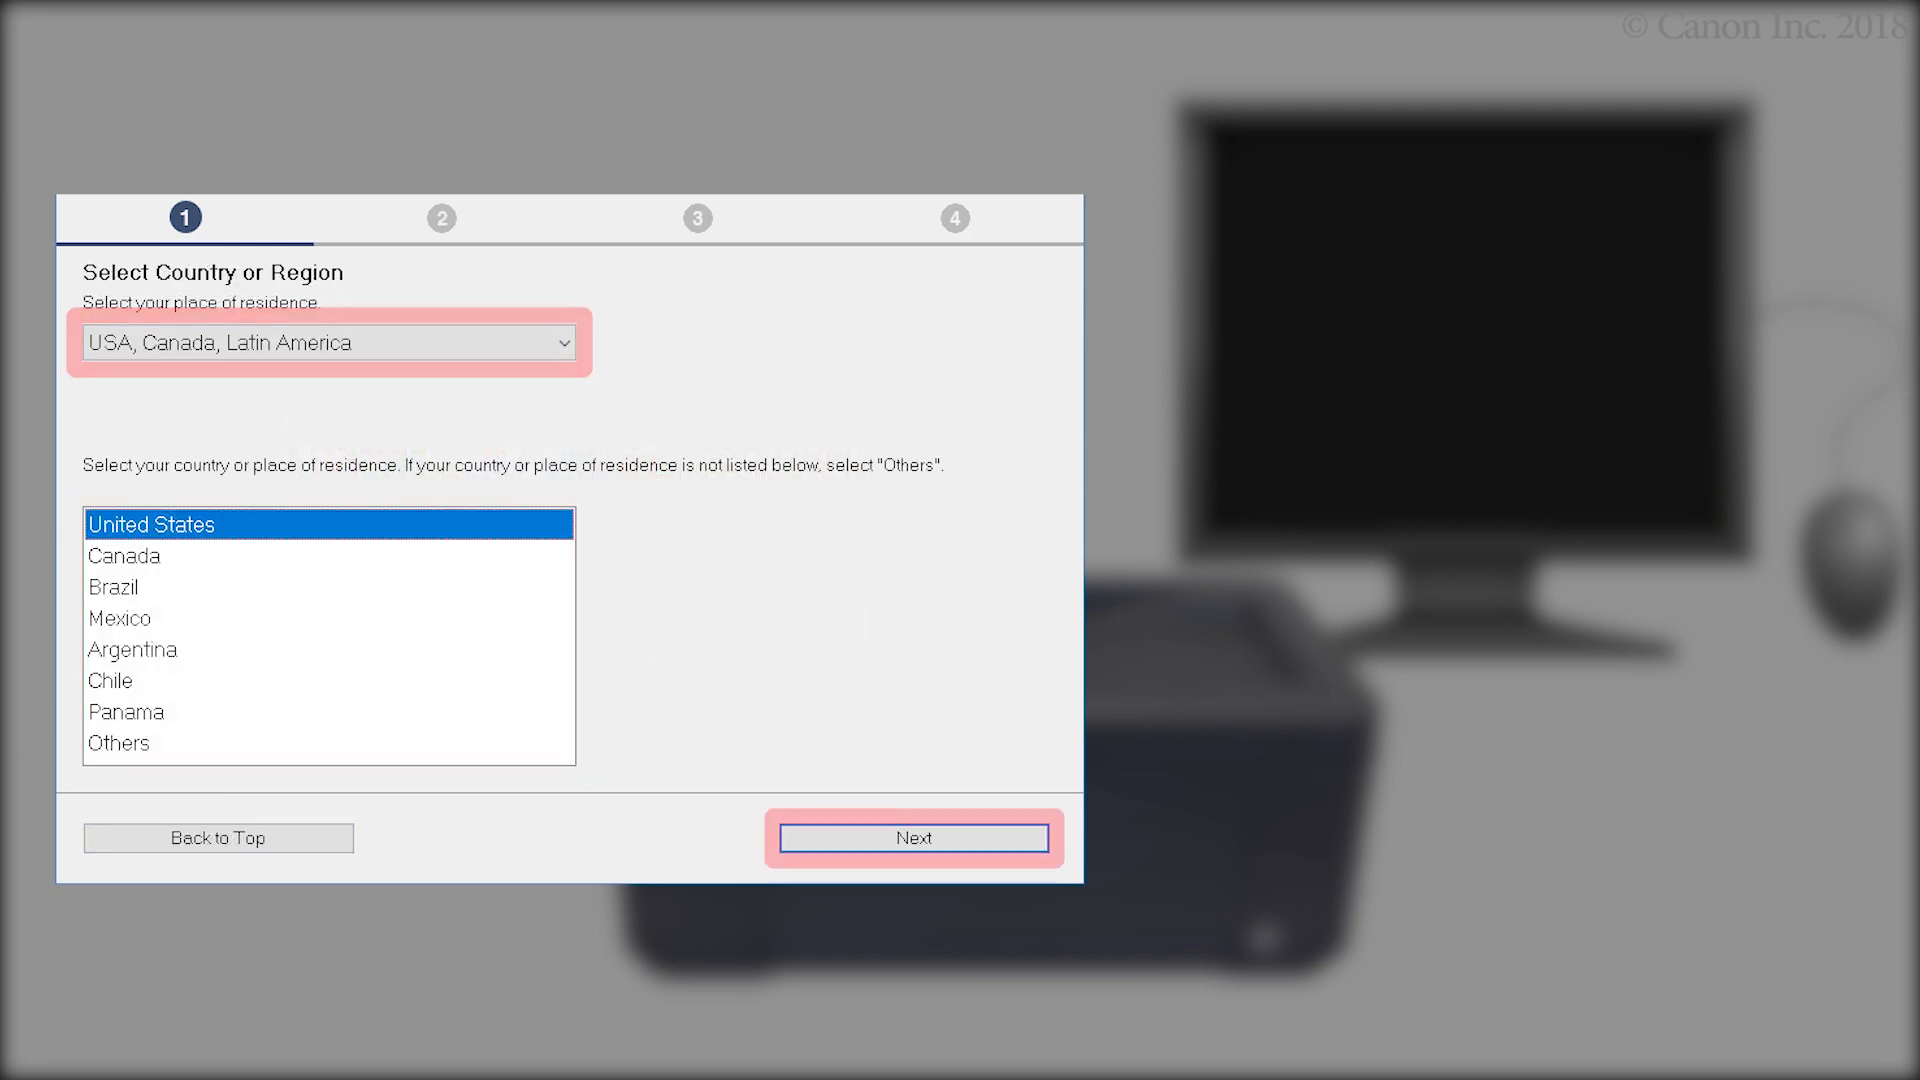
- Confirm United States, accept the license agreement, and answer the usage information sharing request
{"action": "left_click", "coordinate": [914, 836]}
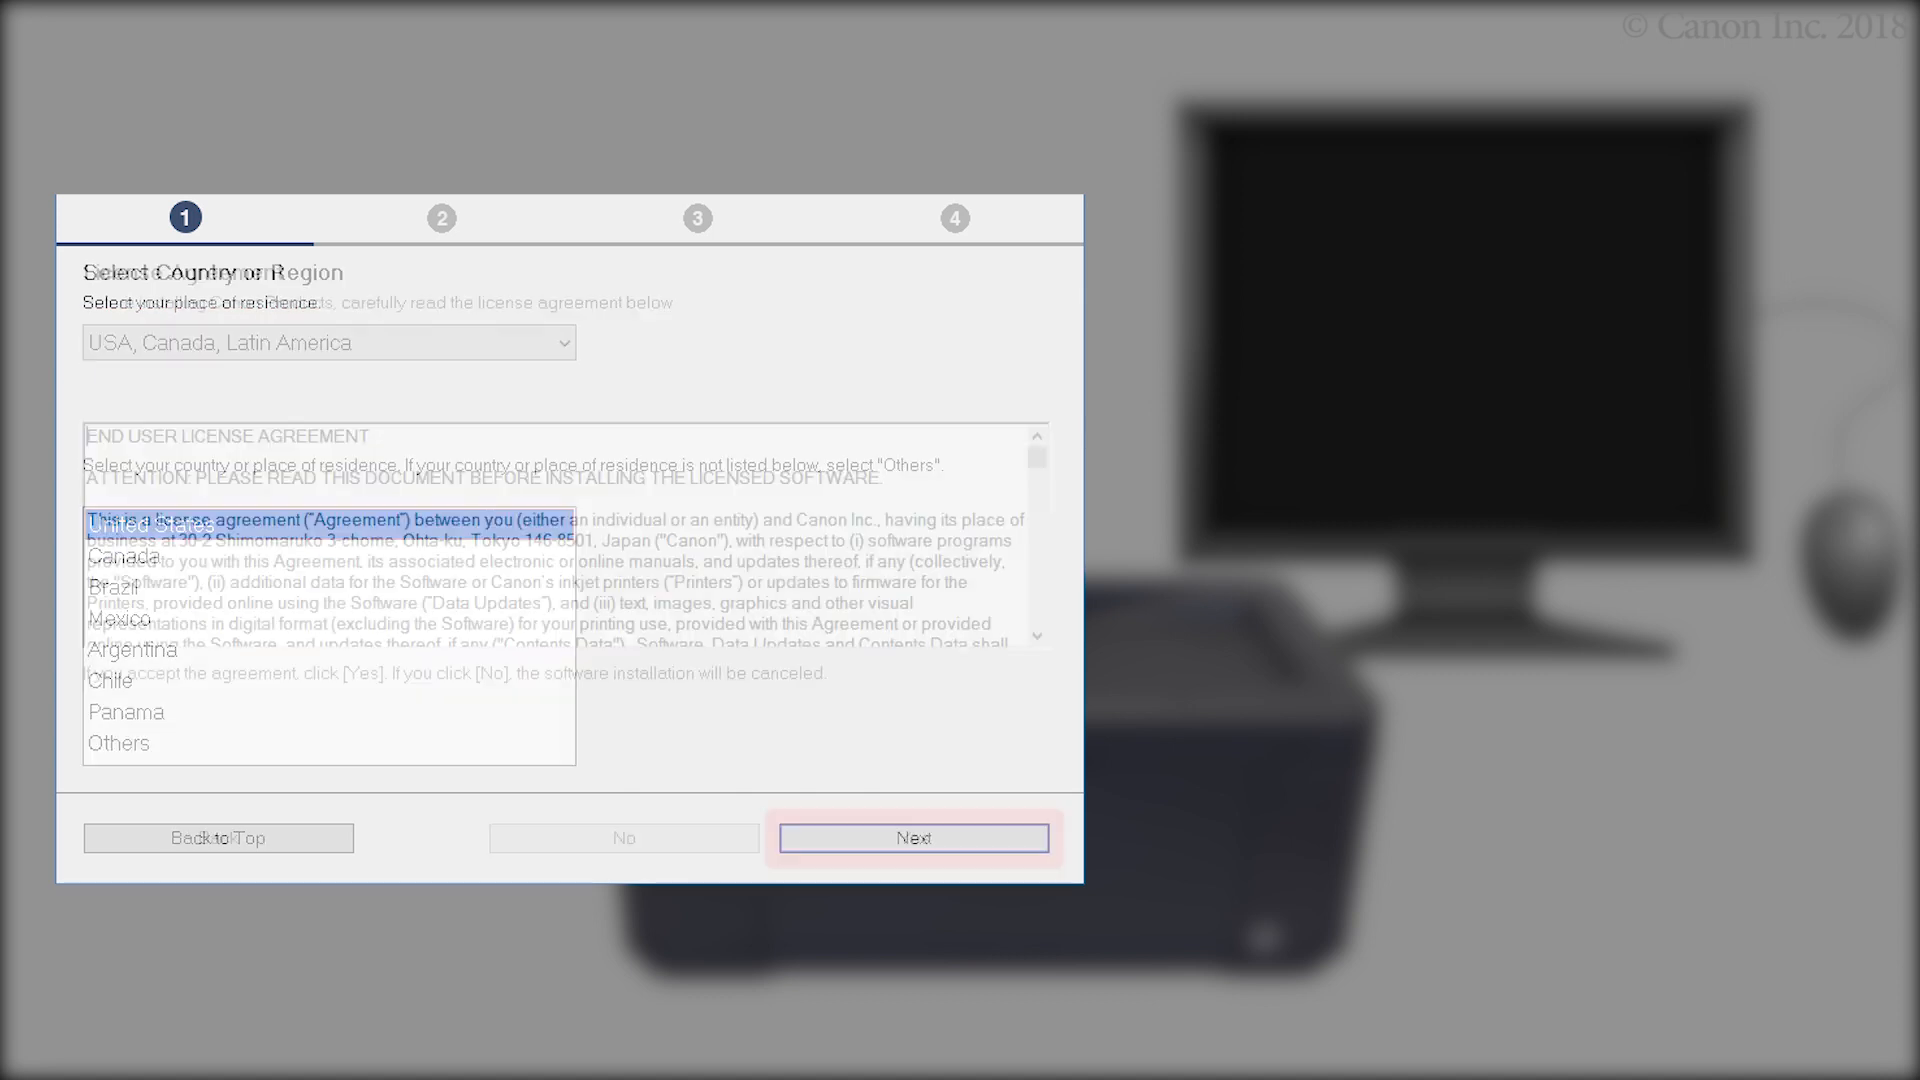
{"action": "left_click", "coordinate": [914, 838]}
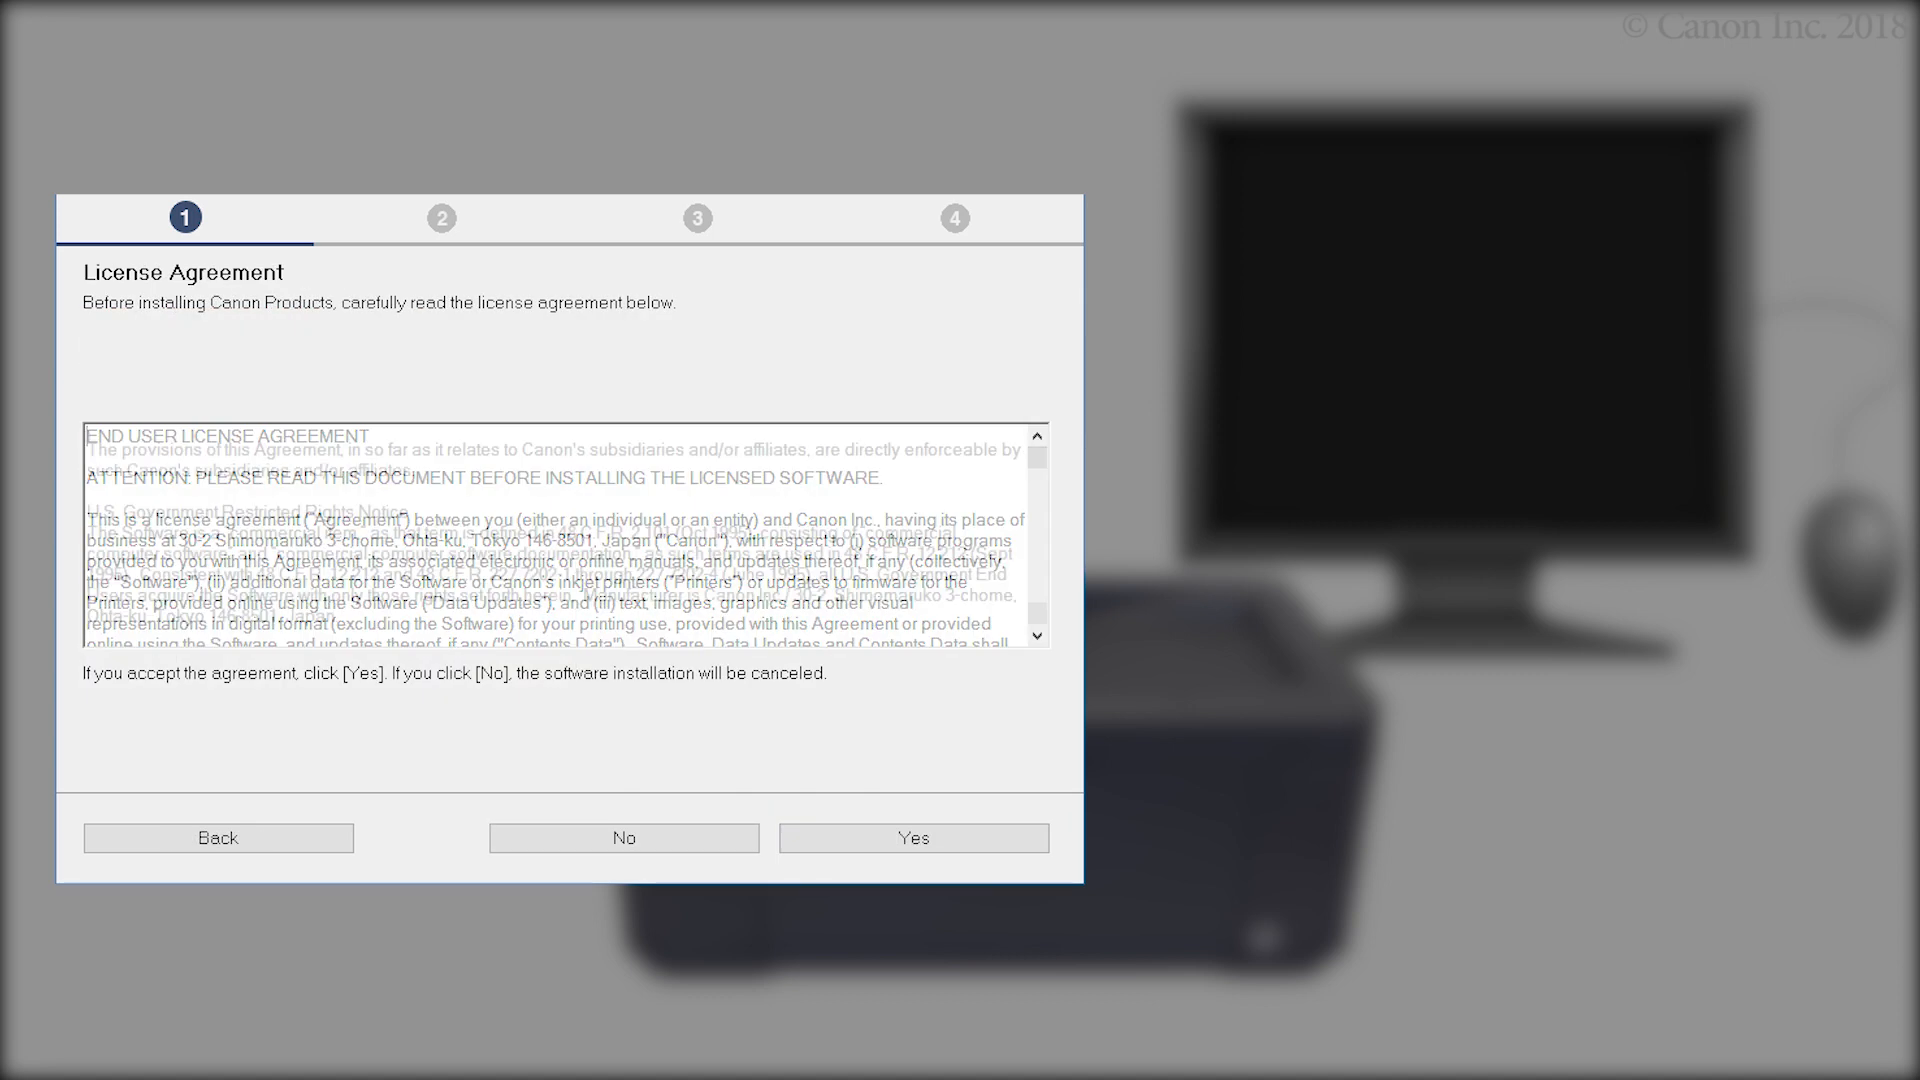
{"action": "scroll", "scroll_direction": "down", "scroll_amount": 3}
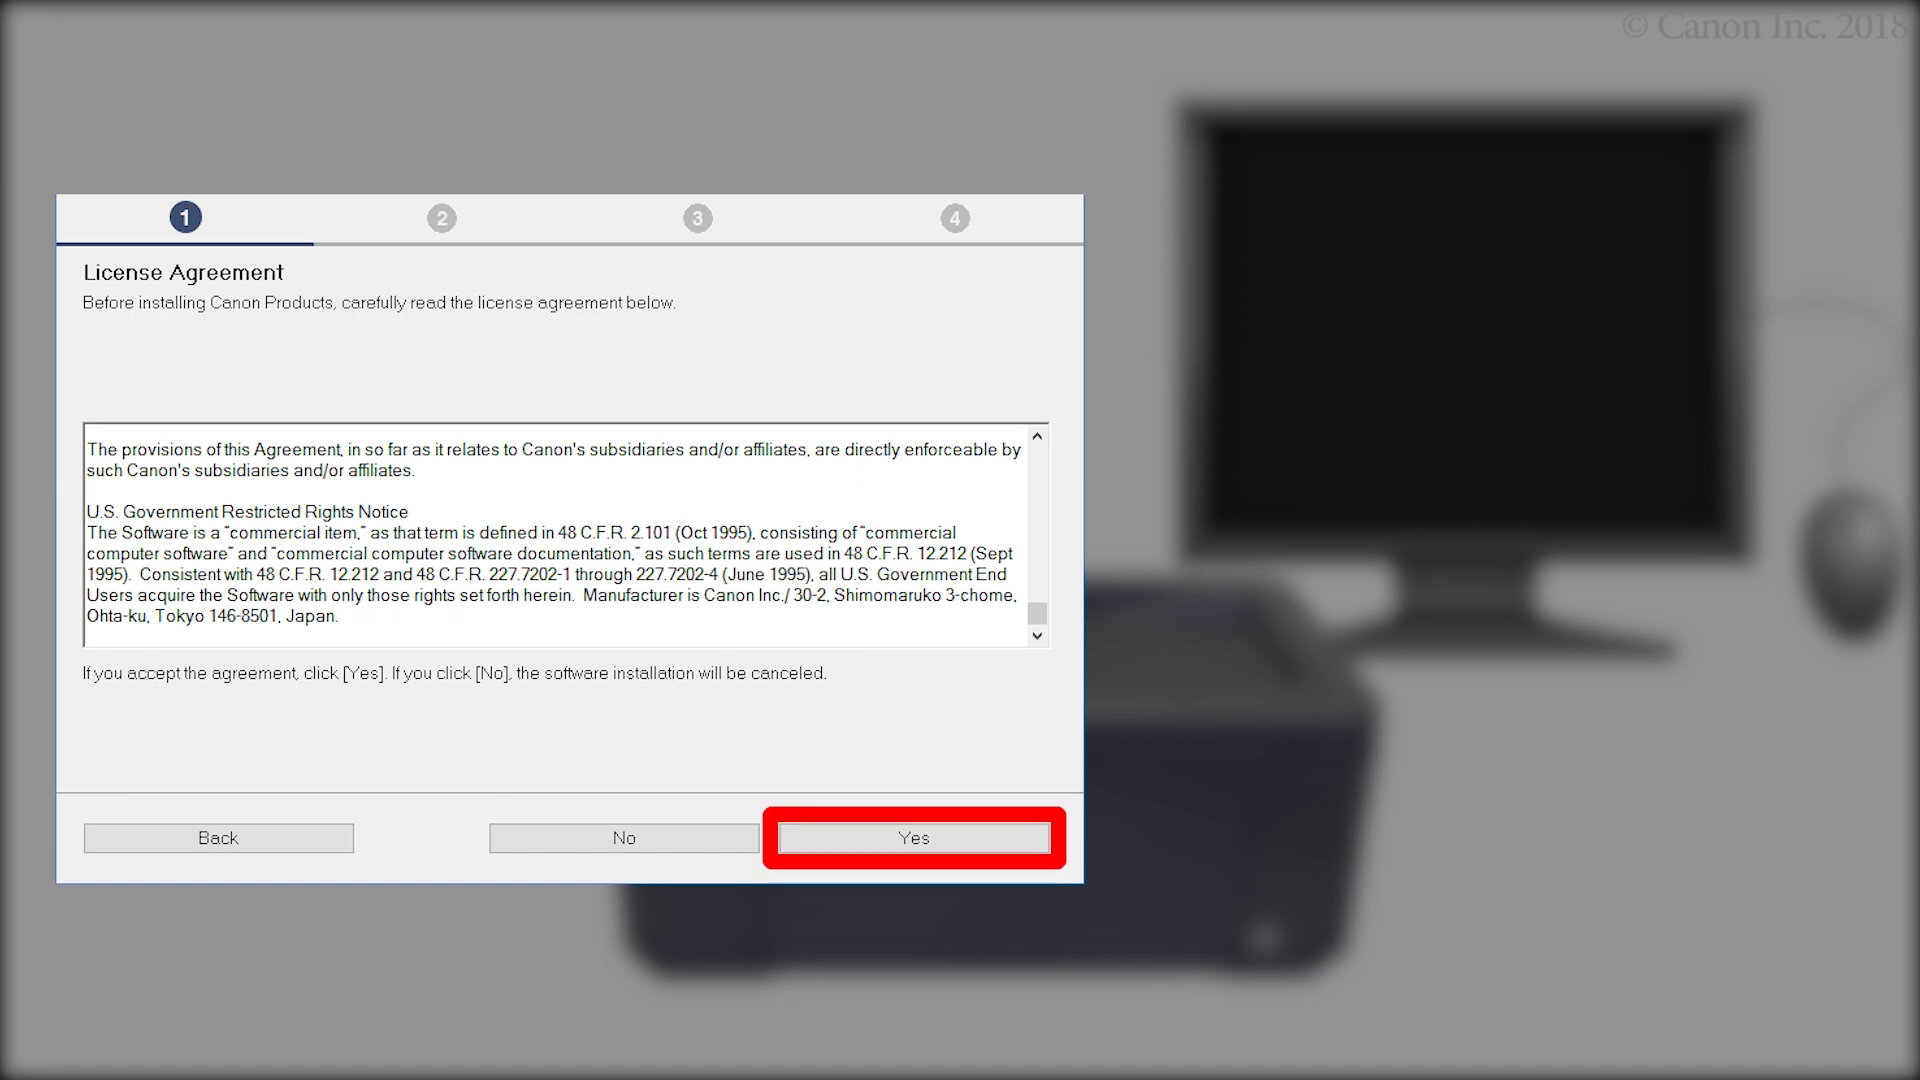
{"action": "left_click", "coordinate": [914, 838]}
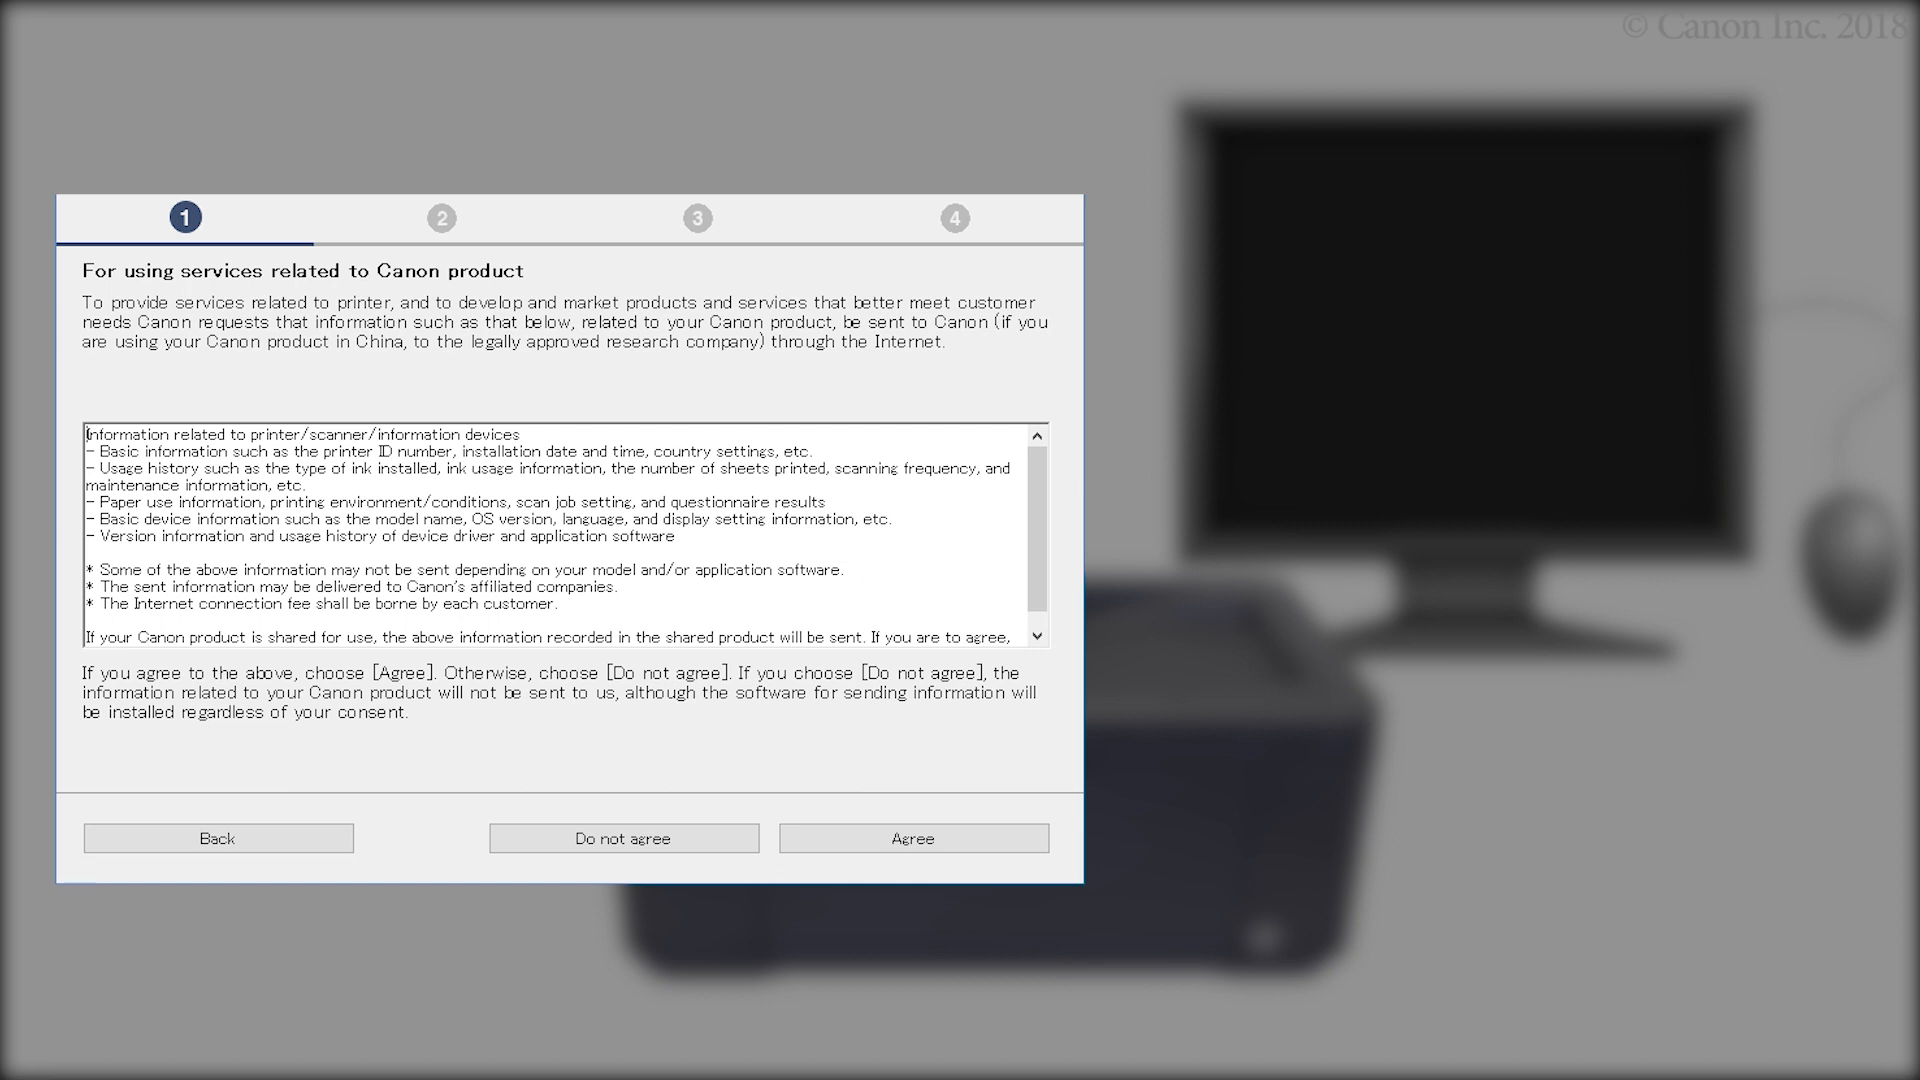
{"action": "scroll", "scroll_direction": "down", "scroll_amount": 3}
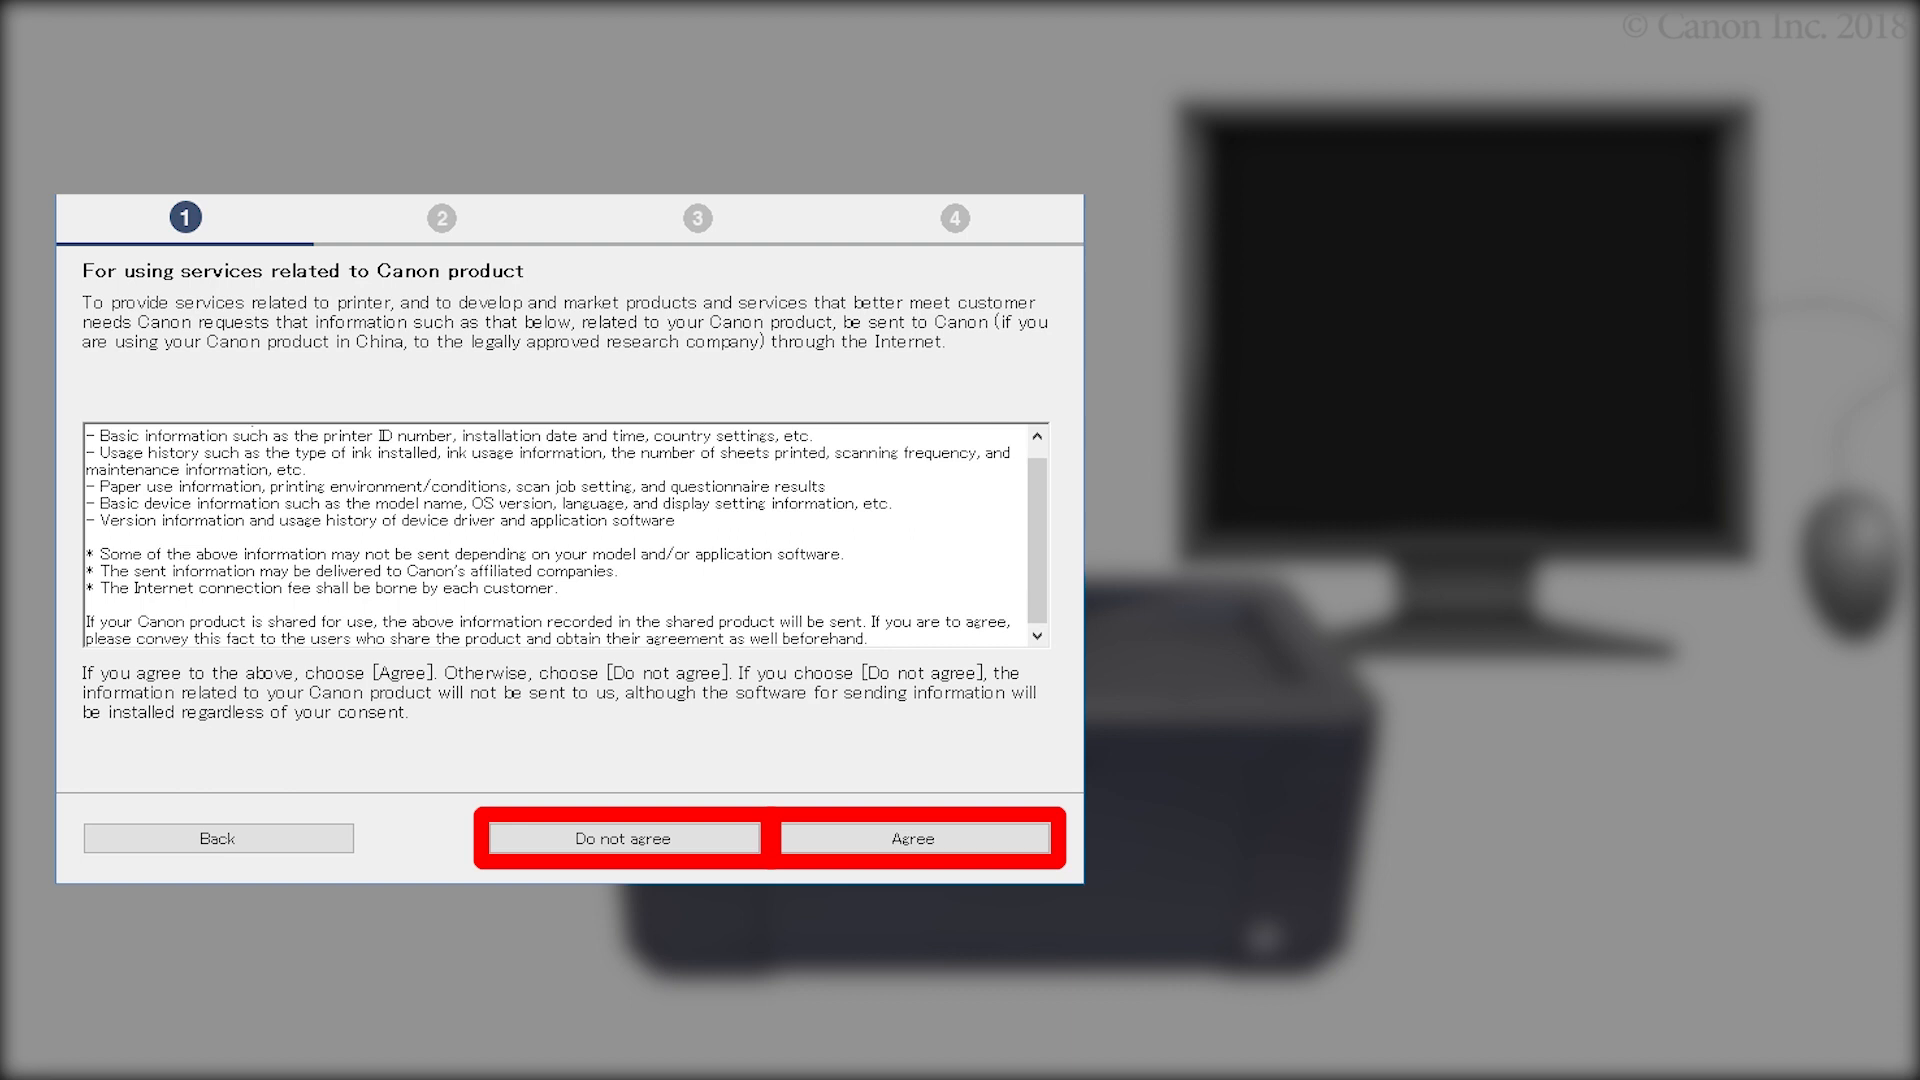
{"action": "left_click", "coordinate": [912, 838]}
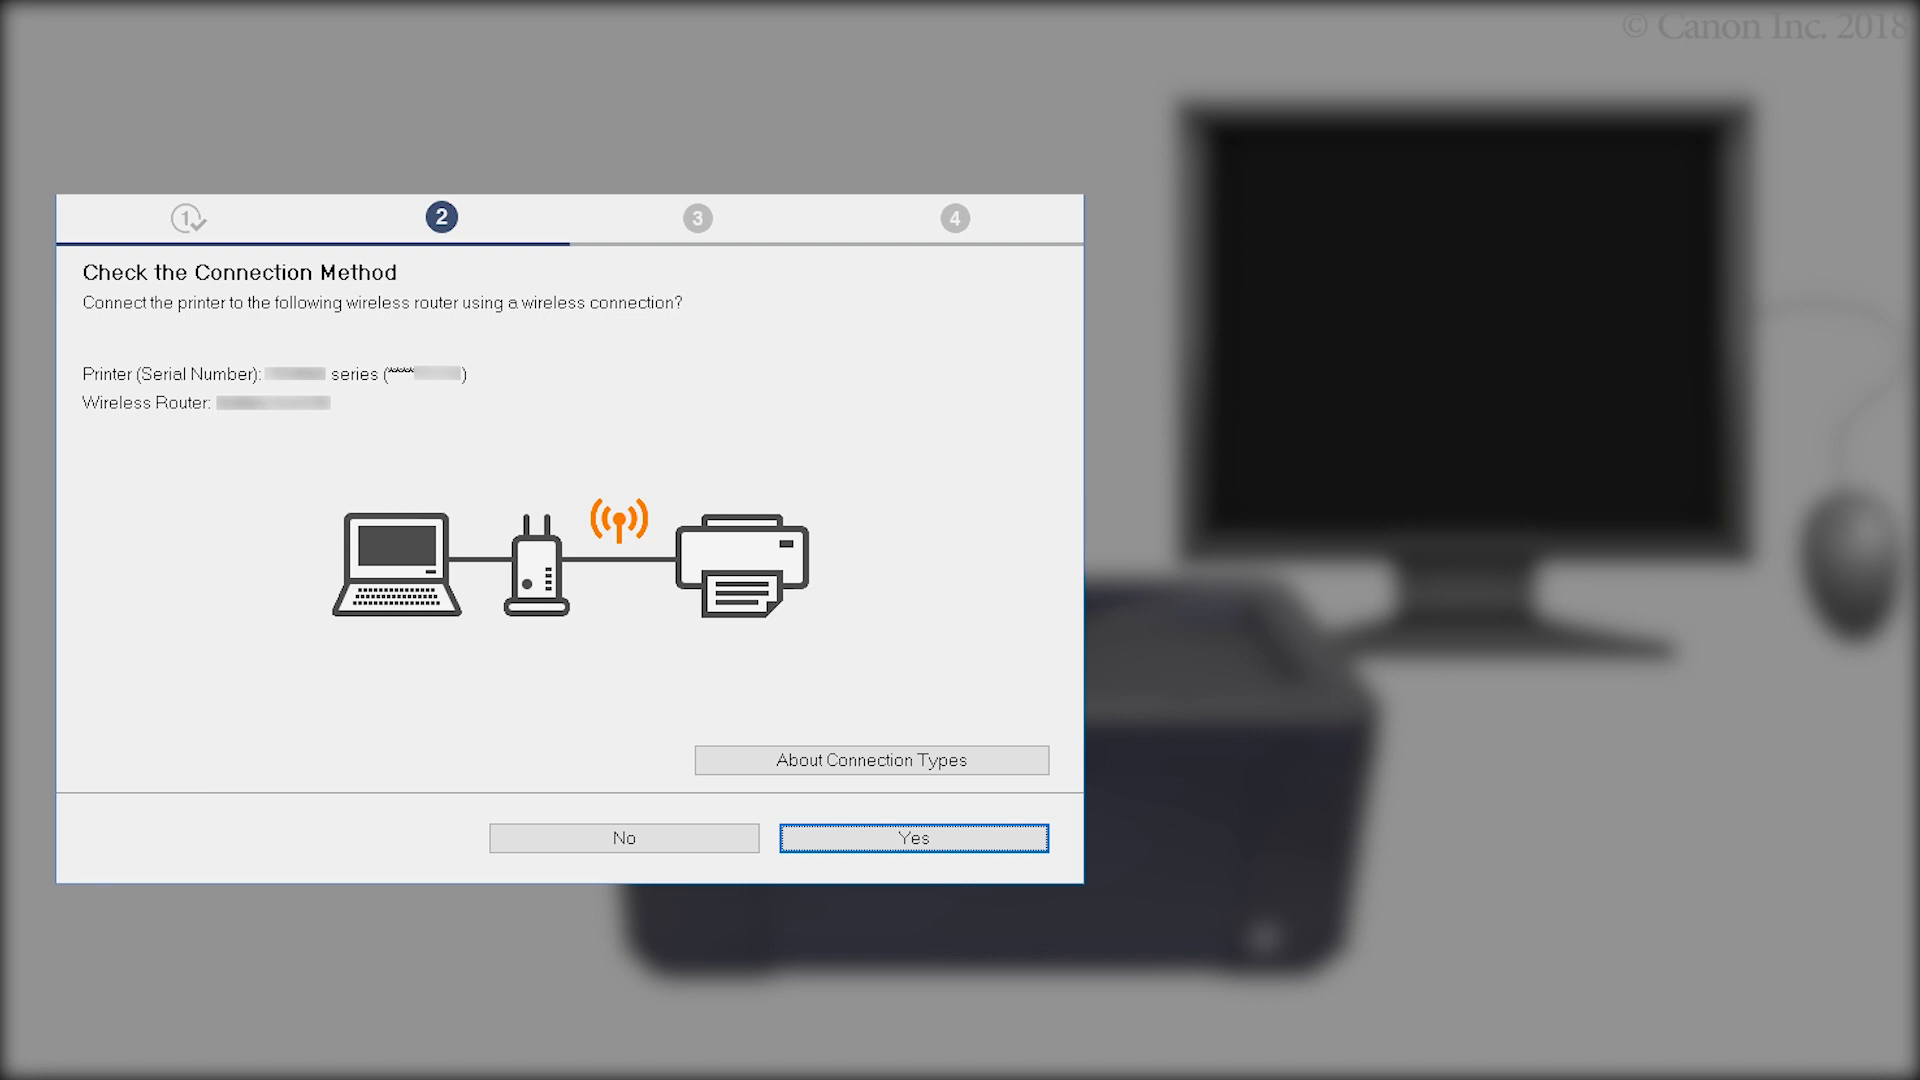
- Answer Yes to connect the printer to the wireless router, then continue after Connection completed
{"action": "left_click", "coordinate": [912, 836]}
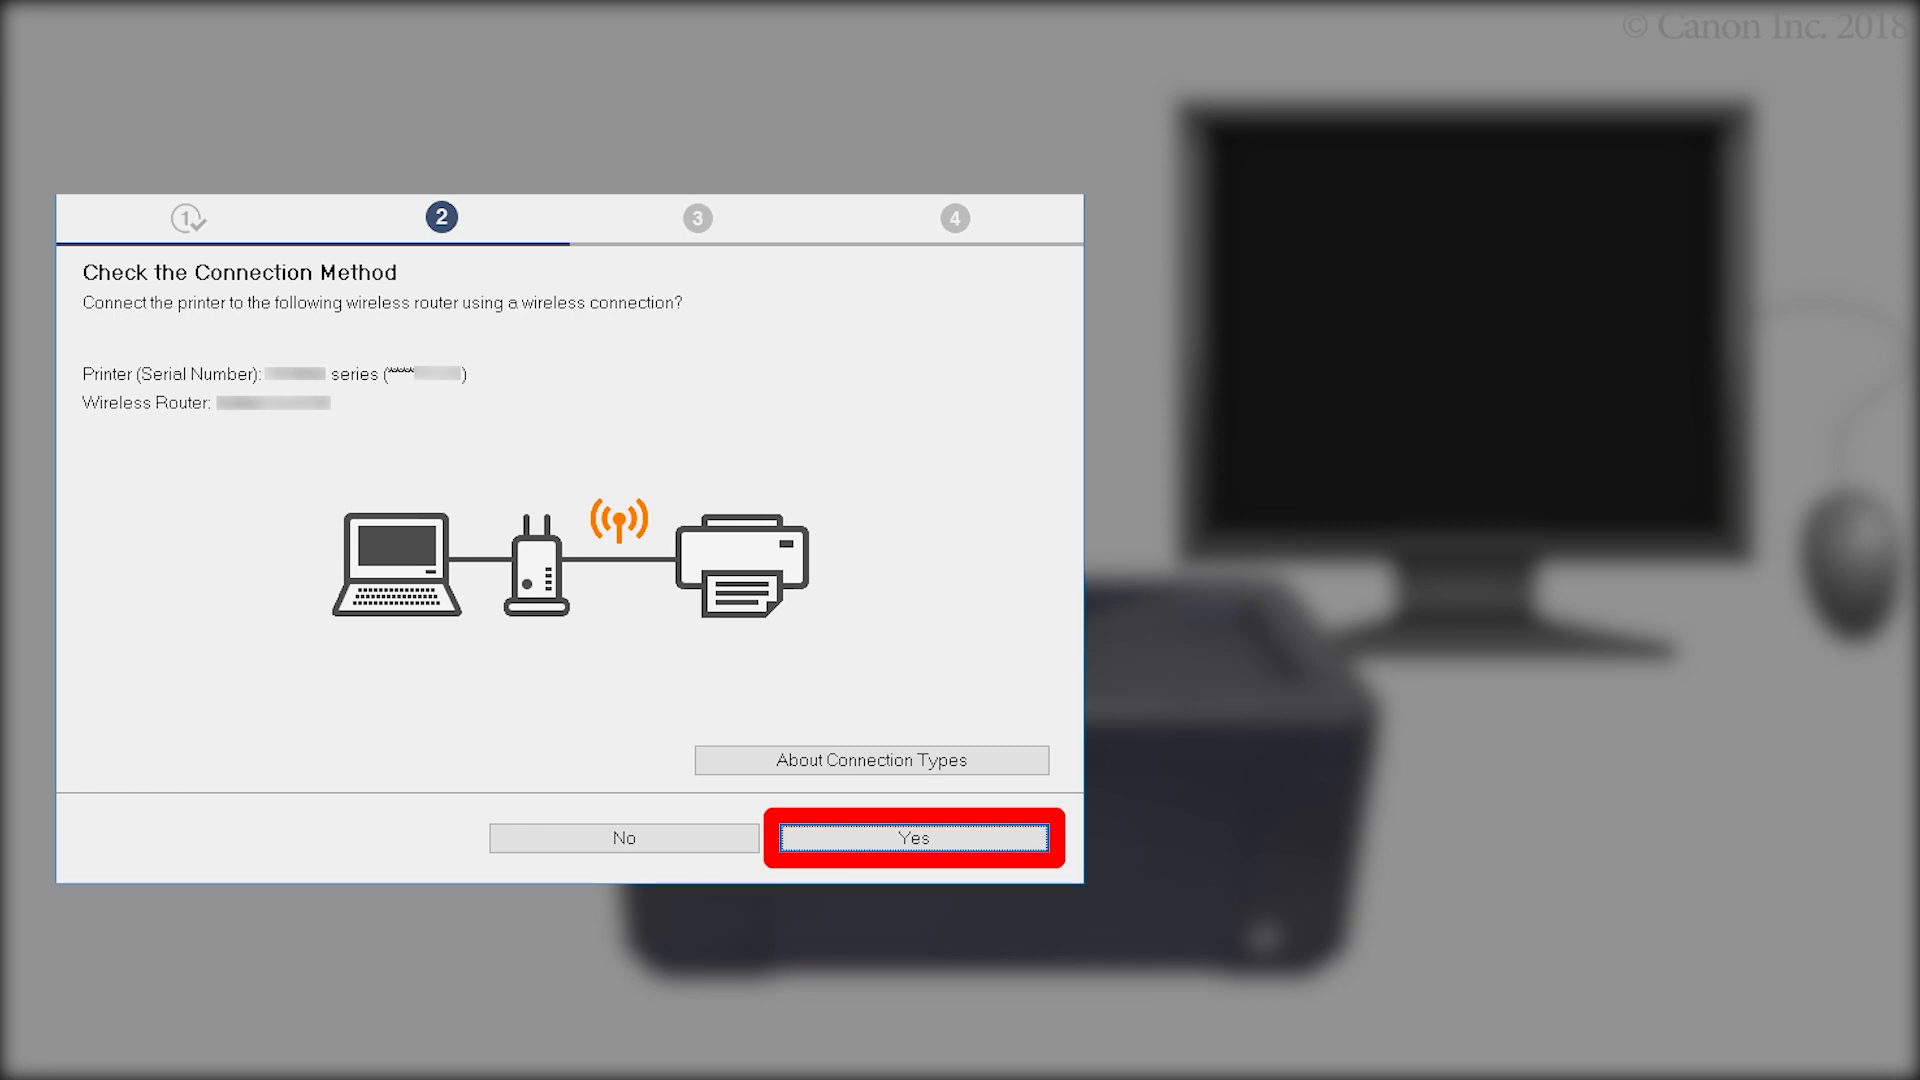
{"action": "left_click", "coordinate": [912, 838]}
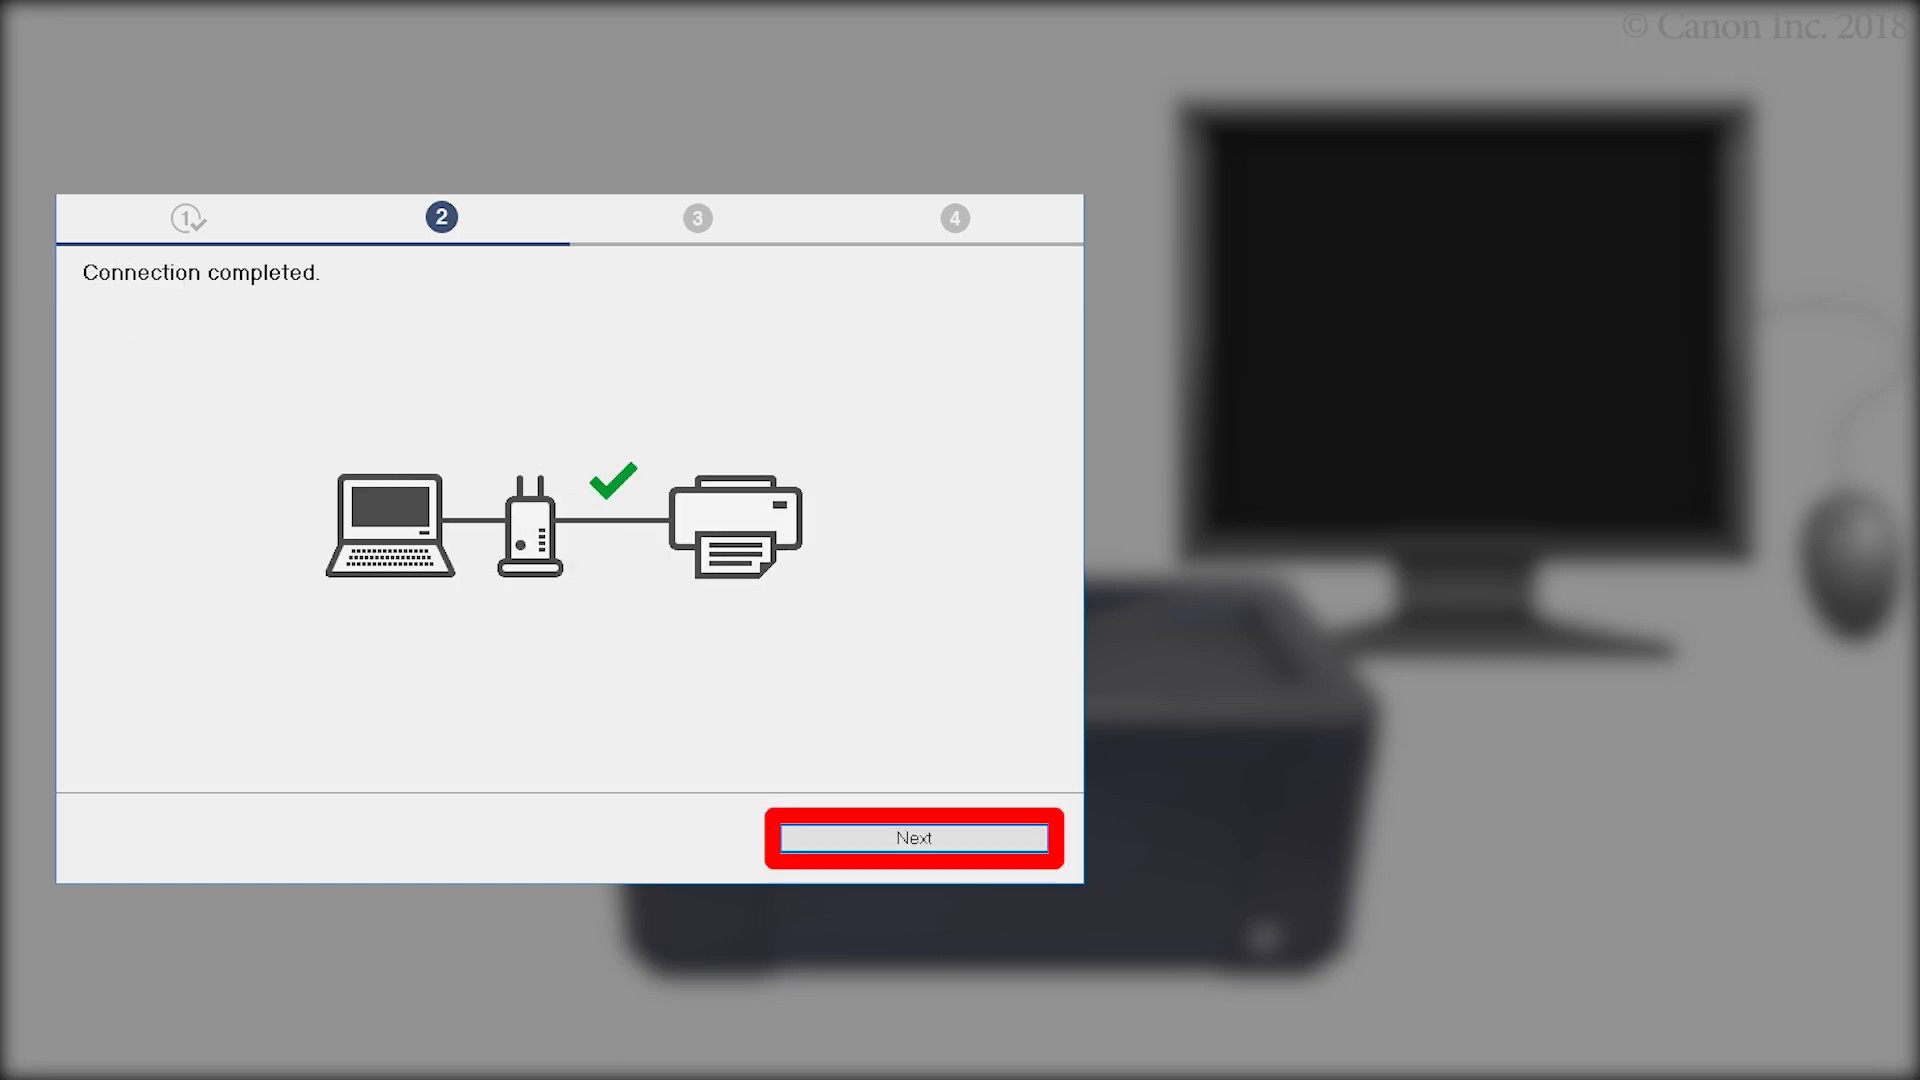
{"action": "left_click", "coordinate": [916, 836]}
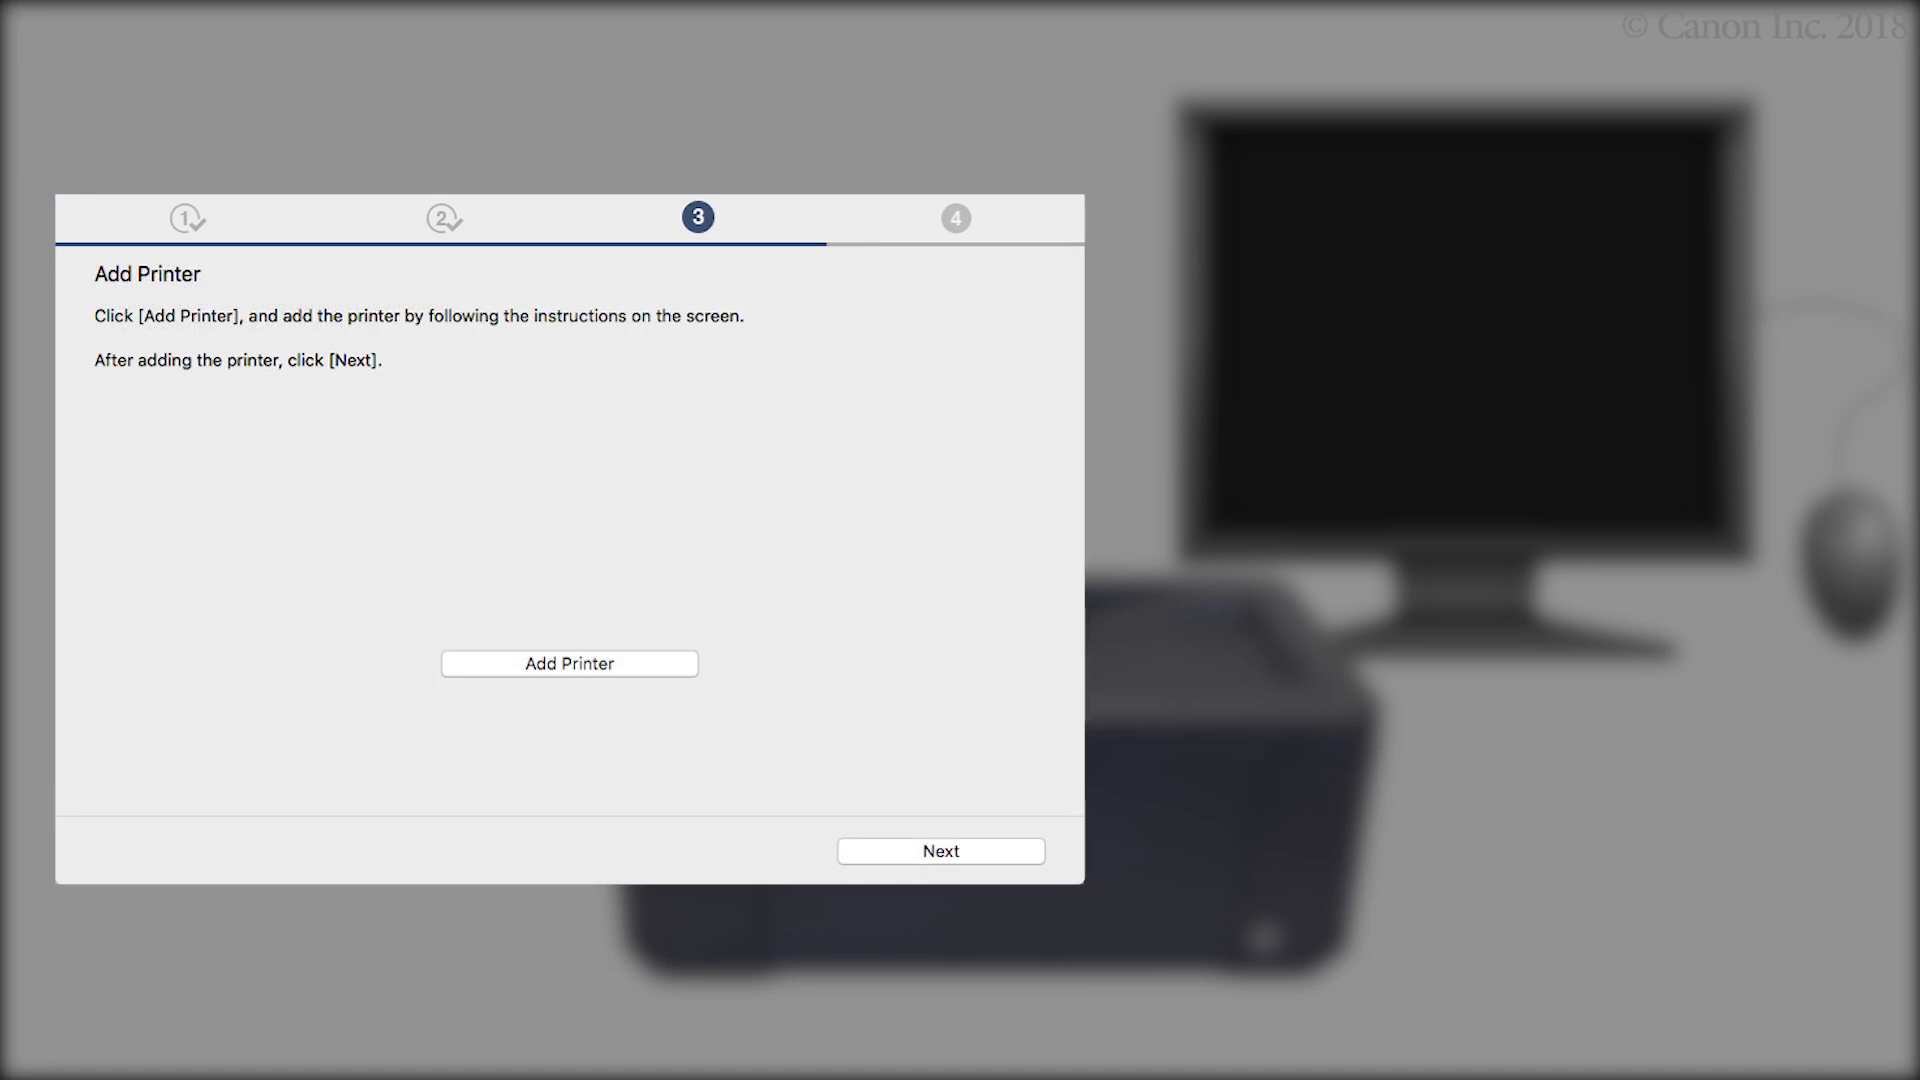
- Add the printer to the Mac and get past the Test Print screen to Setup Complete
{"action": "left_click", "coordinate": [568, 662]}
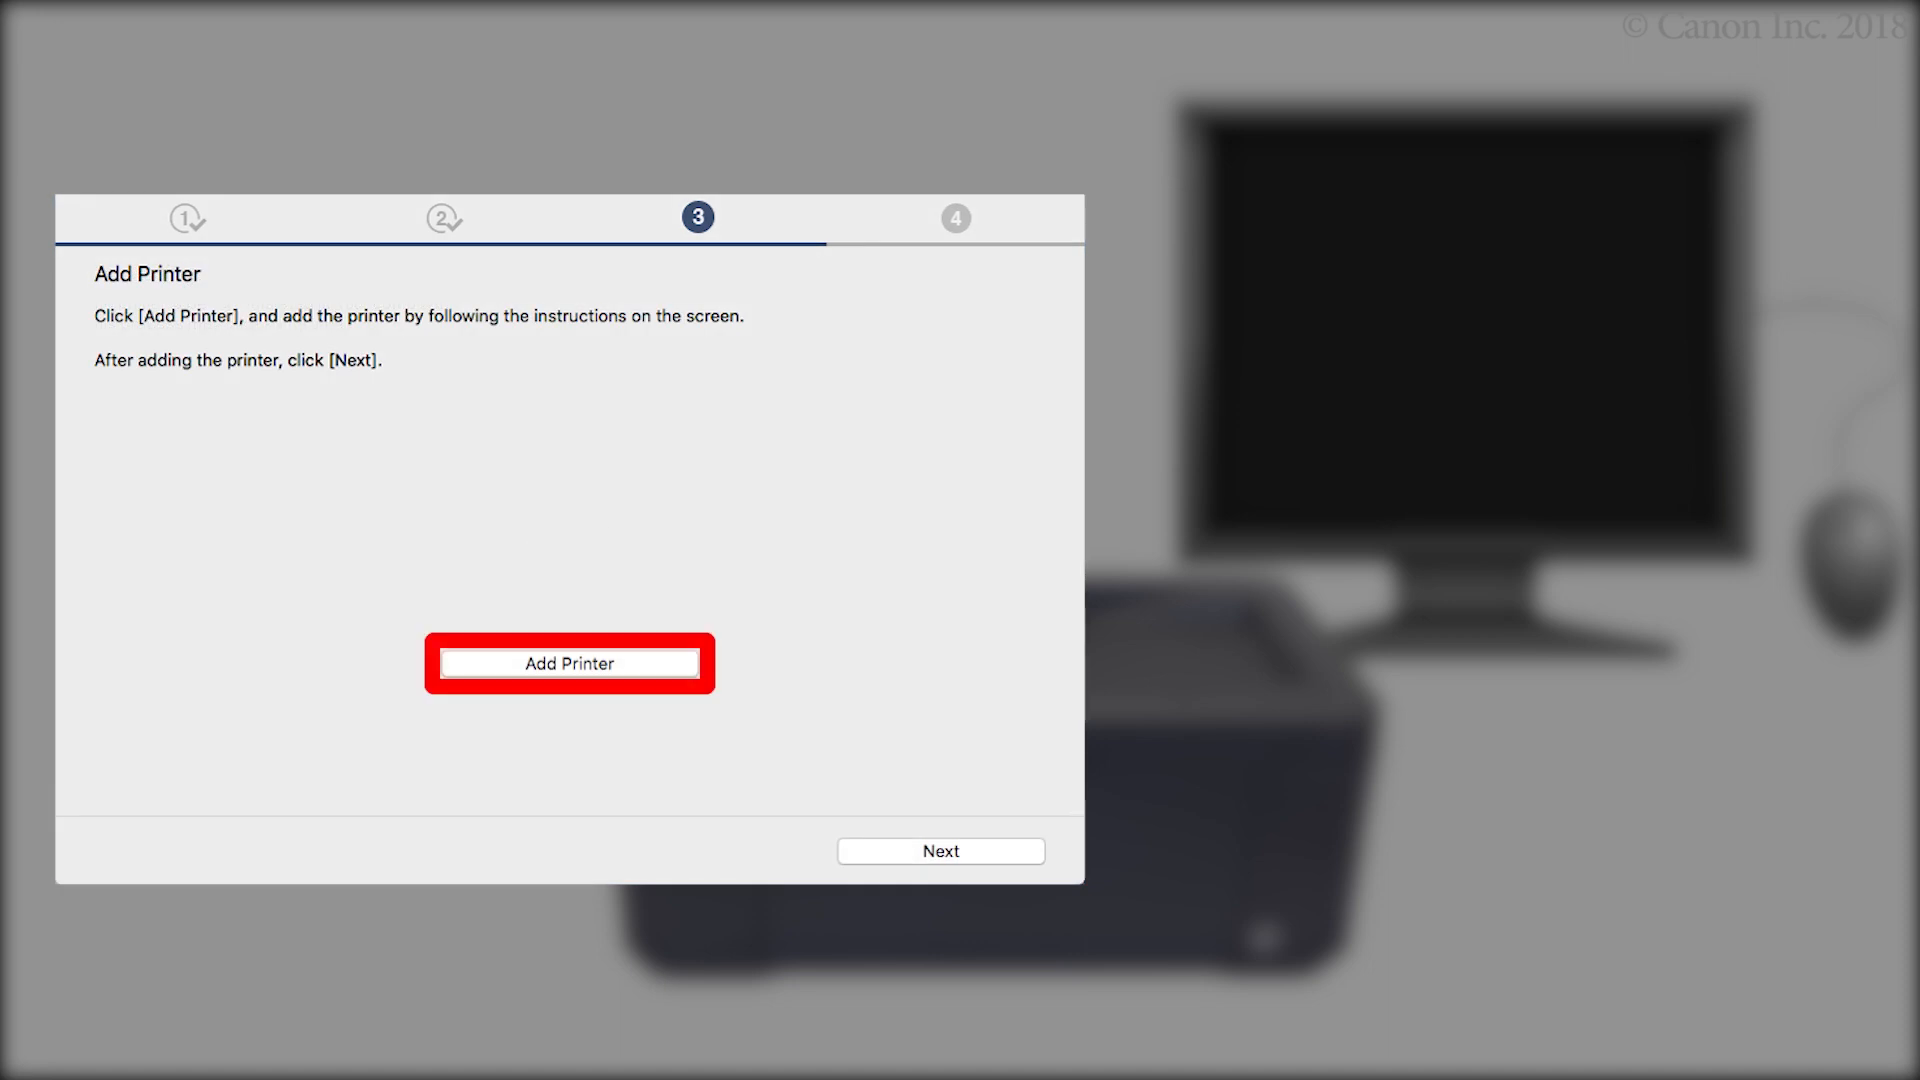
{"action": "left_click", "coordinate": [568, 662]}
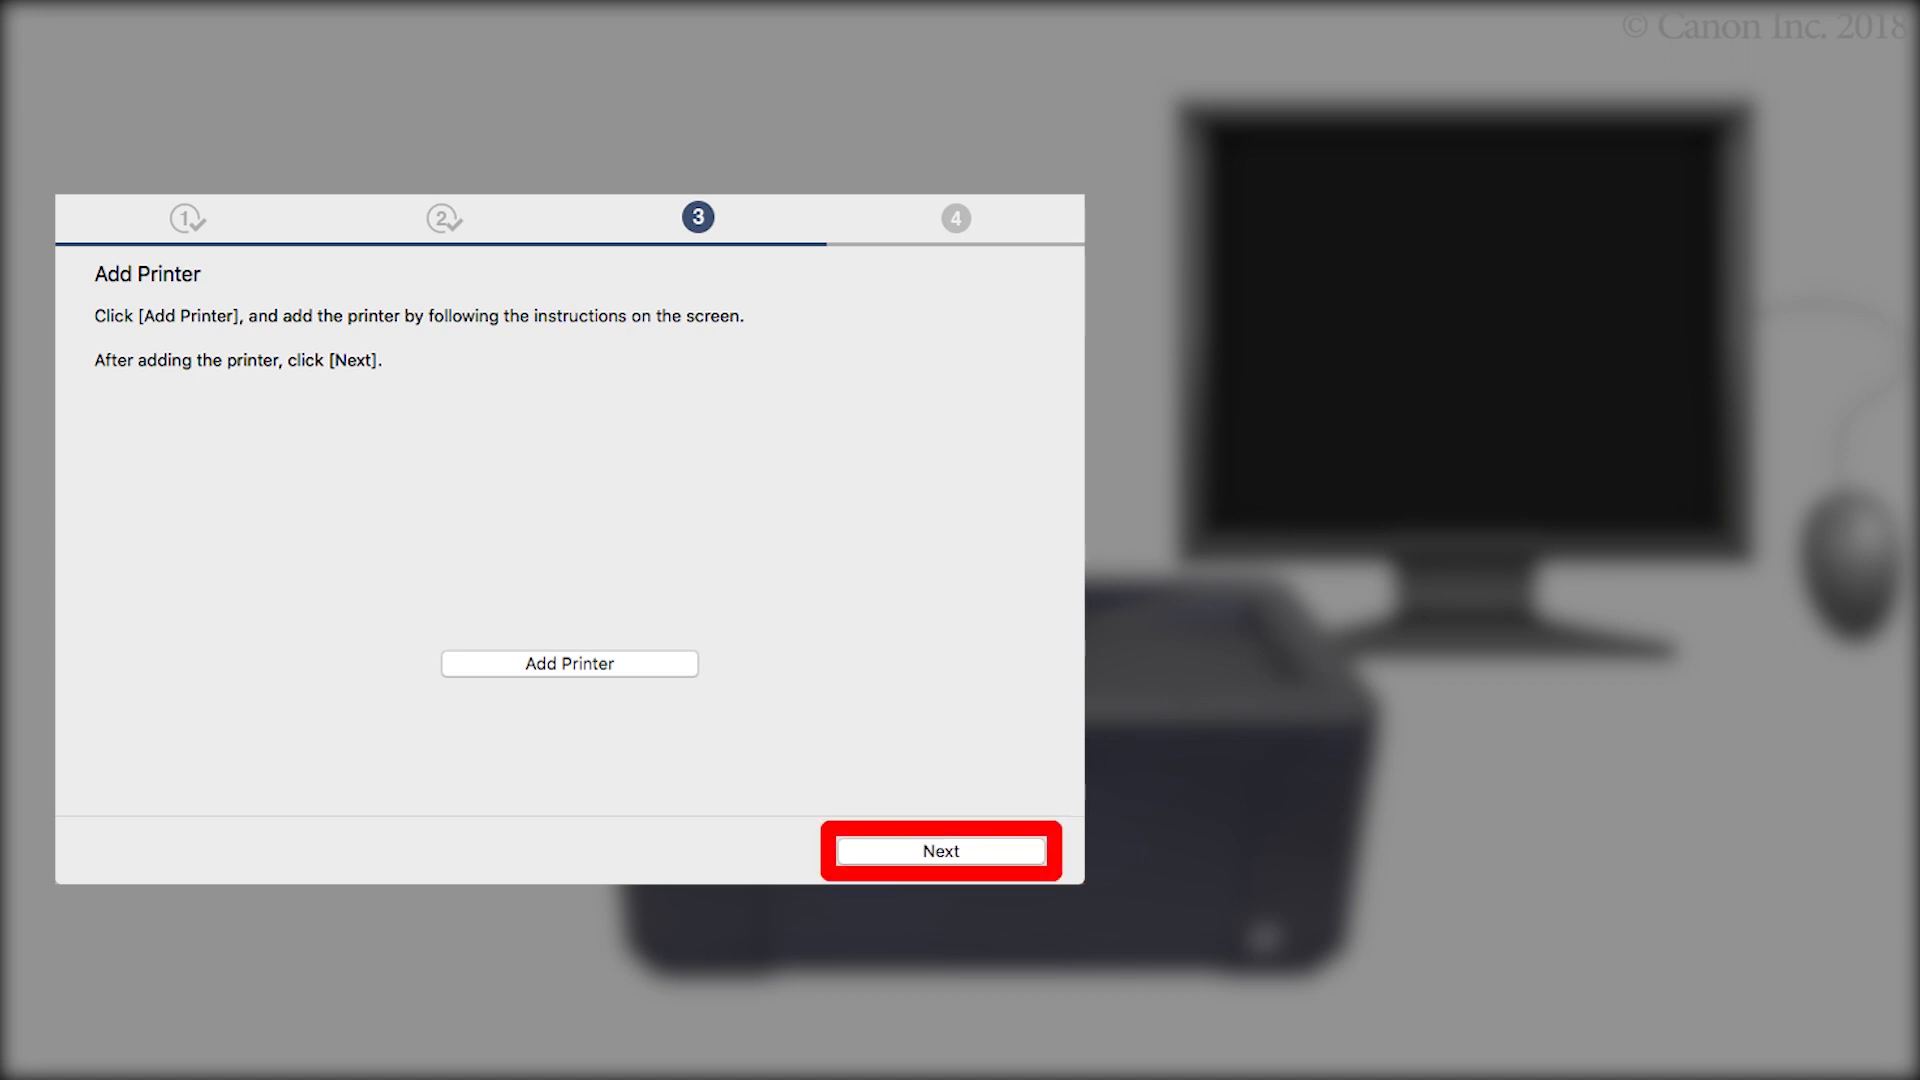
{"action": "left_click", "coordinate": [940, 852]}
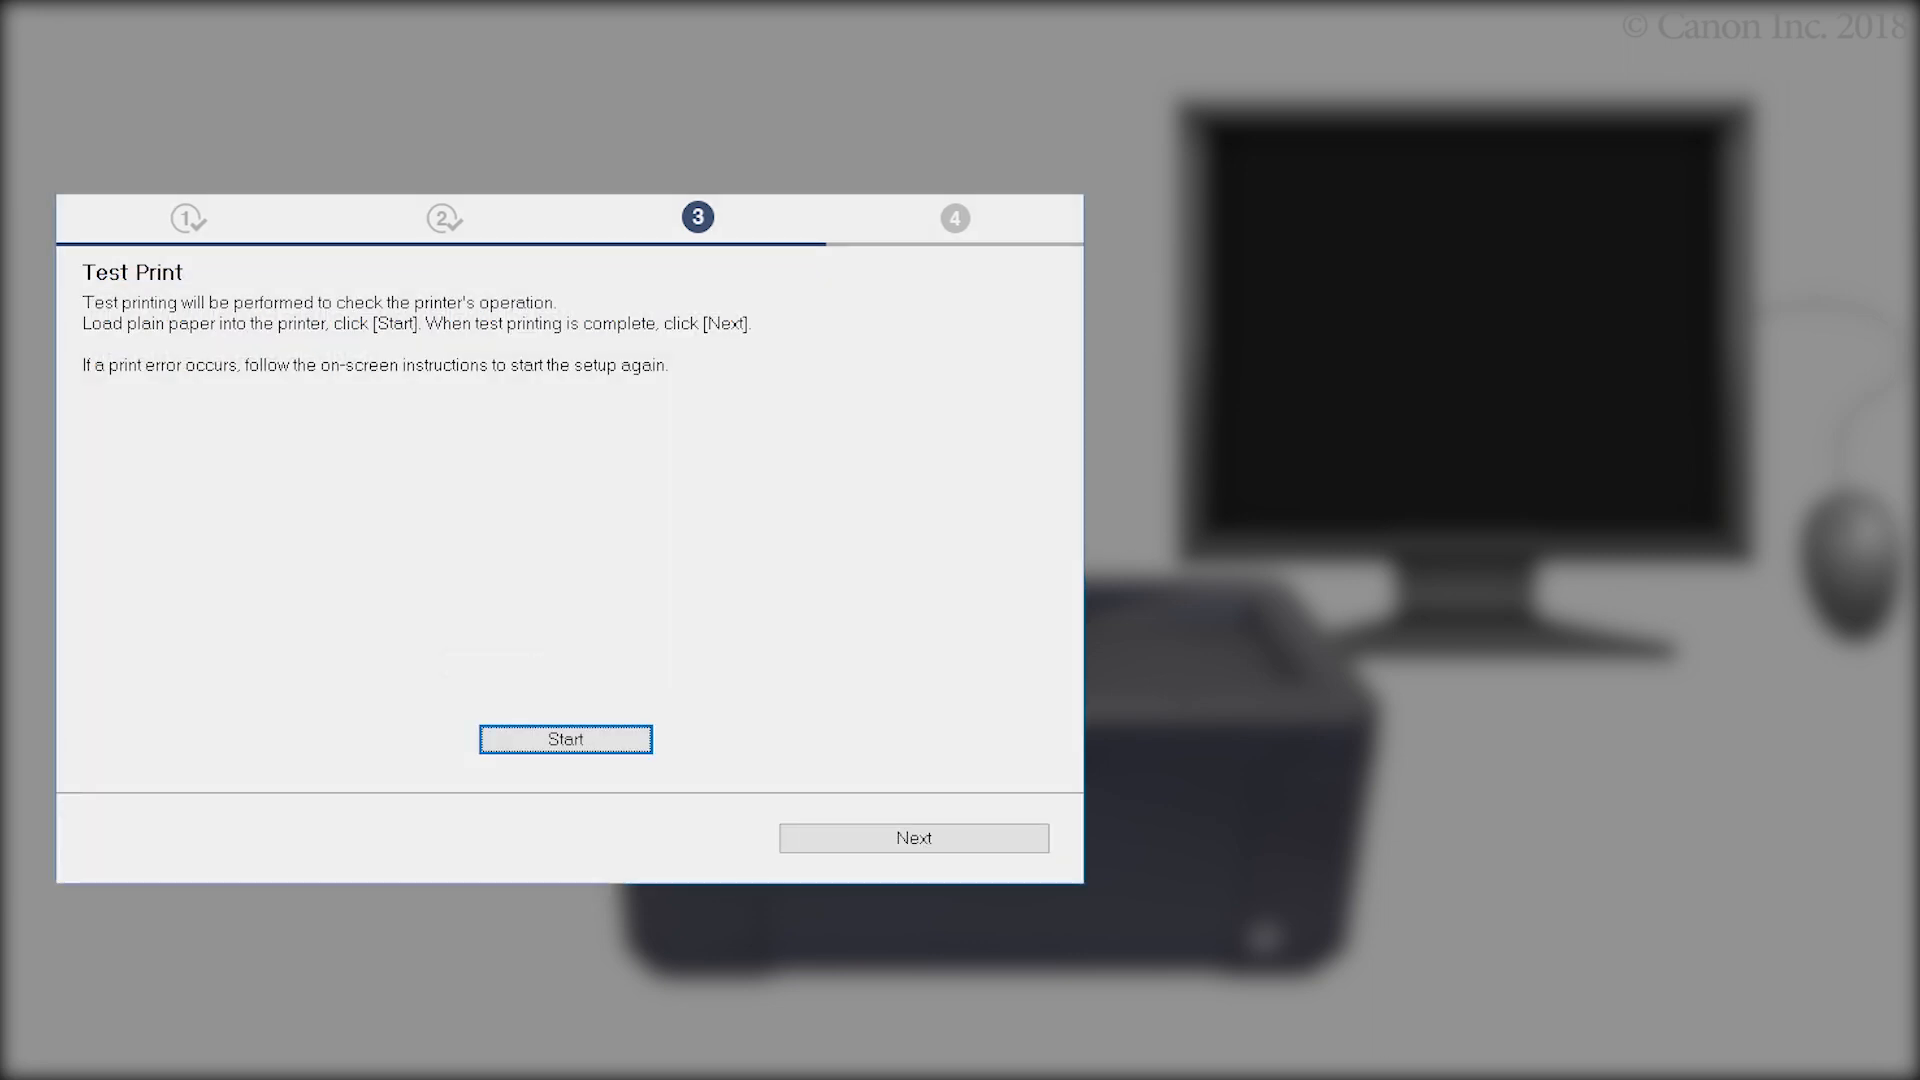
{"action": "left_click", "coordinate": [566, 740]}
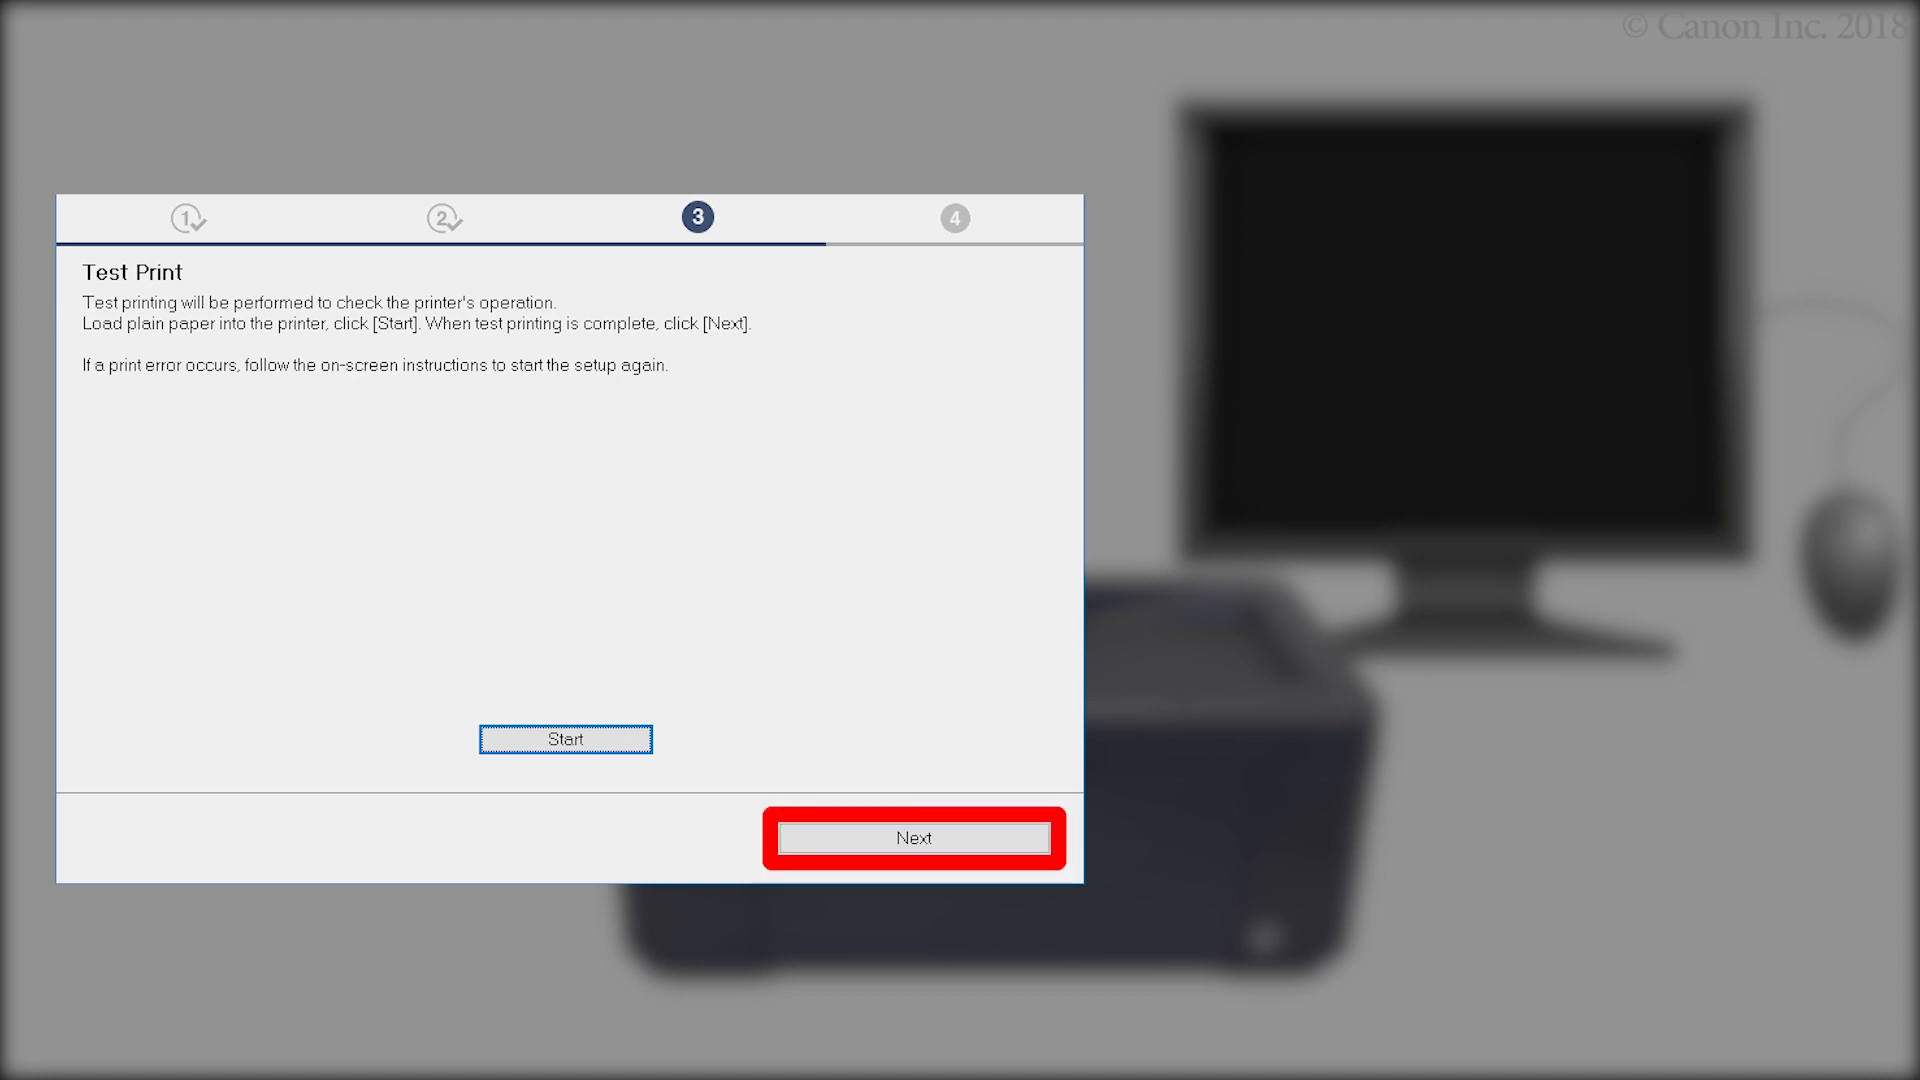
{"action": "left_click", "coordinate": [916, 836]}
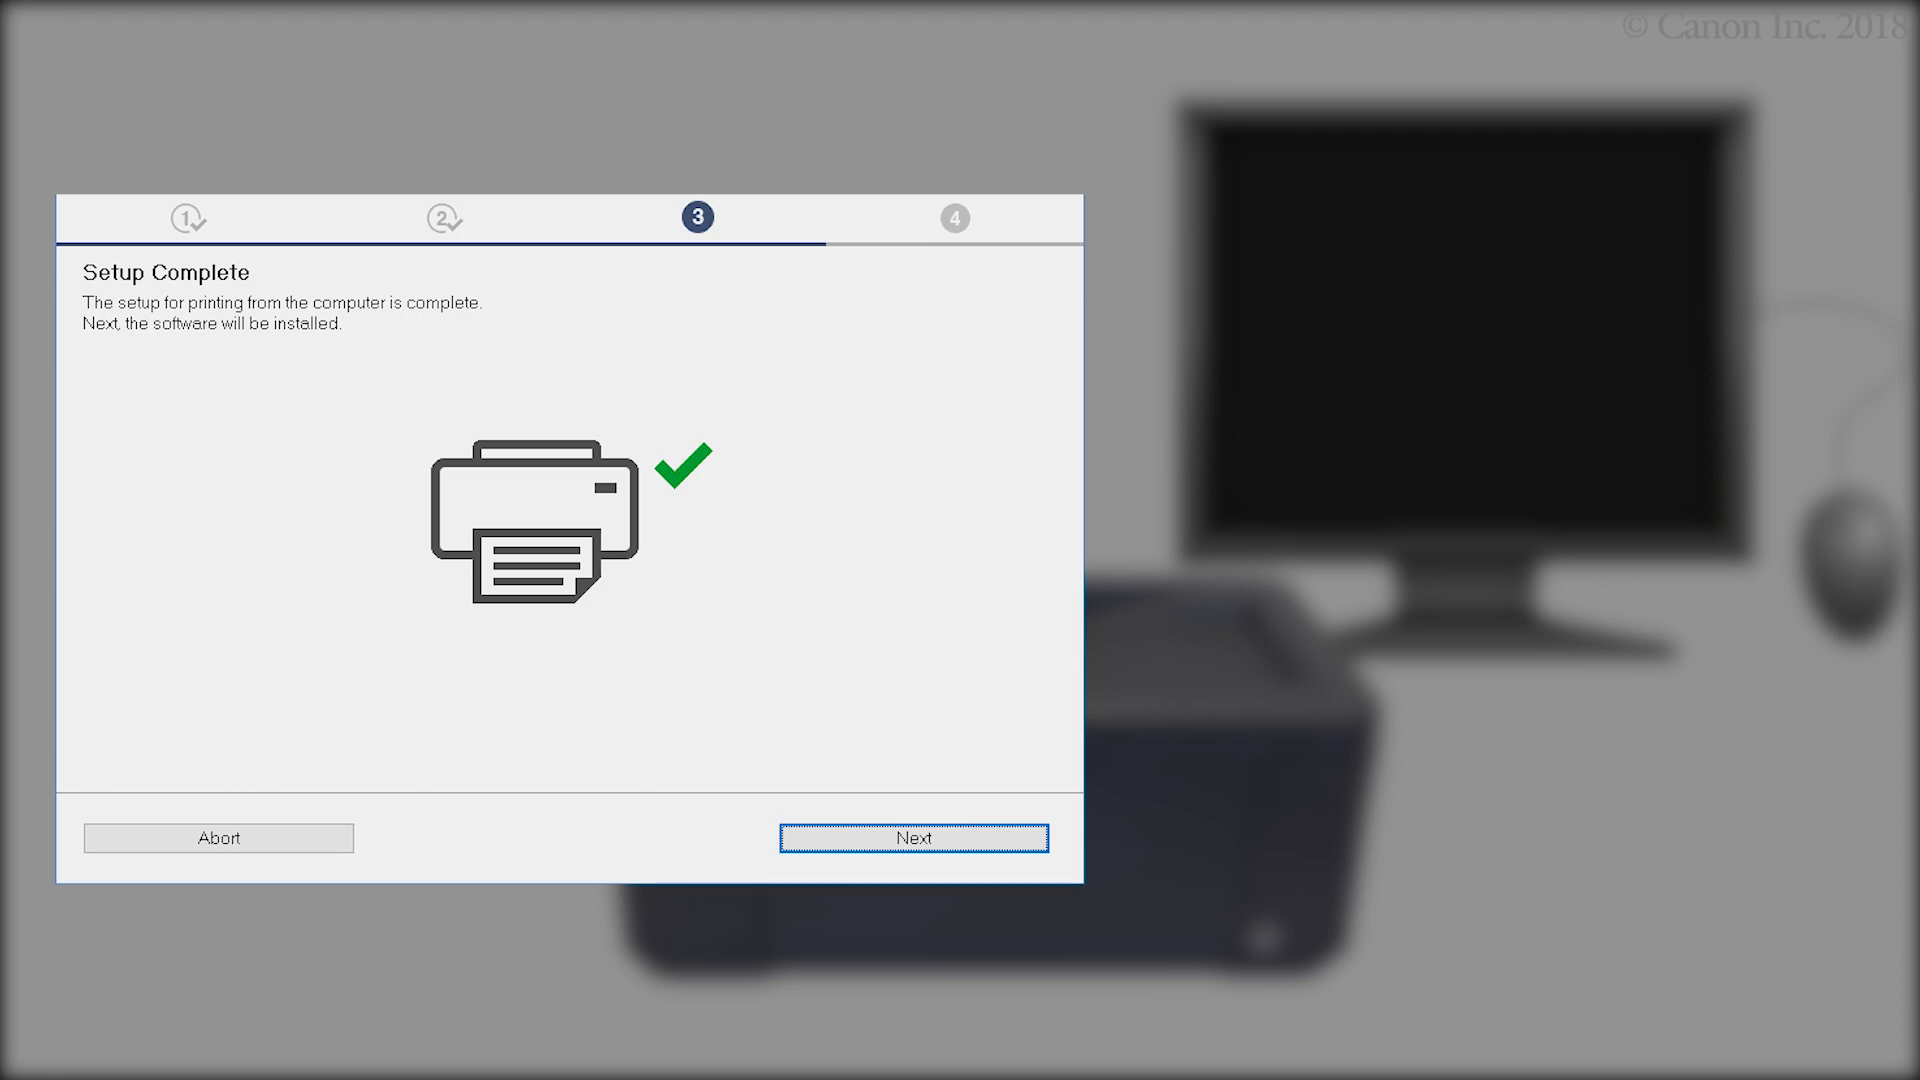
- Install the User's Manual and Speed Dial Utility, skip smartphone setup, and reach 'Installation completed successfully'
{"action": "left_click", "coordinate": [916, 838]}
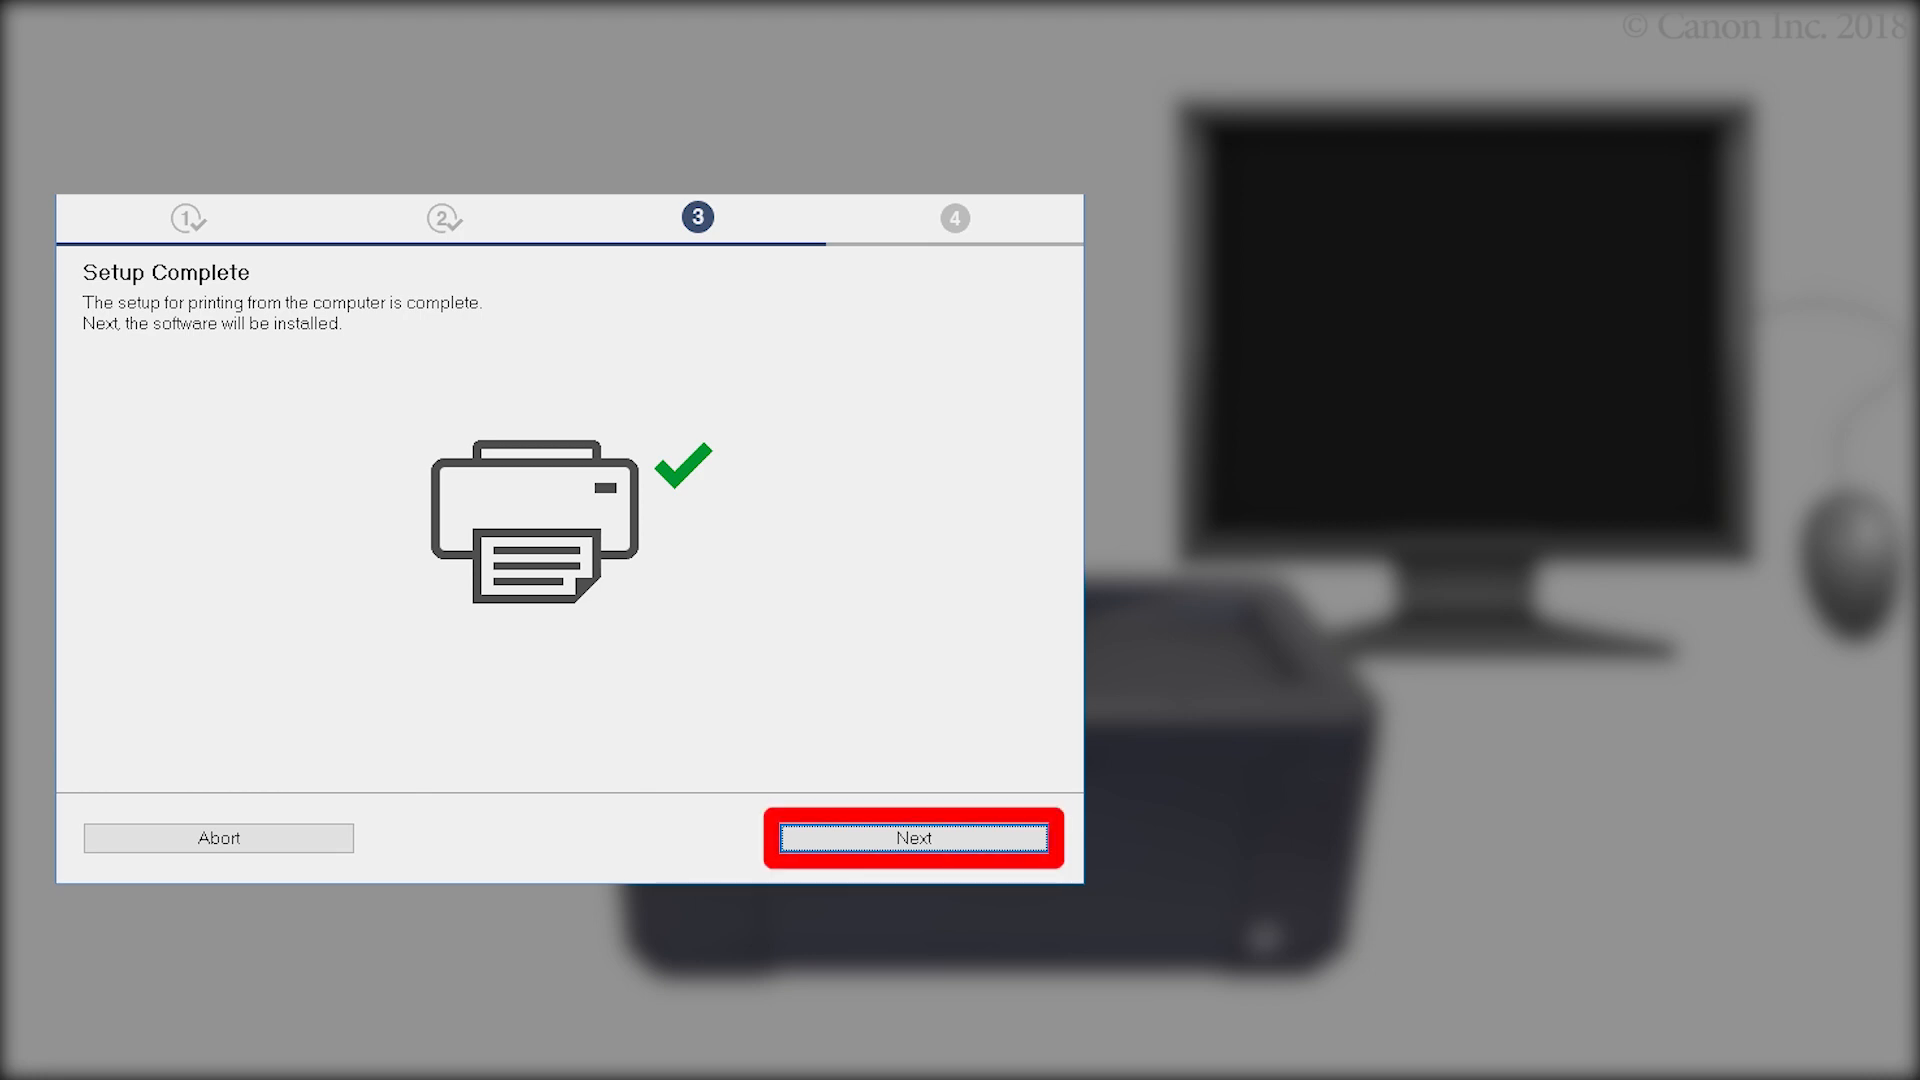
{"action": "left_click", "coordinate": [916, 836]}
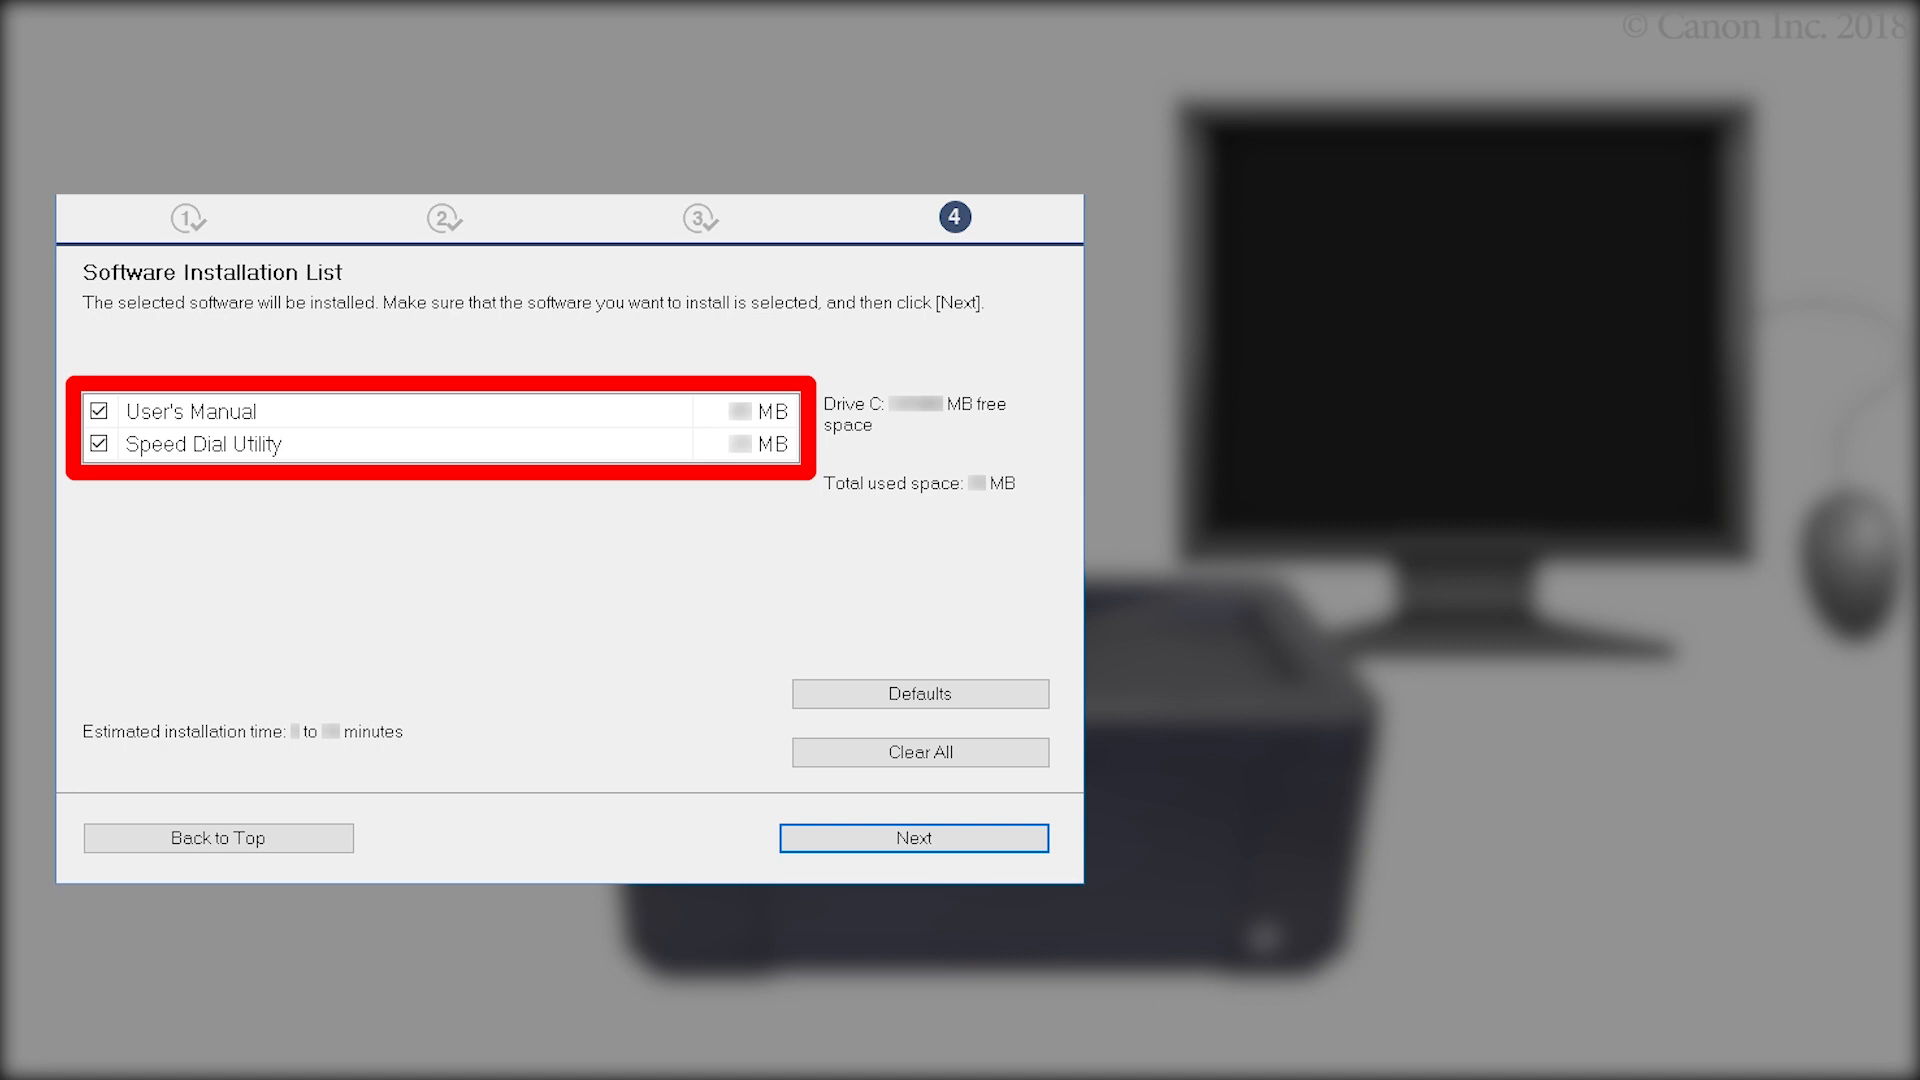
{"action": "left_click", "coordinate": [916, 838]}
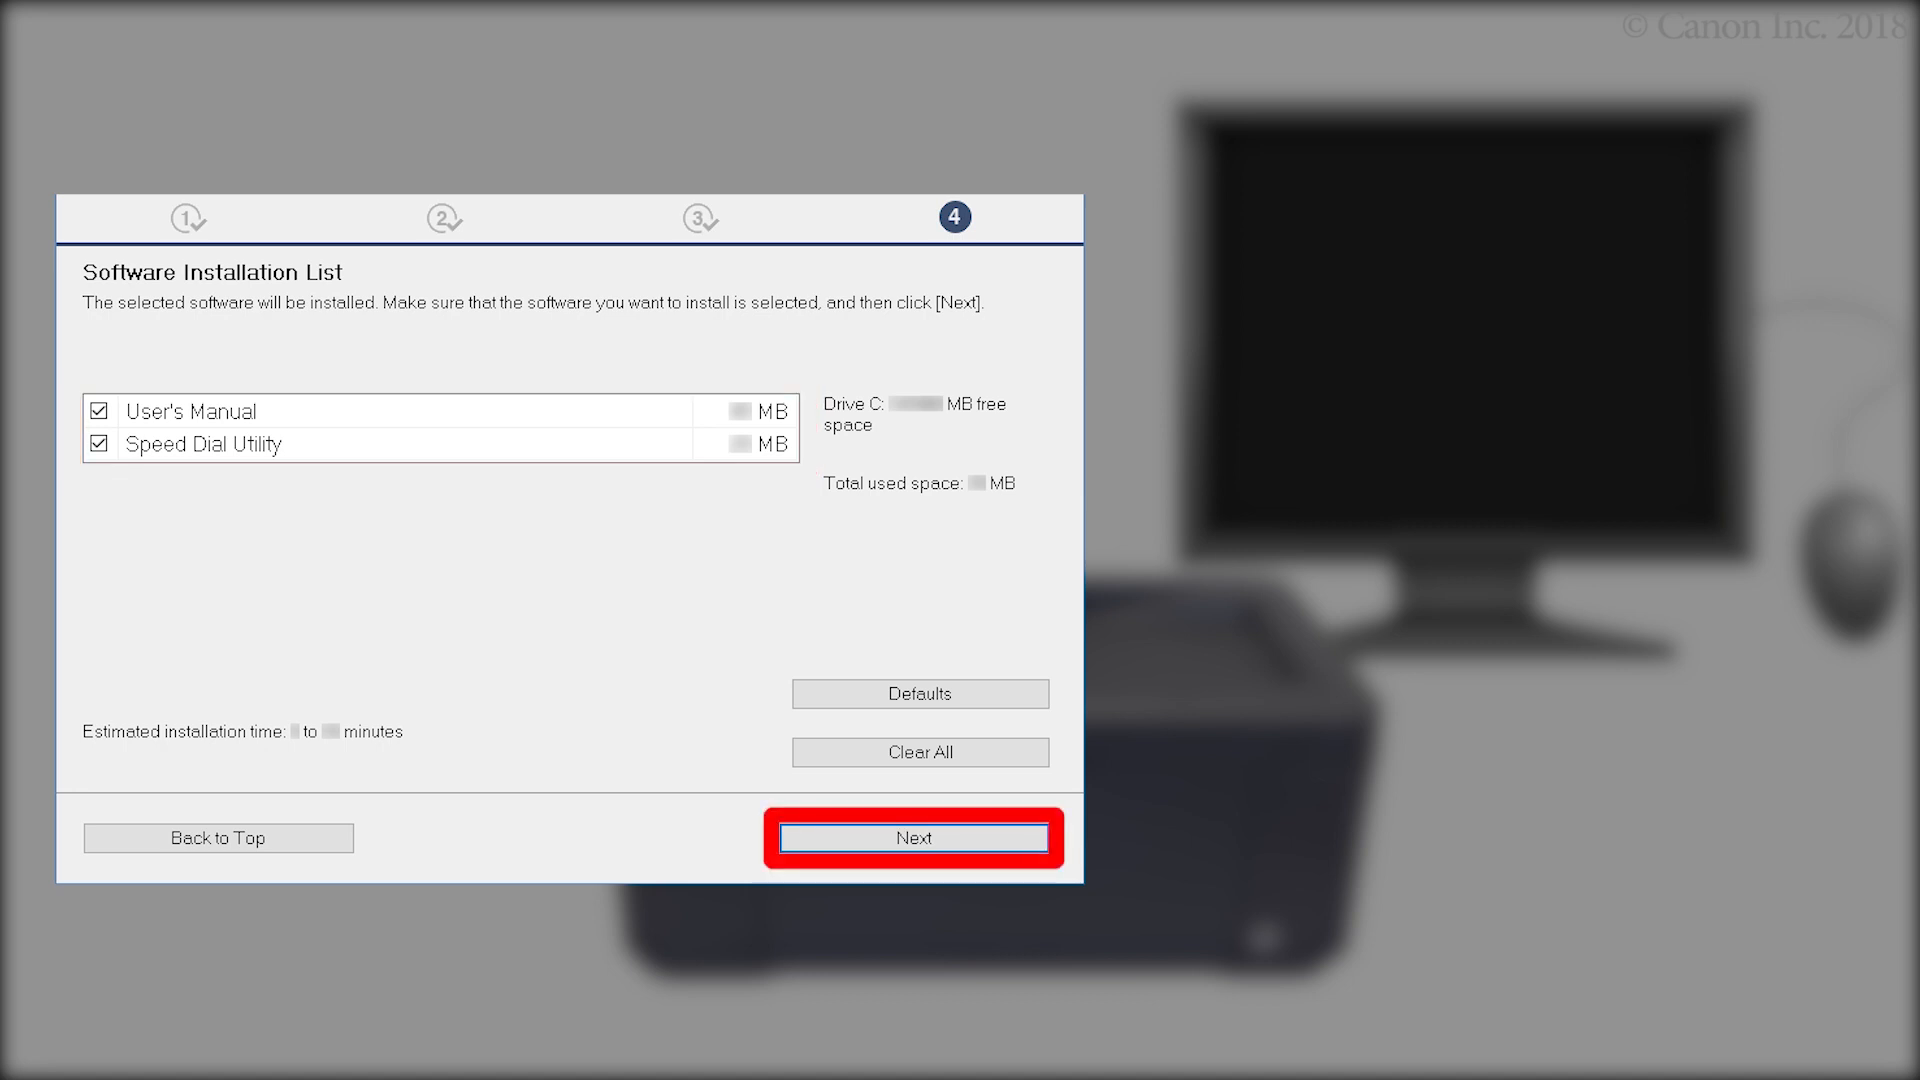
{"action": "left_click", "coordinate": [916, 836]}
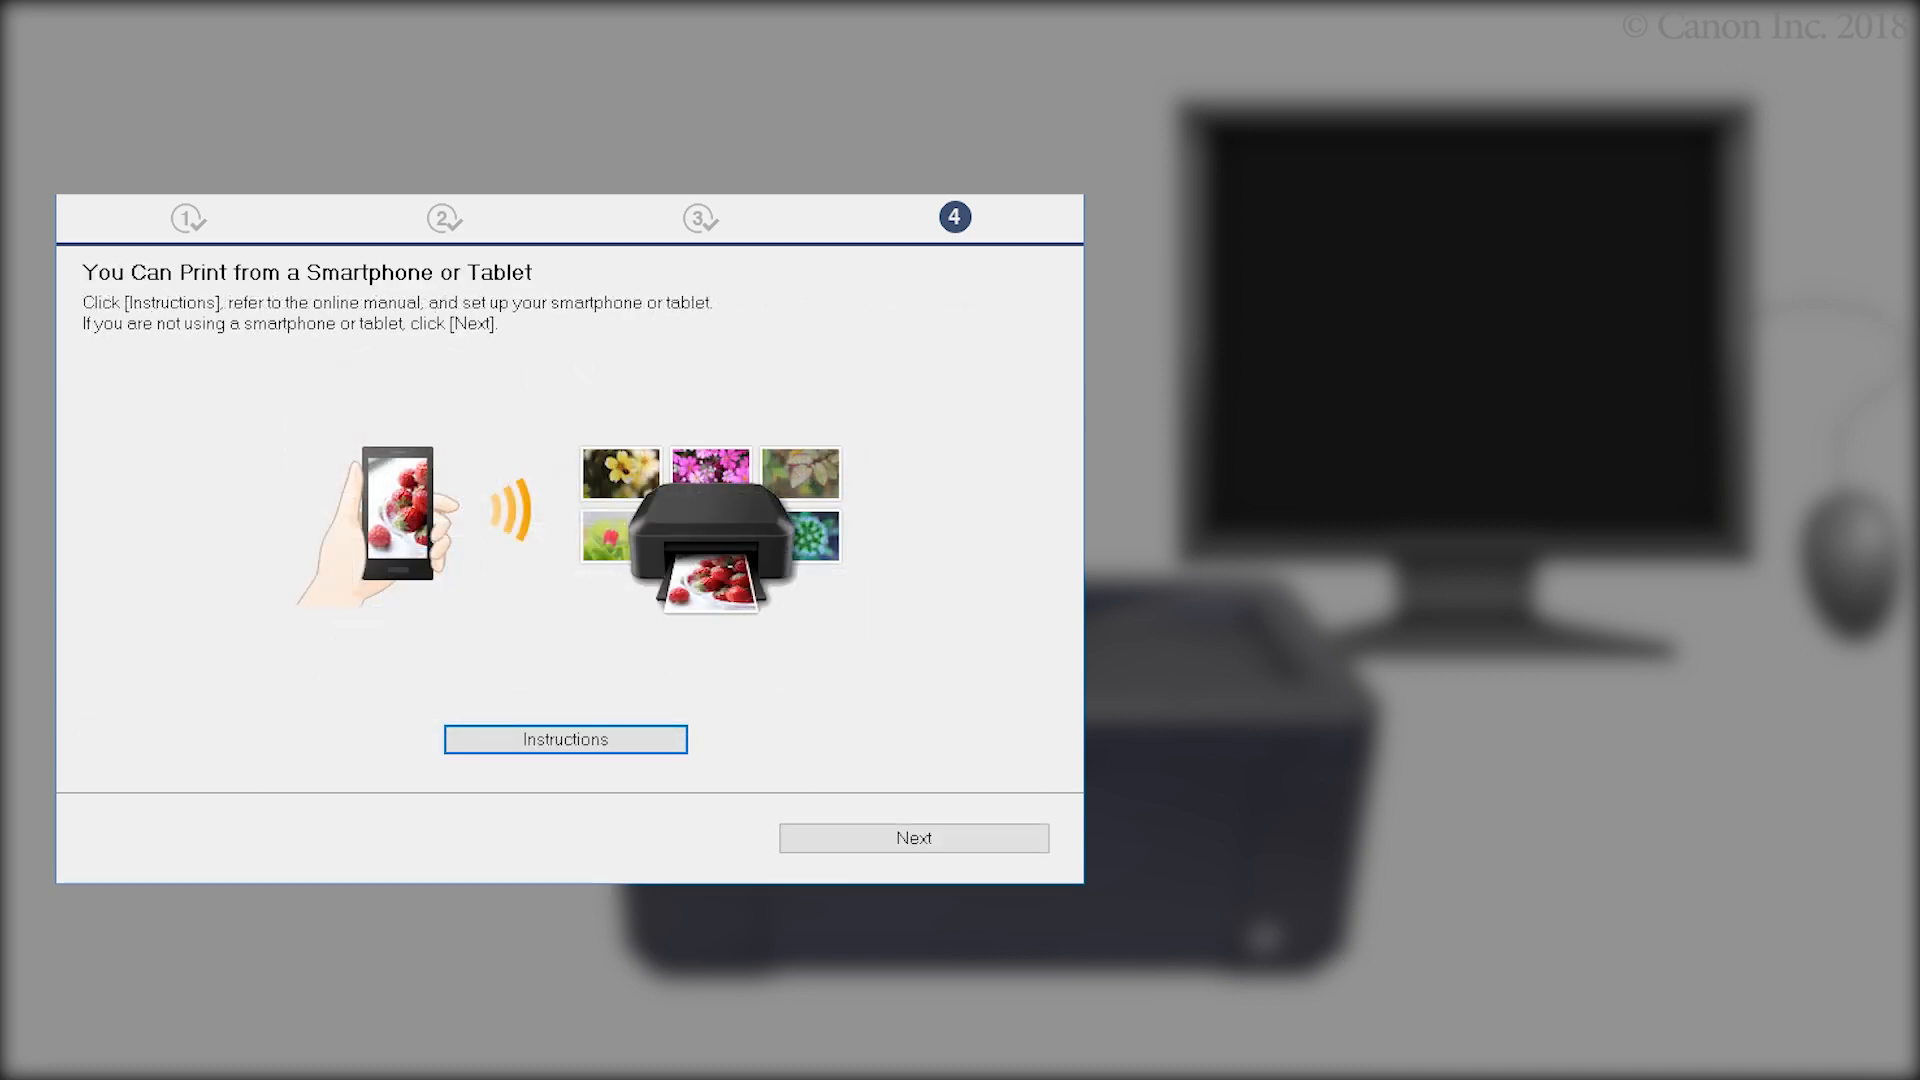
{"action": "left_click", "coordinate": [914, 838]}
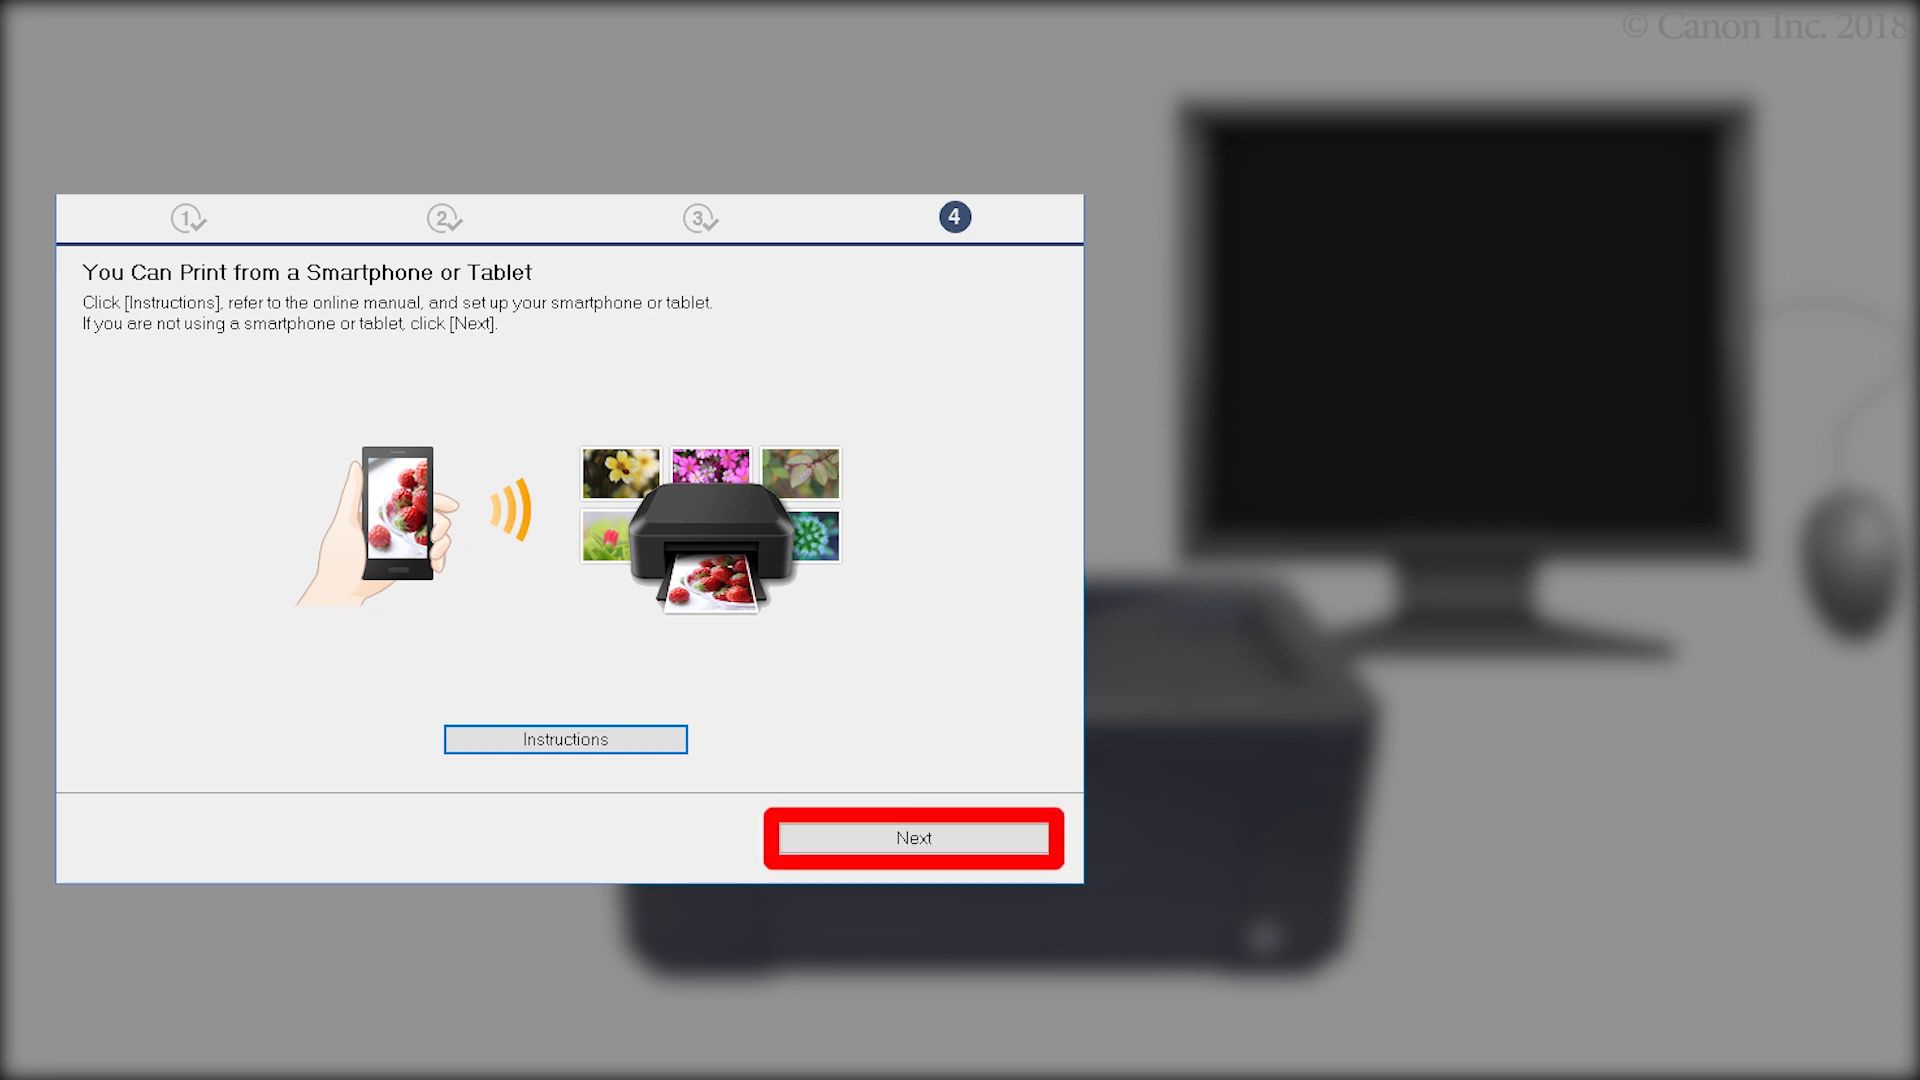
{"action": "left_click", "coordinate": [912, 838]}
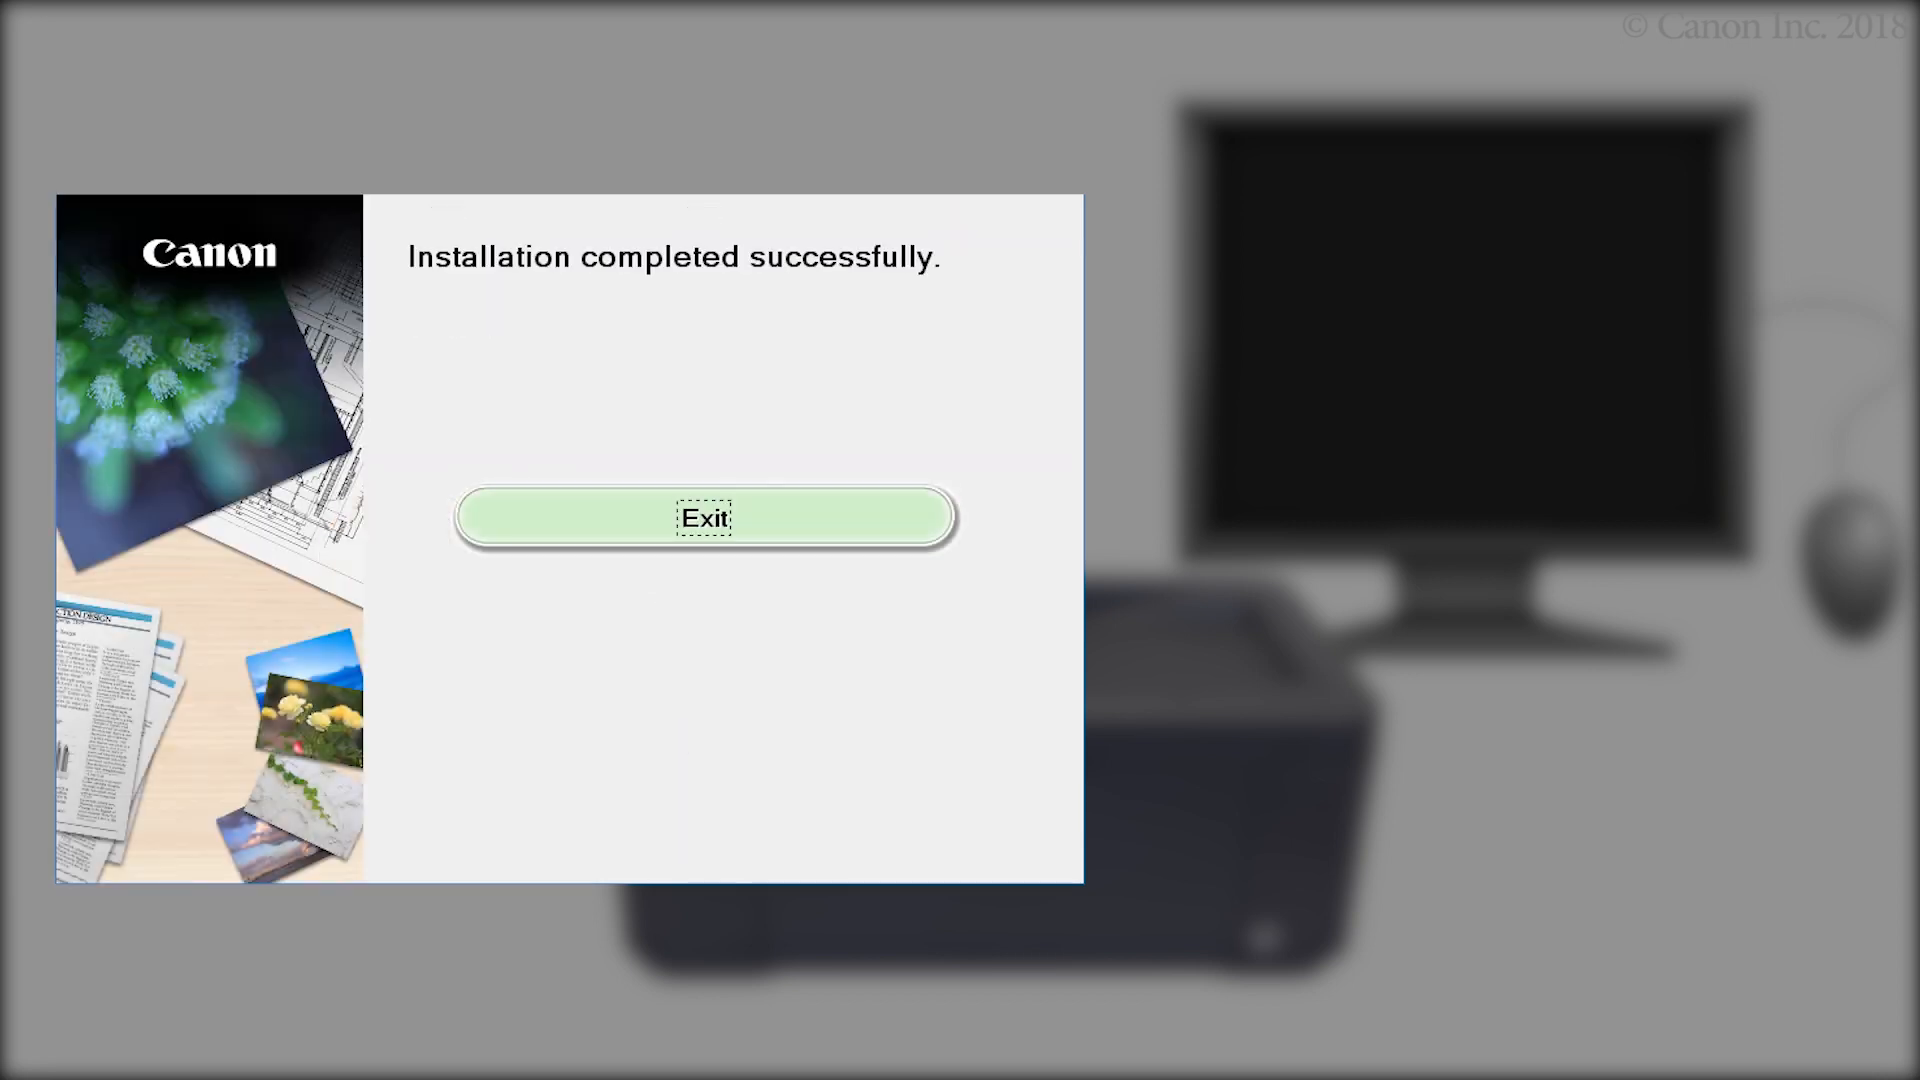